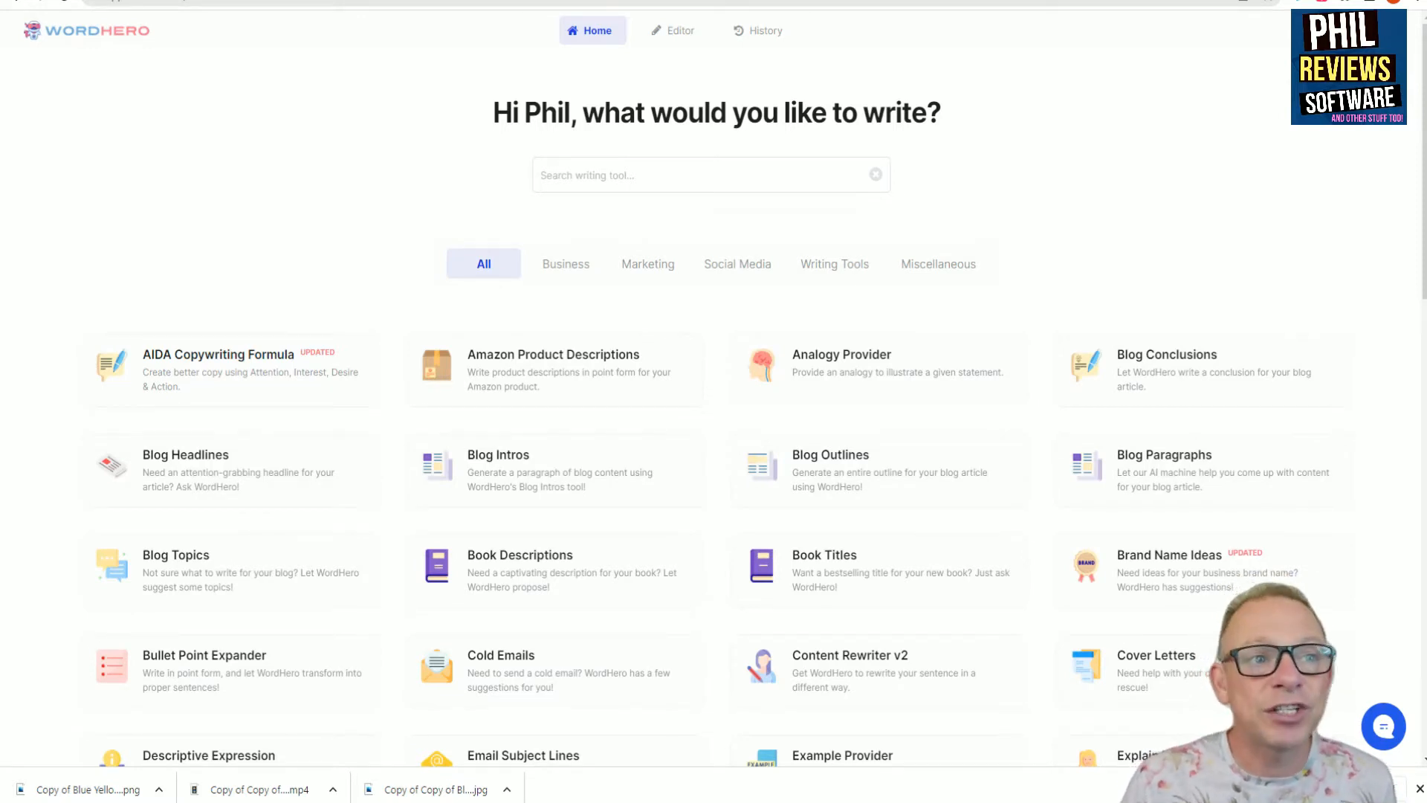
Browse down through WordHero's catalogue of writing tools.
{"action": "left_click", "coordinate": [710, 175]}
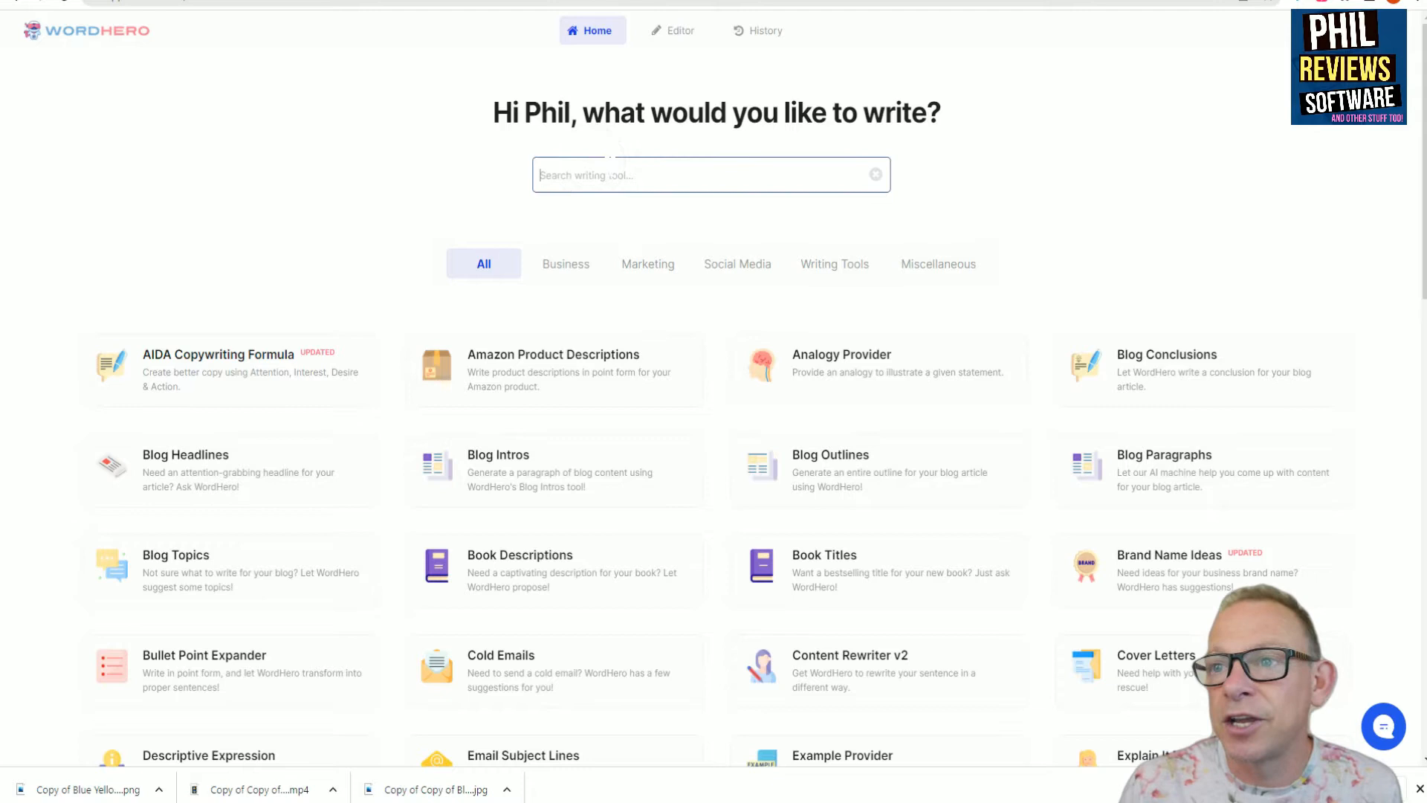
{"action": "left_click", "coordinate": [565, 264]}
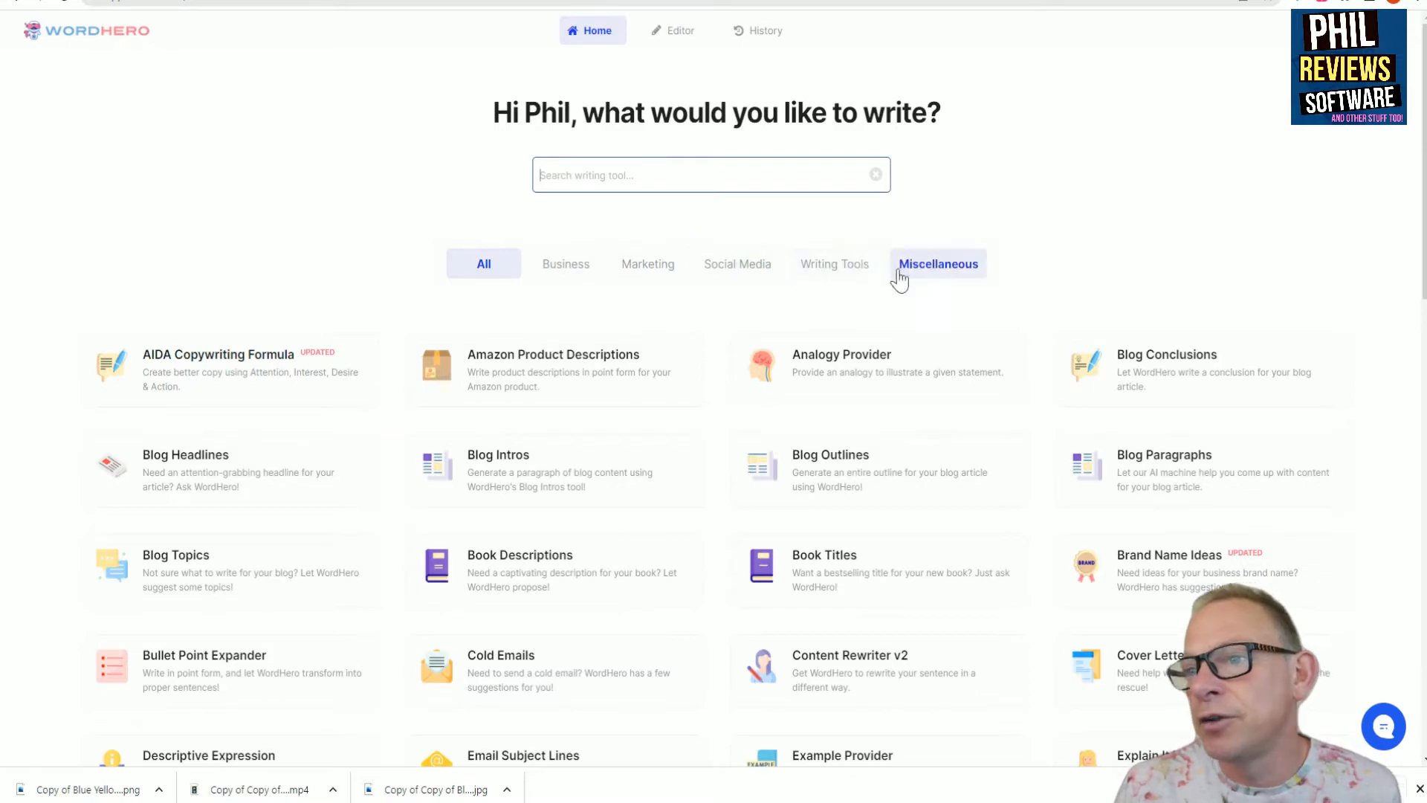
{"action": "scroll", "scroll_direction": "down", "scroll_amount": 3}
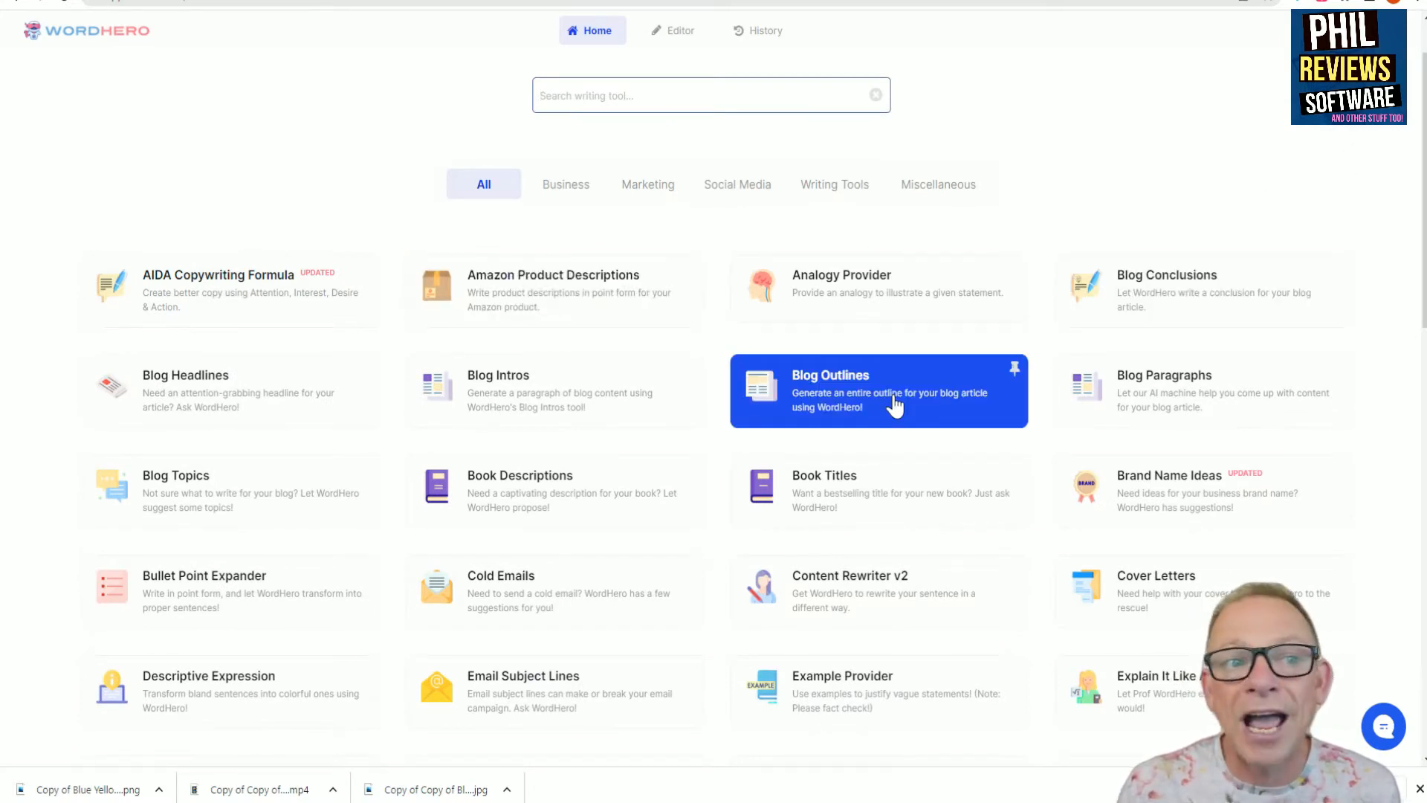
{"action": "mouse_move", "coordinate": [987, 477]}
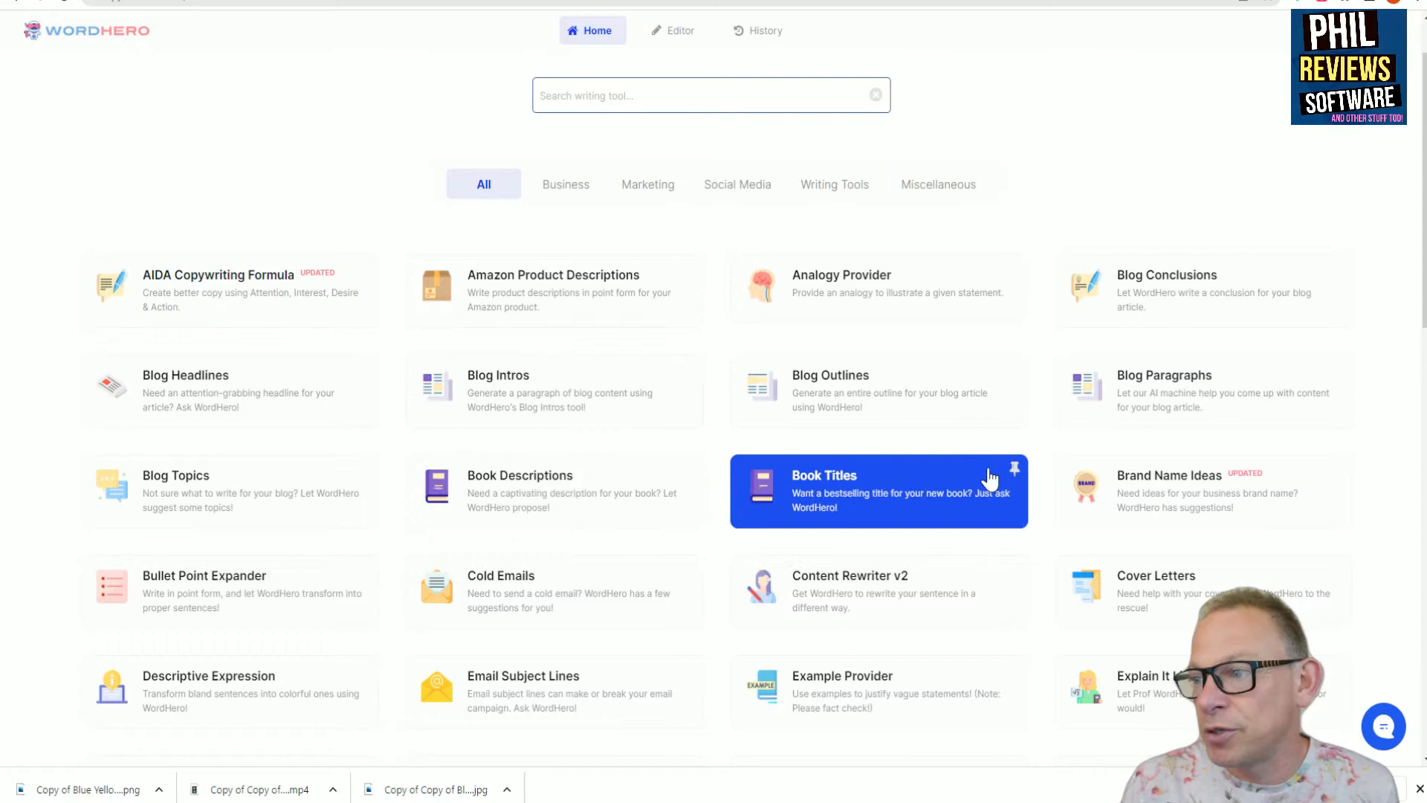
{"action": "mouse_move", "coordinate": [1108, 57]}
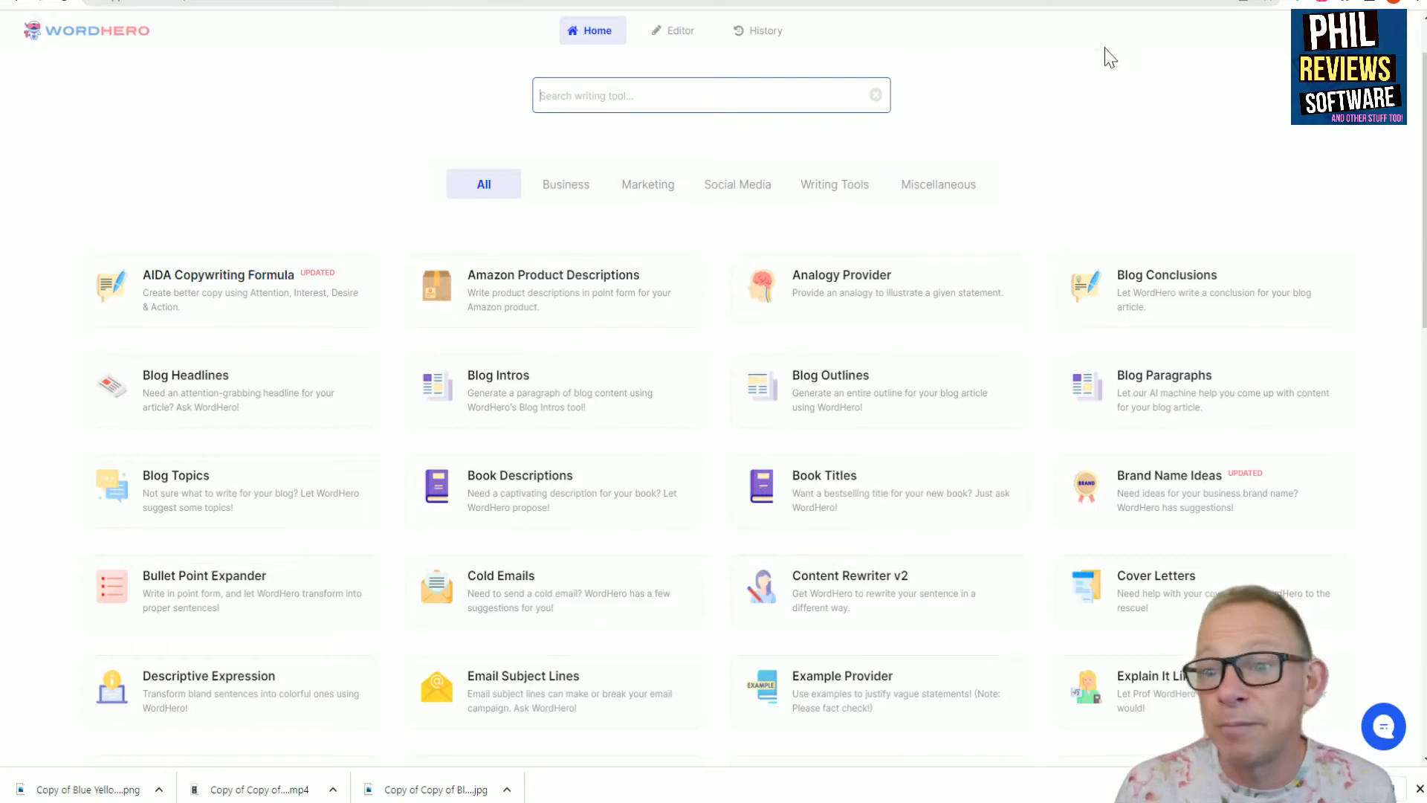
{"action": "scroll", "scroll_direction": "down", "scroll_amount": 3}
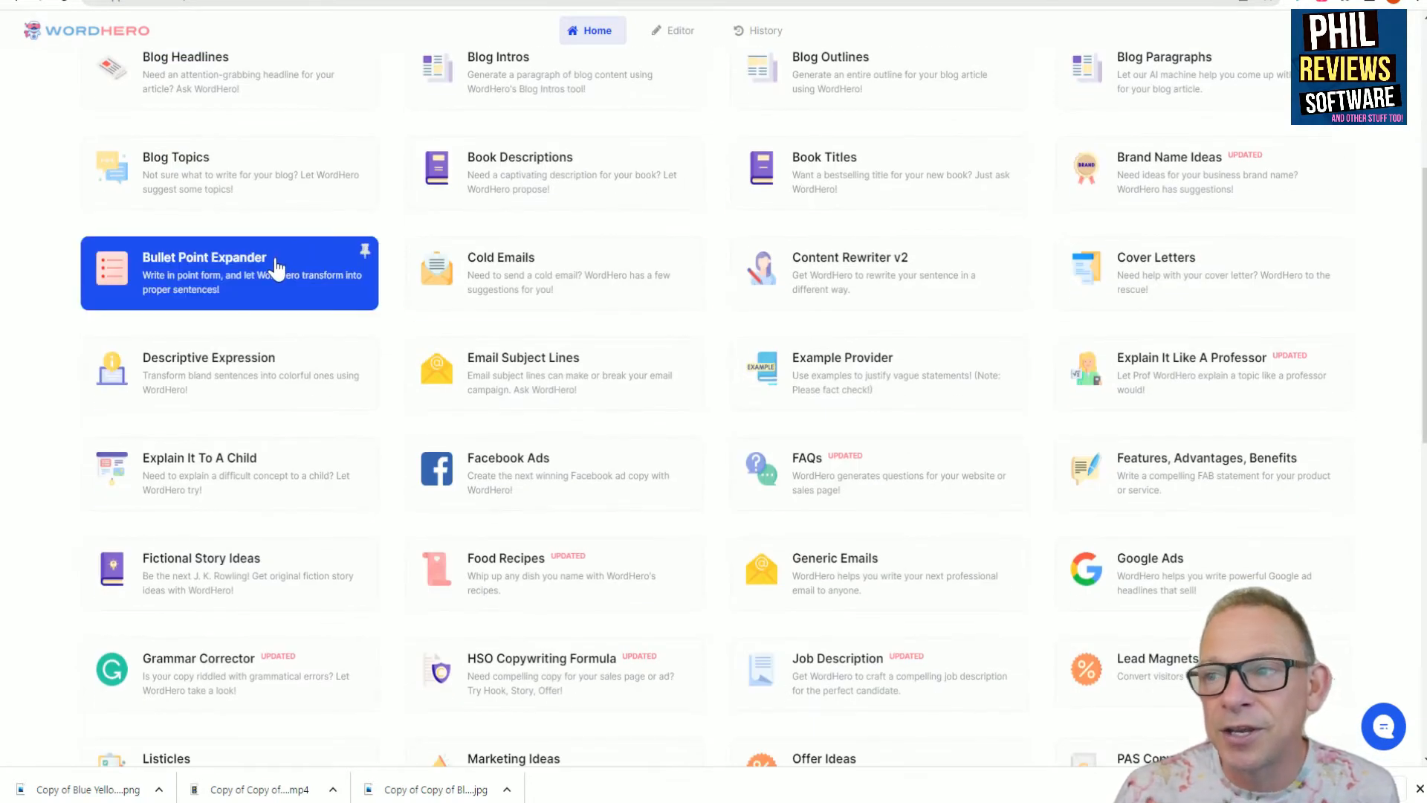
{"action": "mouse_move", "coordinate": [838, 427]}
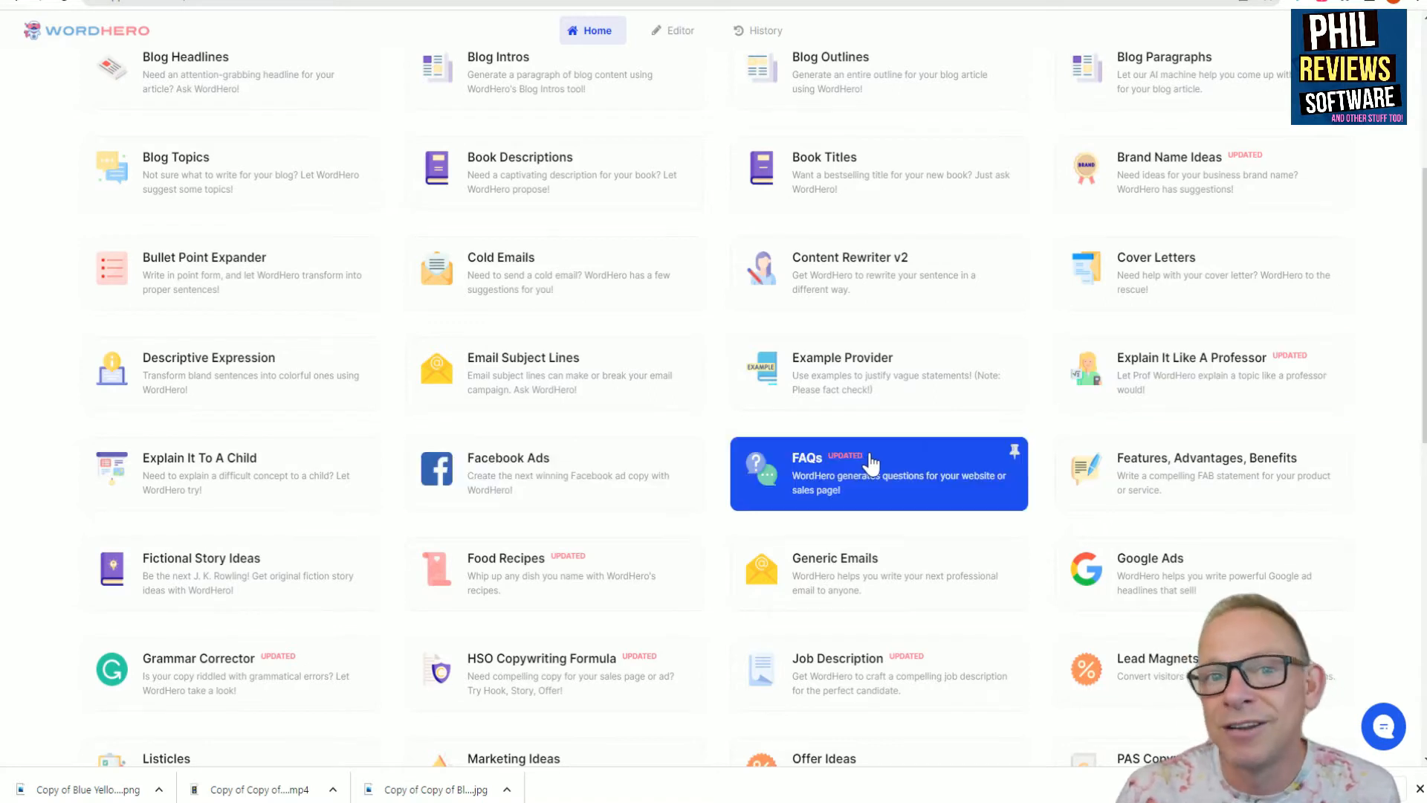
{"action": "mouse_move", "coordinate": [861, 479]}
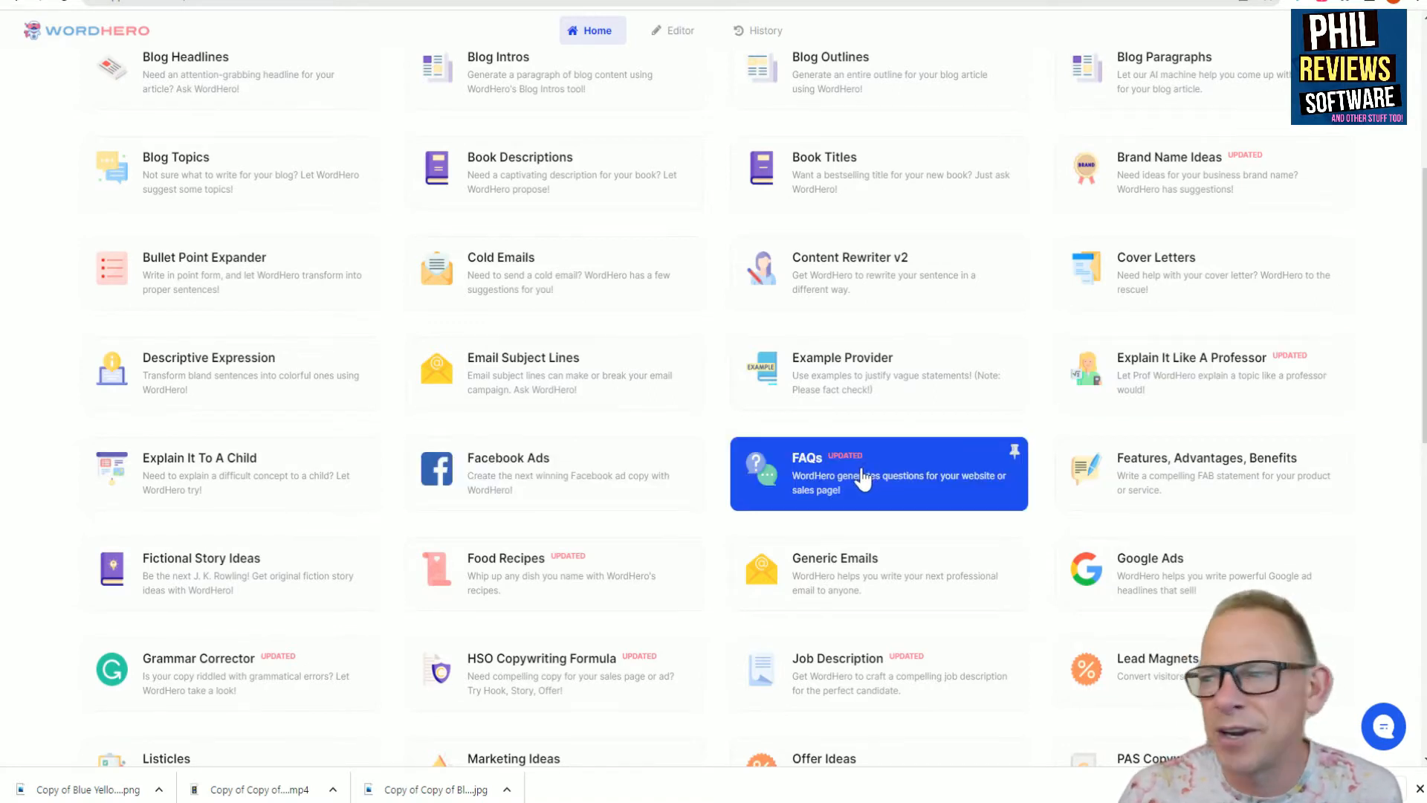
{"action": "mouse_move", "coordinate": [523, 583]}
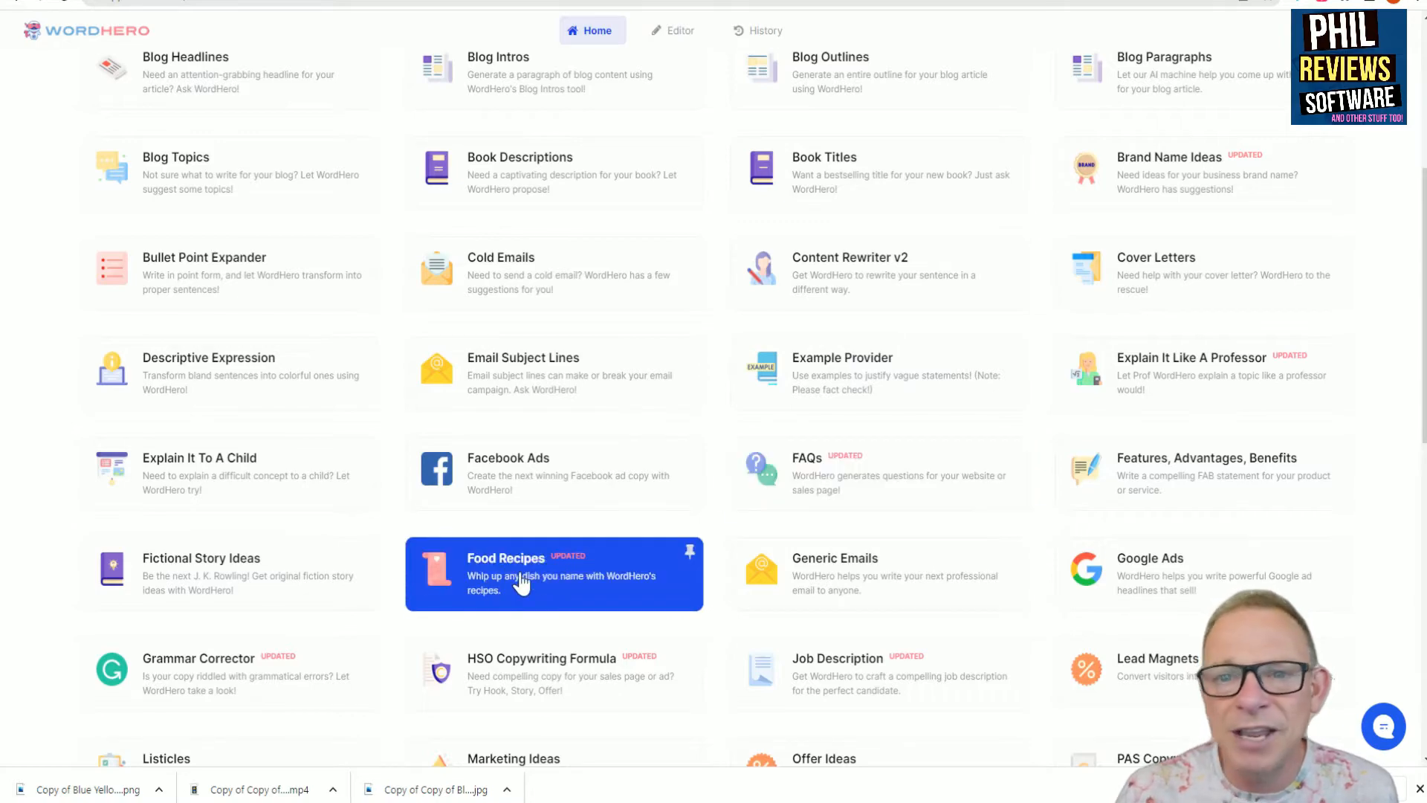
{"action": "scroll", "scroll_direction": "down", "scroll_amount": 3}
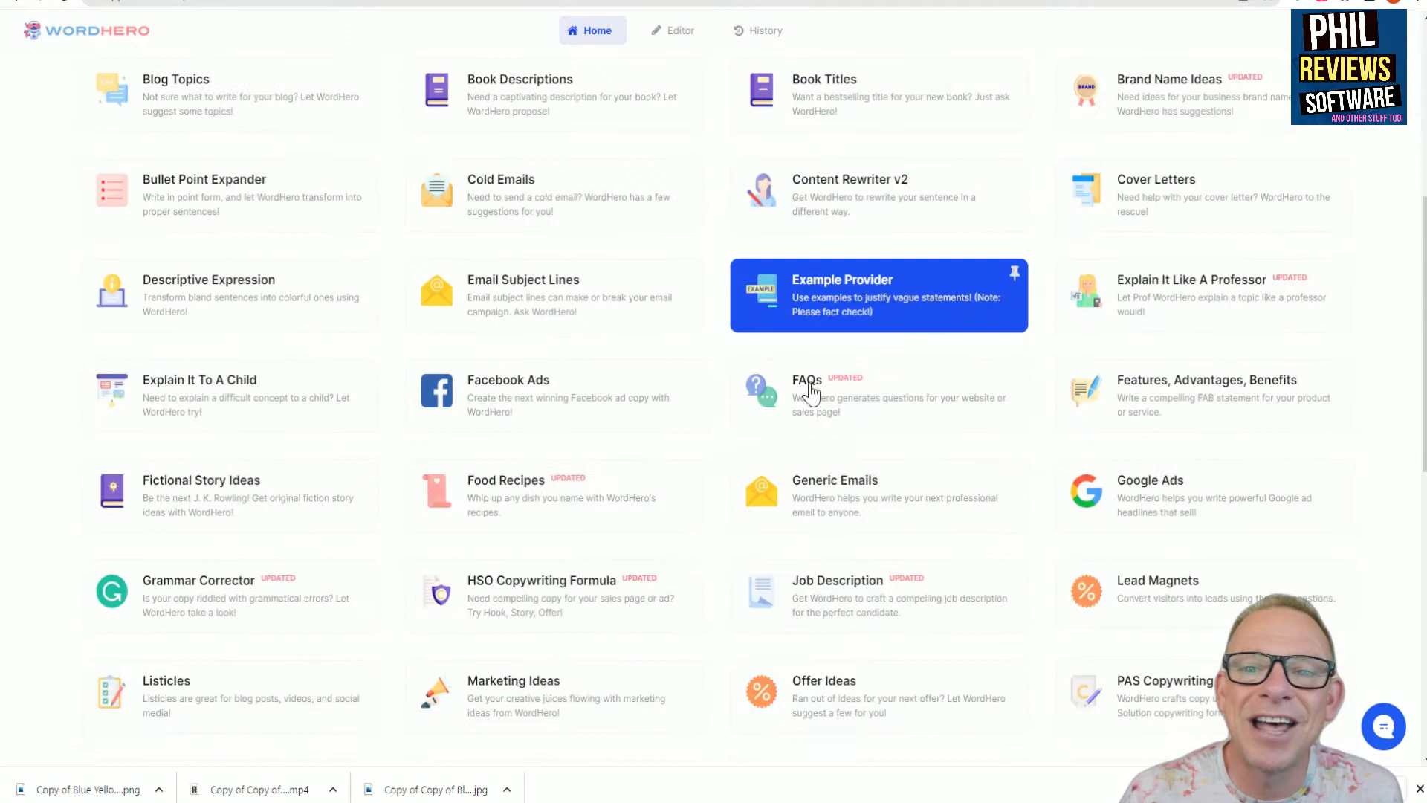
{"action": "scroll", "scroll_direction": "down", "scroll_amount": 3}
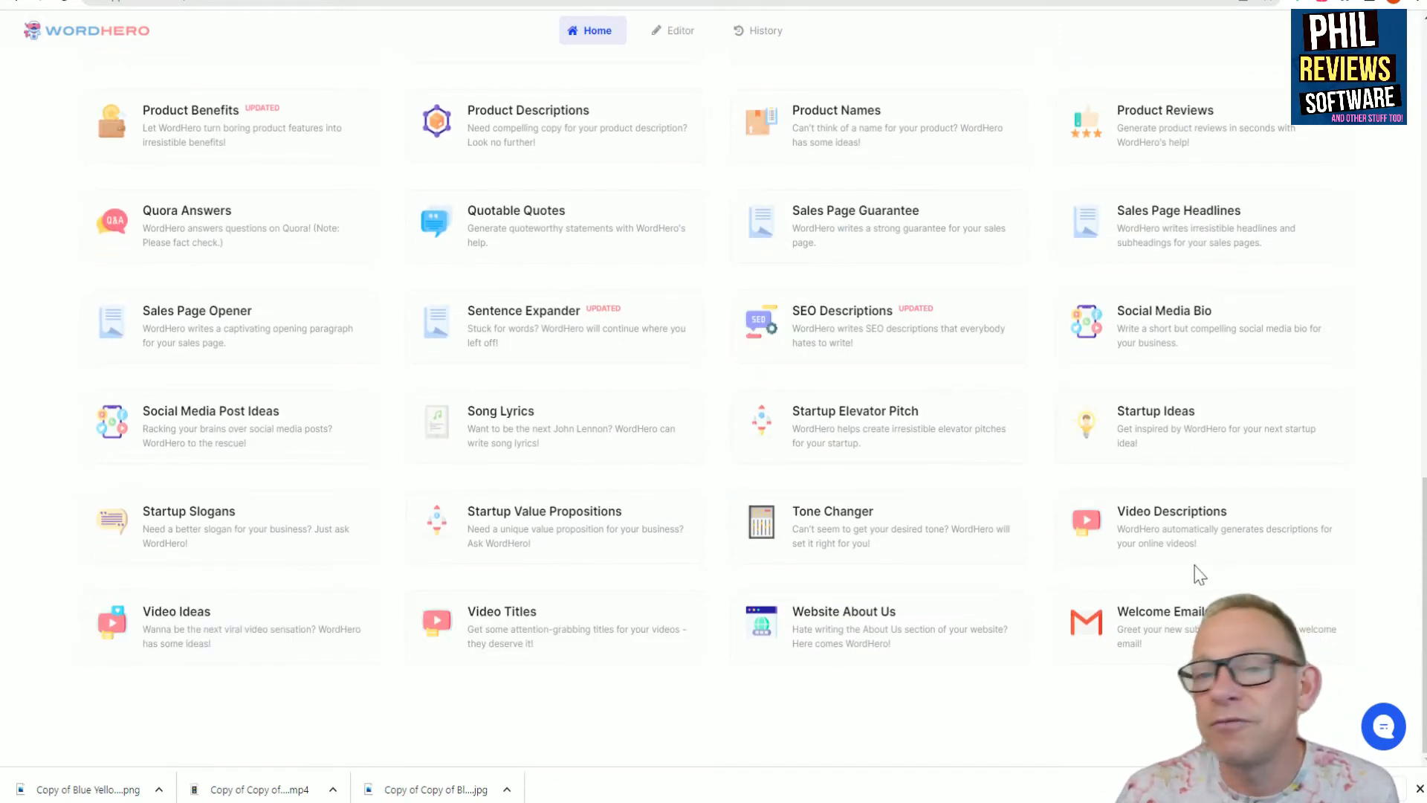
Open Video Descriptions and enter a summary: Phil reviews AI, editing and small-business software.
{"action": "left_click", "coordinate": [1172, 511]}
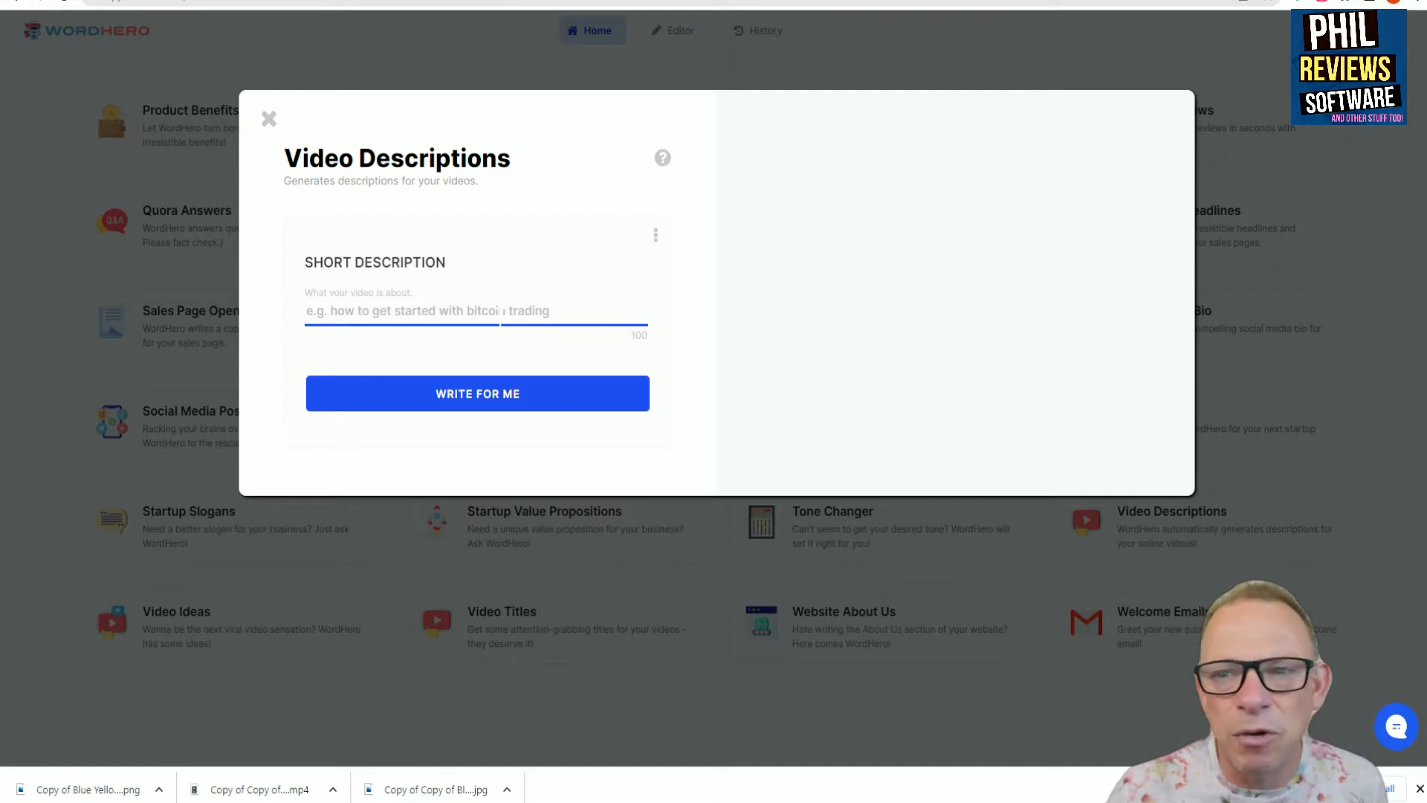
{"action": "left_click", "coordinate": [400, 311]}
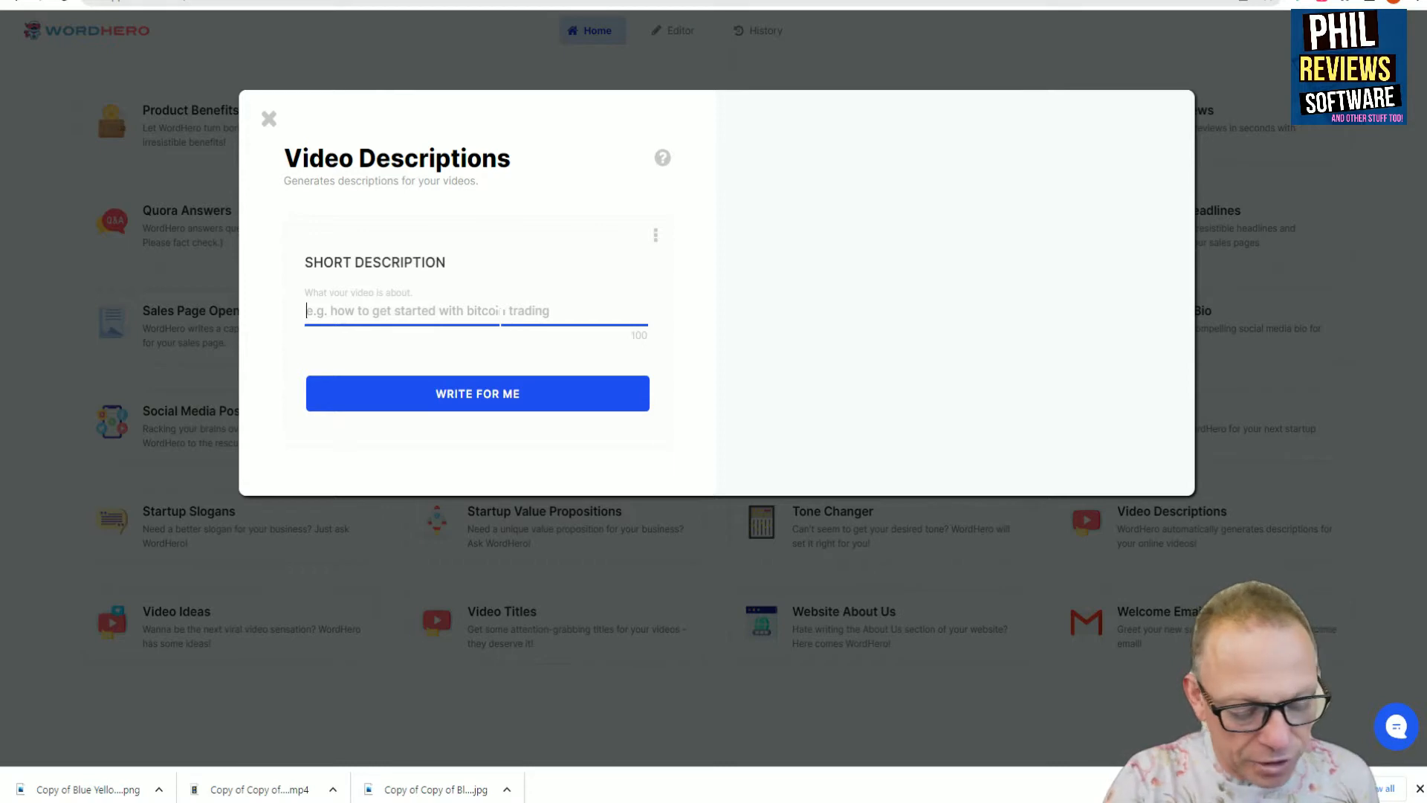
{"action": "type", "text": "Phil reviews"}
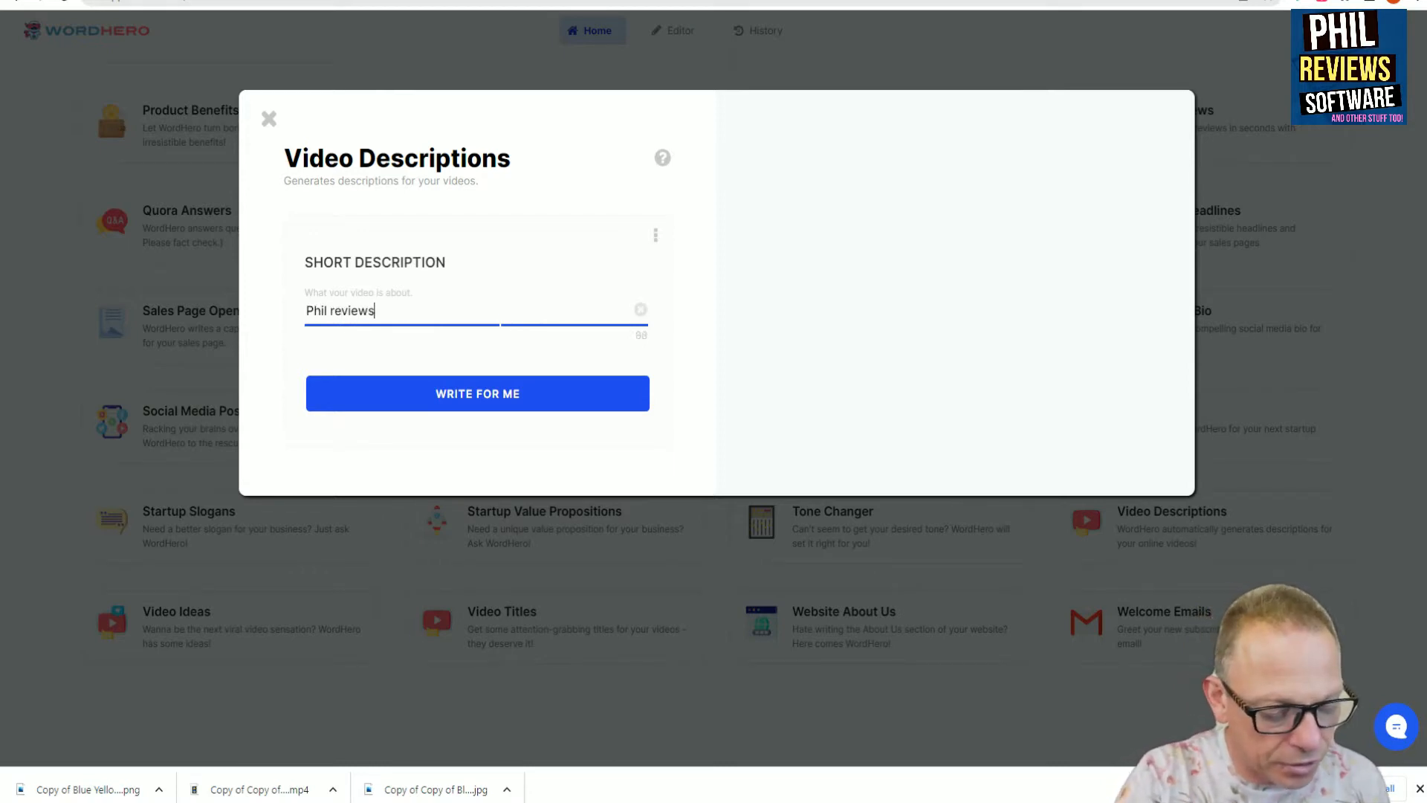
{"action": "type", "text": "software including ai"}
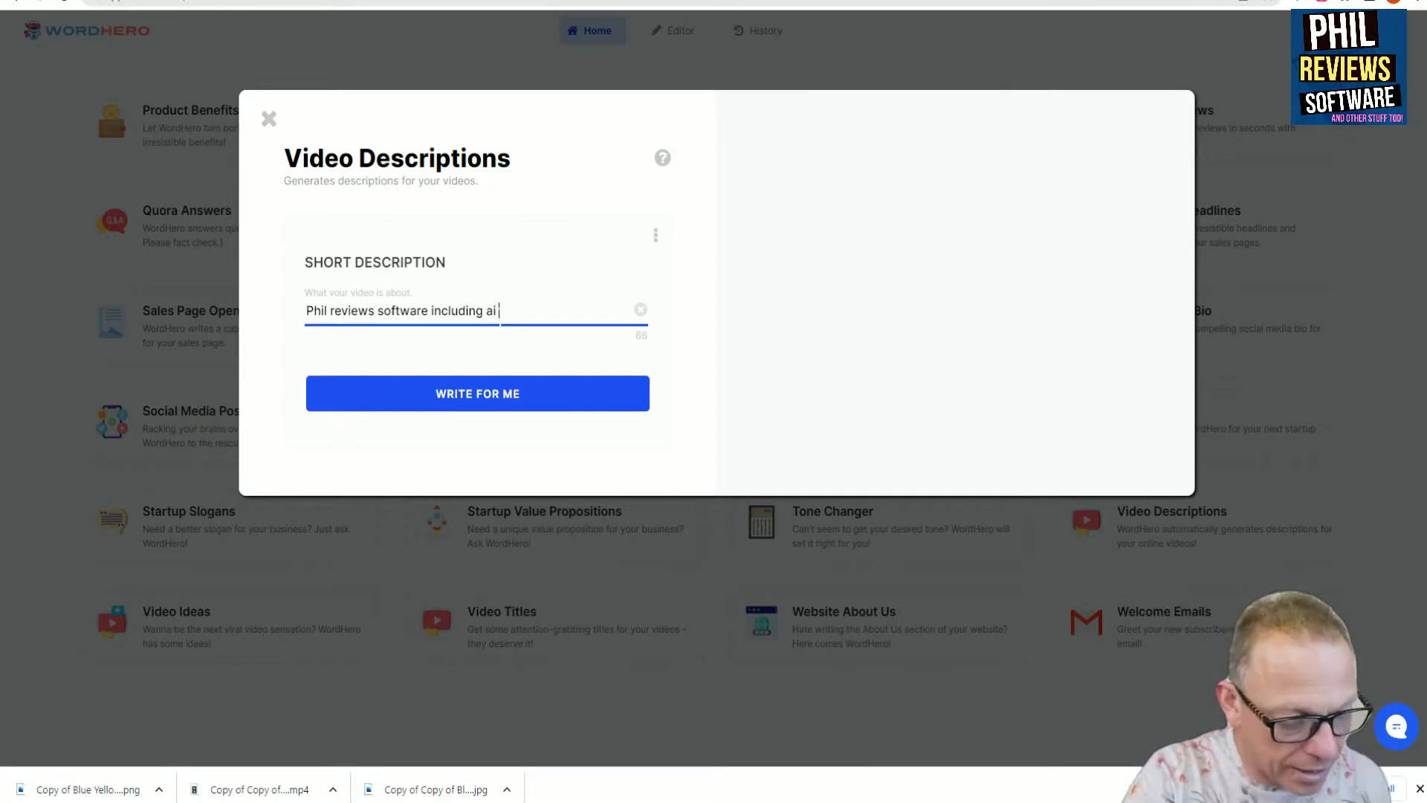
{"action": "type", "text": "software editing softw"}
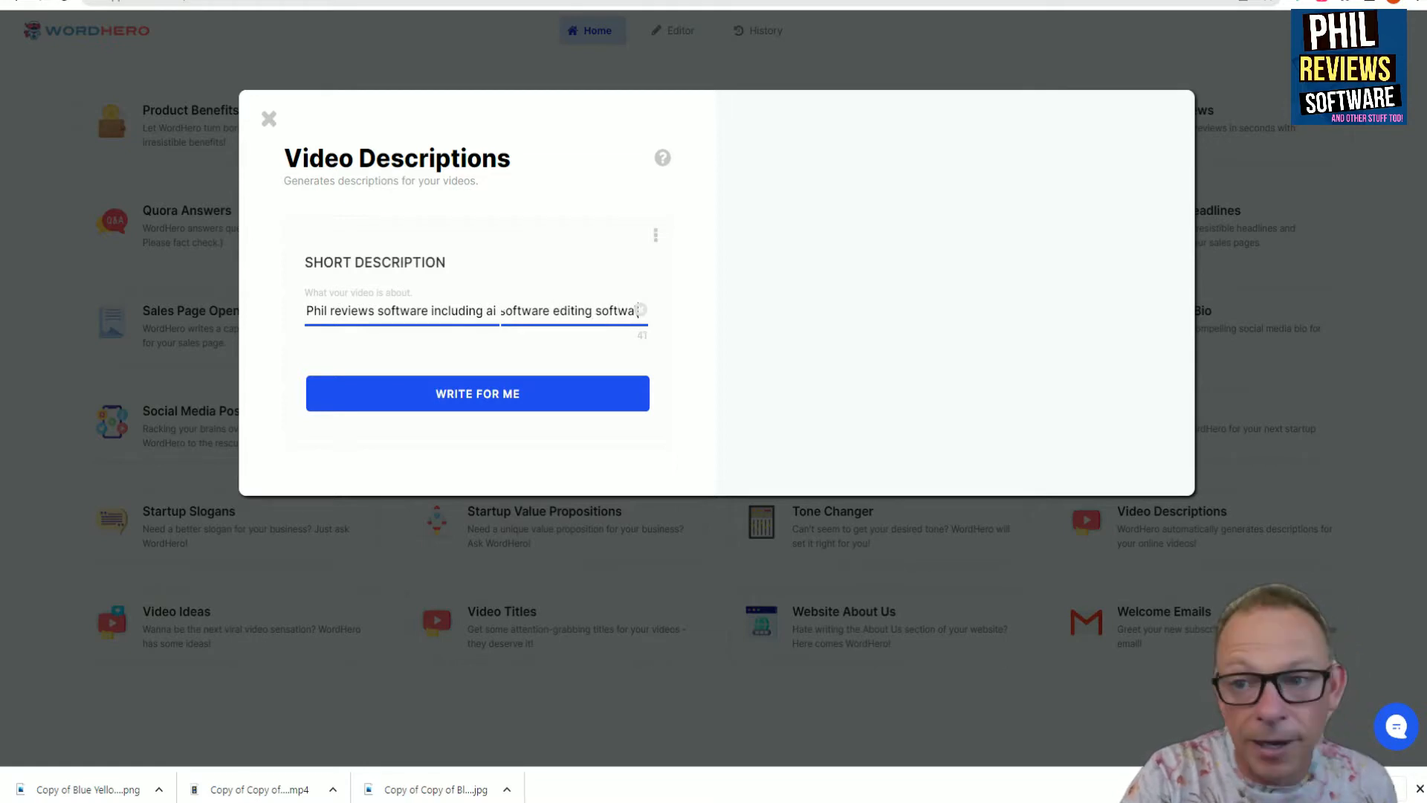
{"action": "type", "text": "and software for small"}
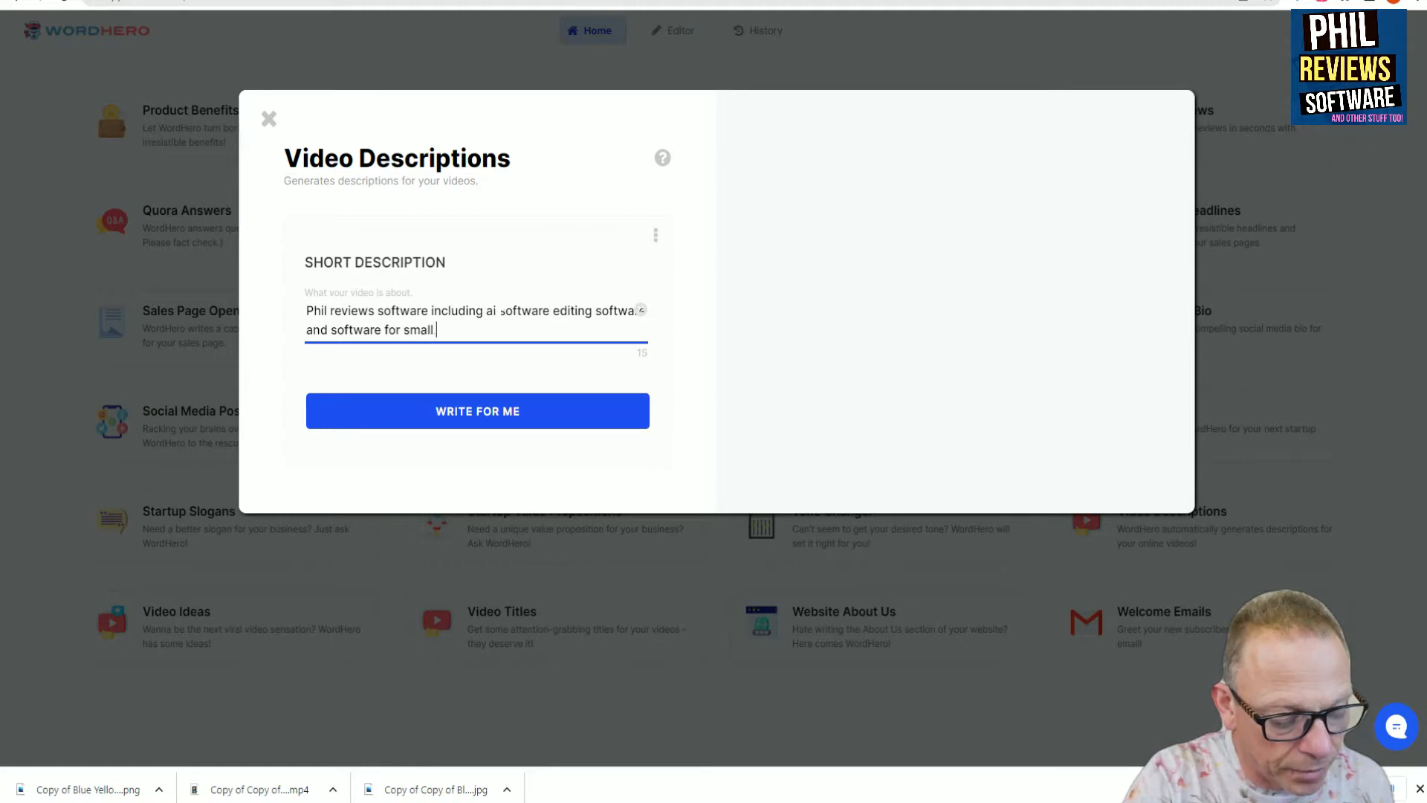
{"action": "type", "text": "businesses"}
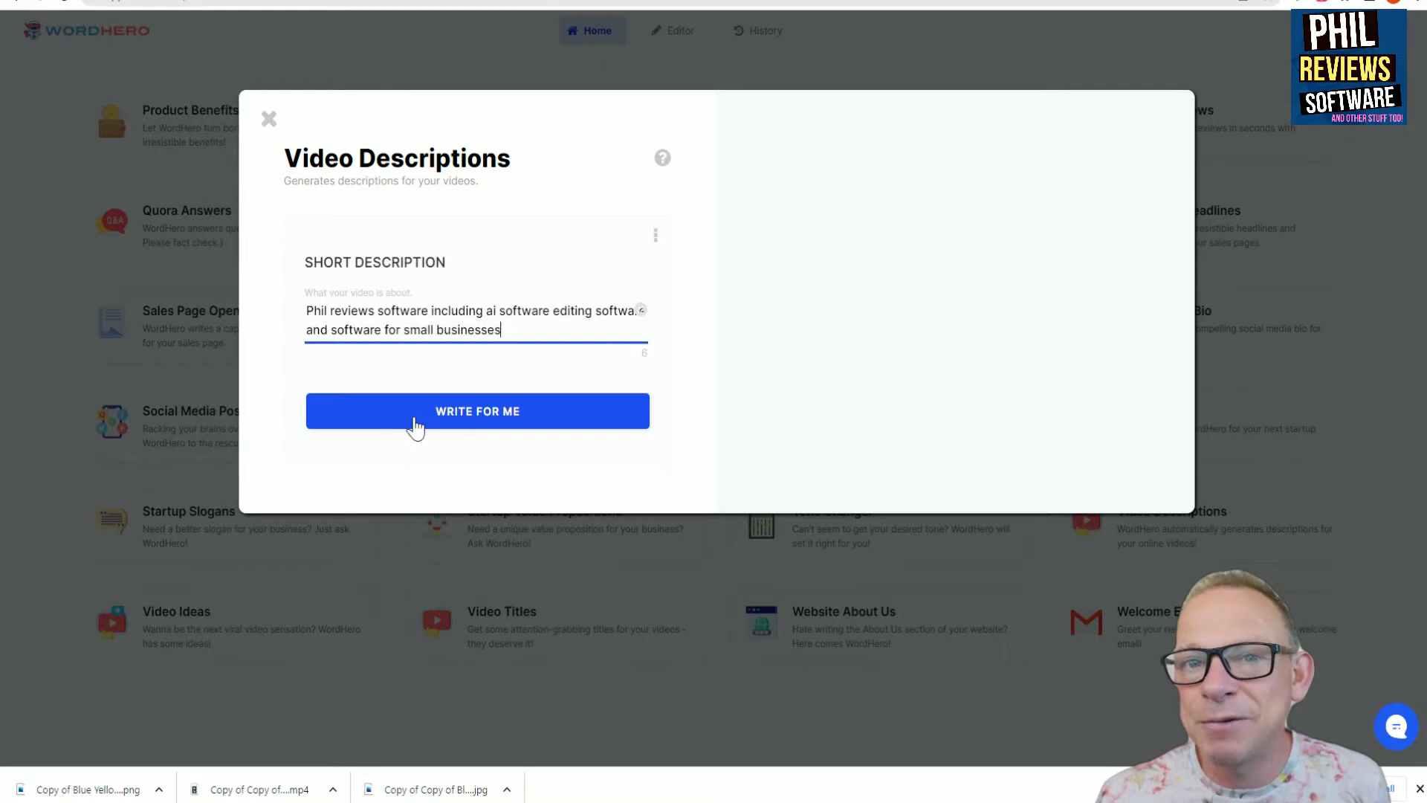
Generate video descriptions from the software-review summary with WRITE FOR ME.
{"action": "left_click", "coordinate": [477, 410]}
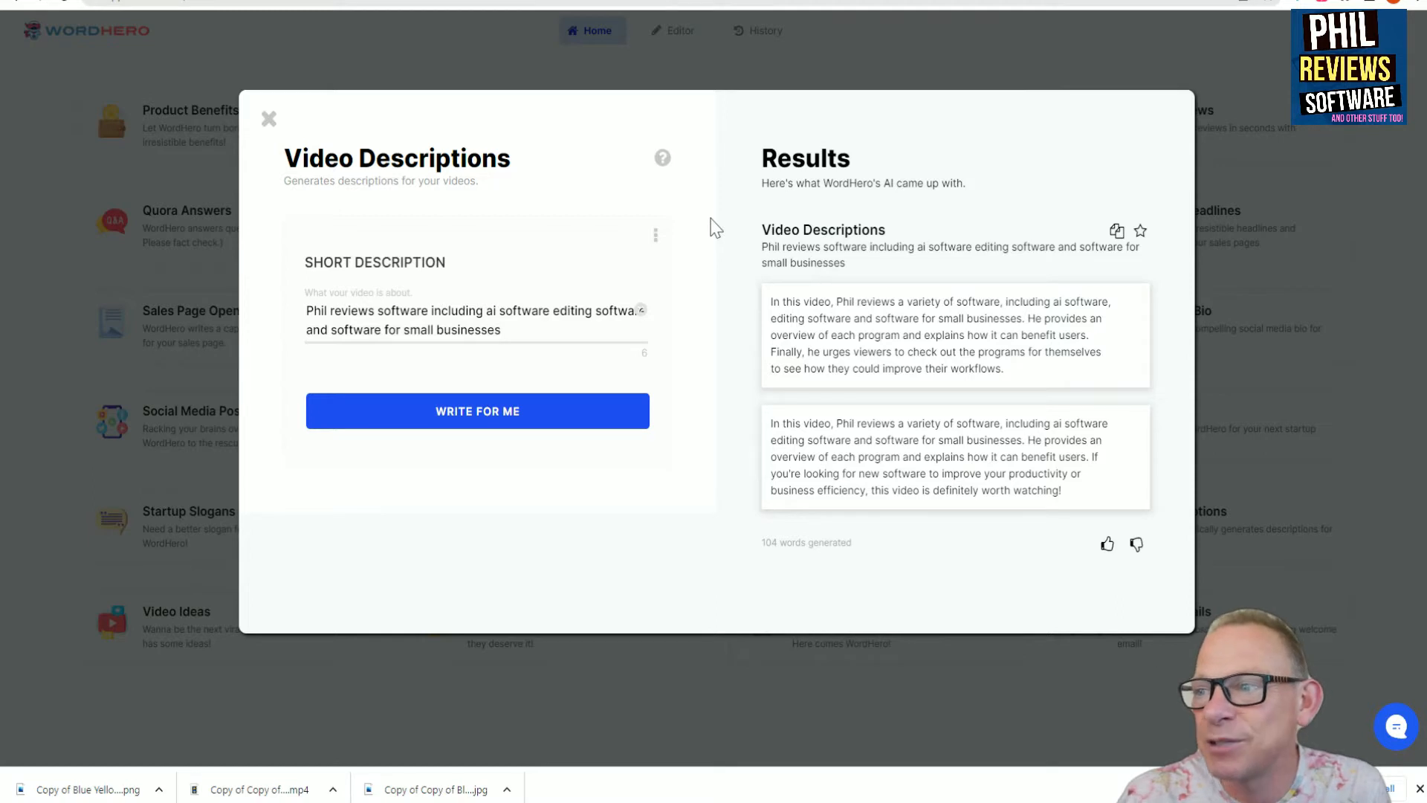
{"action": "mouse_move", "coordinate": [827, 376]}
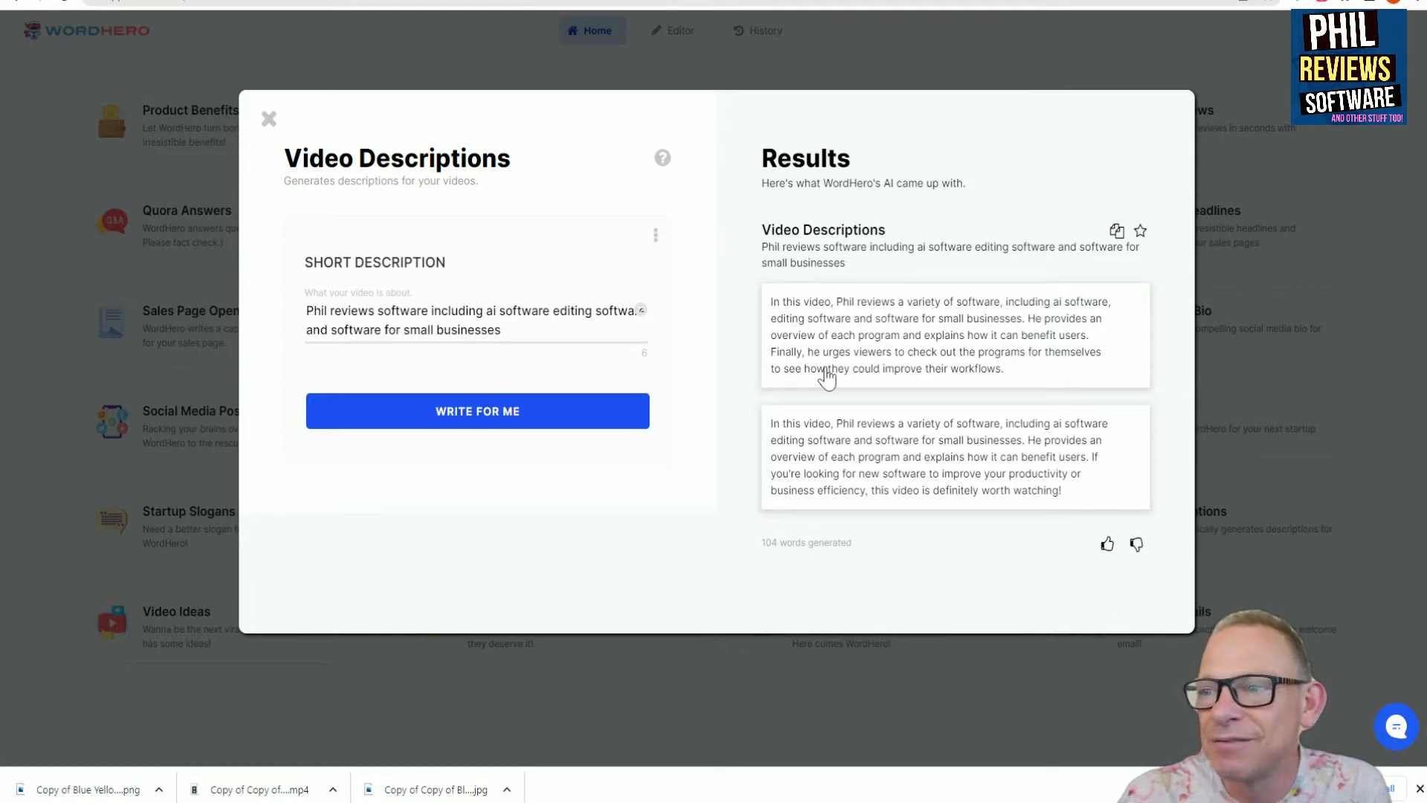
{"action": "mouse_move", "coordinate": [936, 450]}
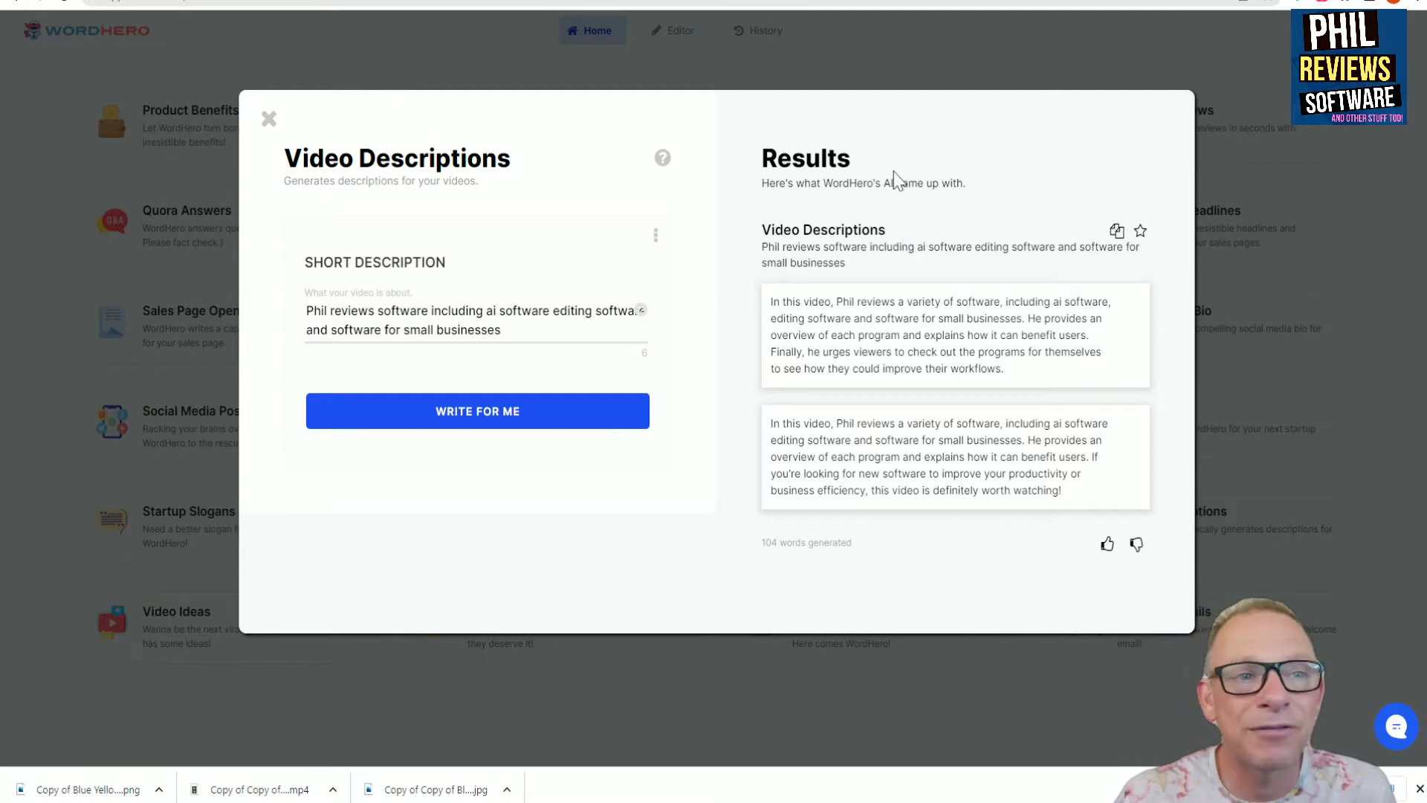
{"action": "mouse_move", "coordinate": [858, 577]}
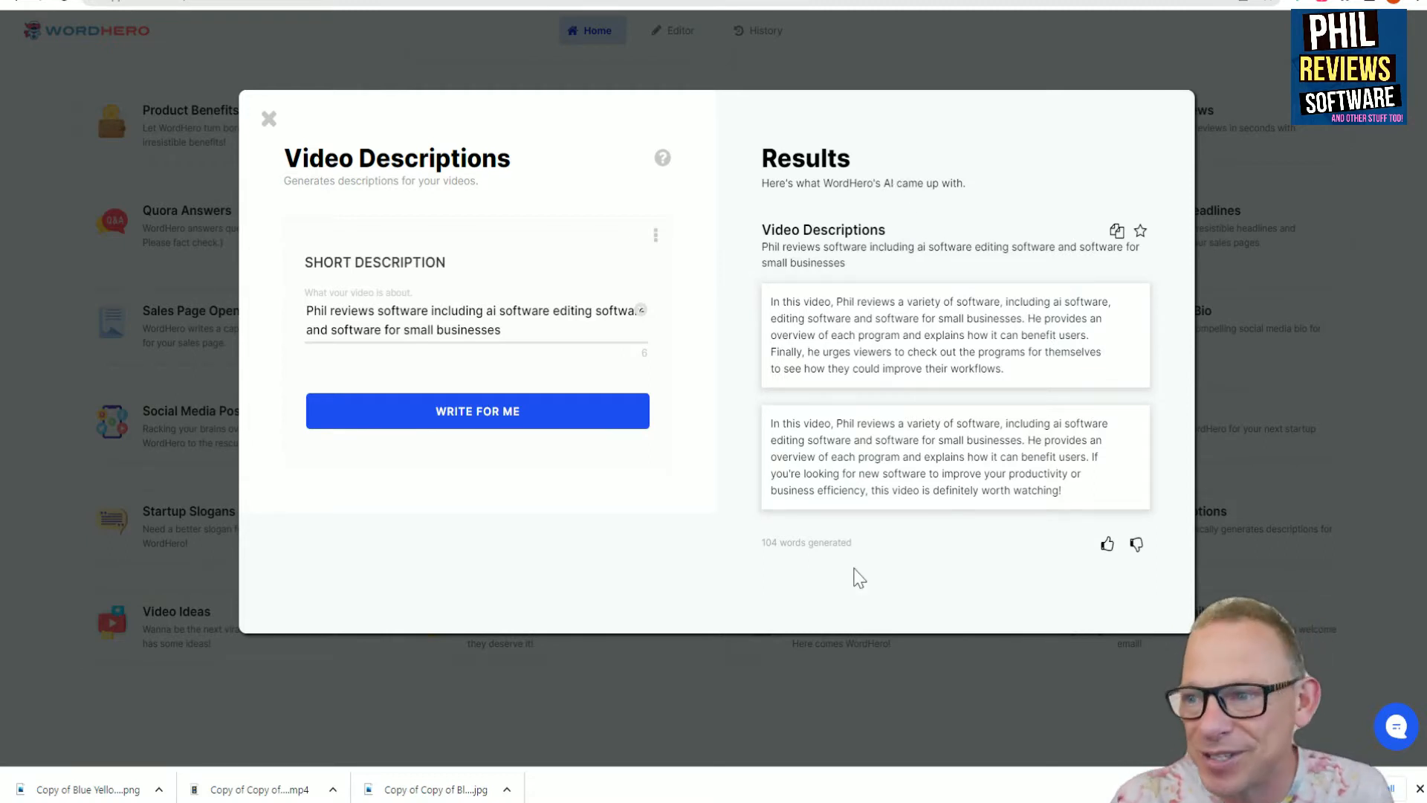
{"action": "mouse_move", "coordinate": [780, 448]}
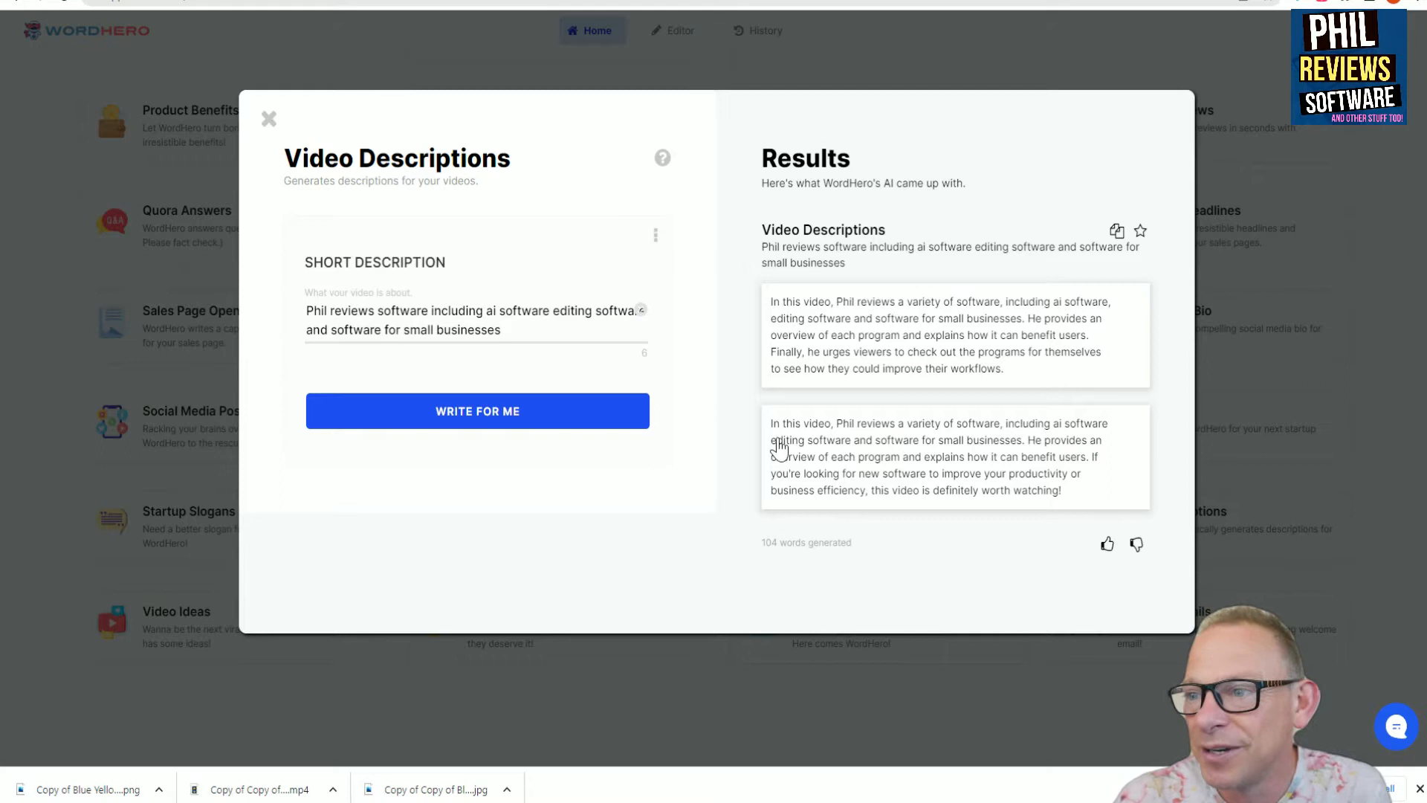
{"action": "mouse_move", "coordinate": [910, 453]}
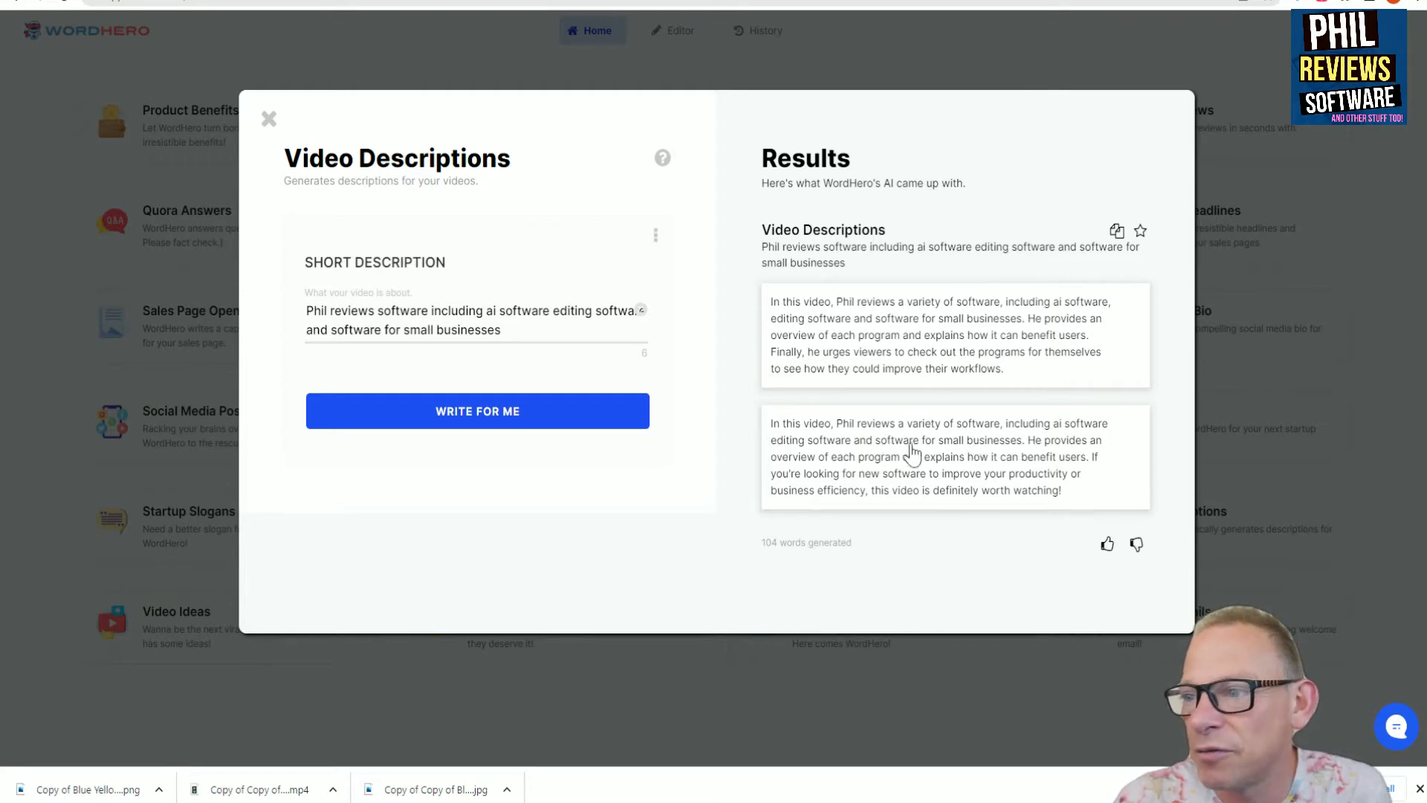
{"action": "mouse_move", "coordinate": [1065, 464]}
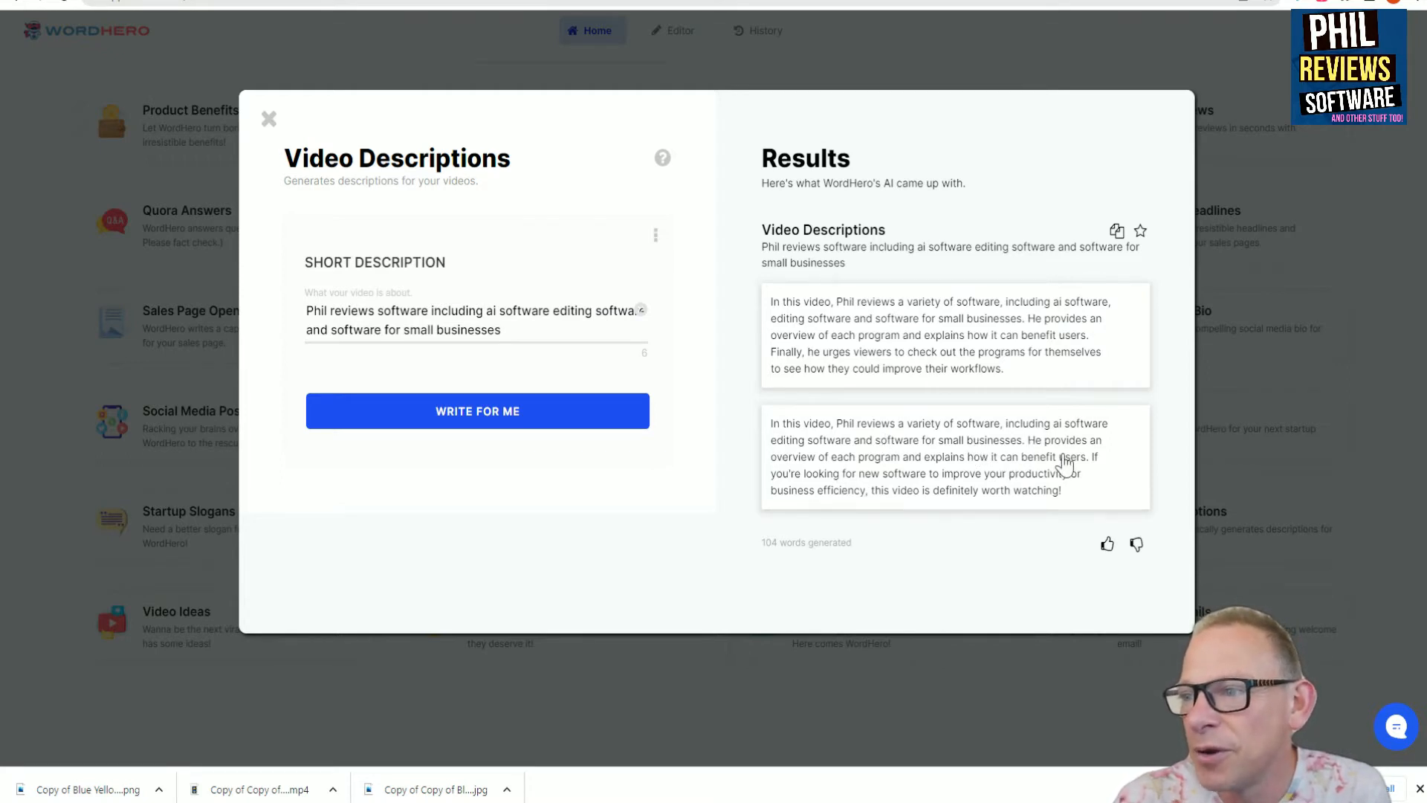
{"action": "mouse_move", "coordinate": [830, 483]}
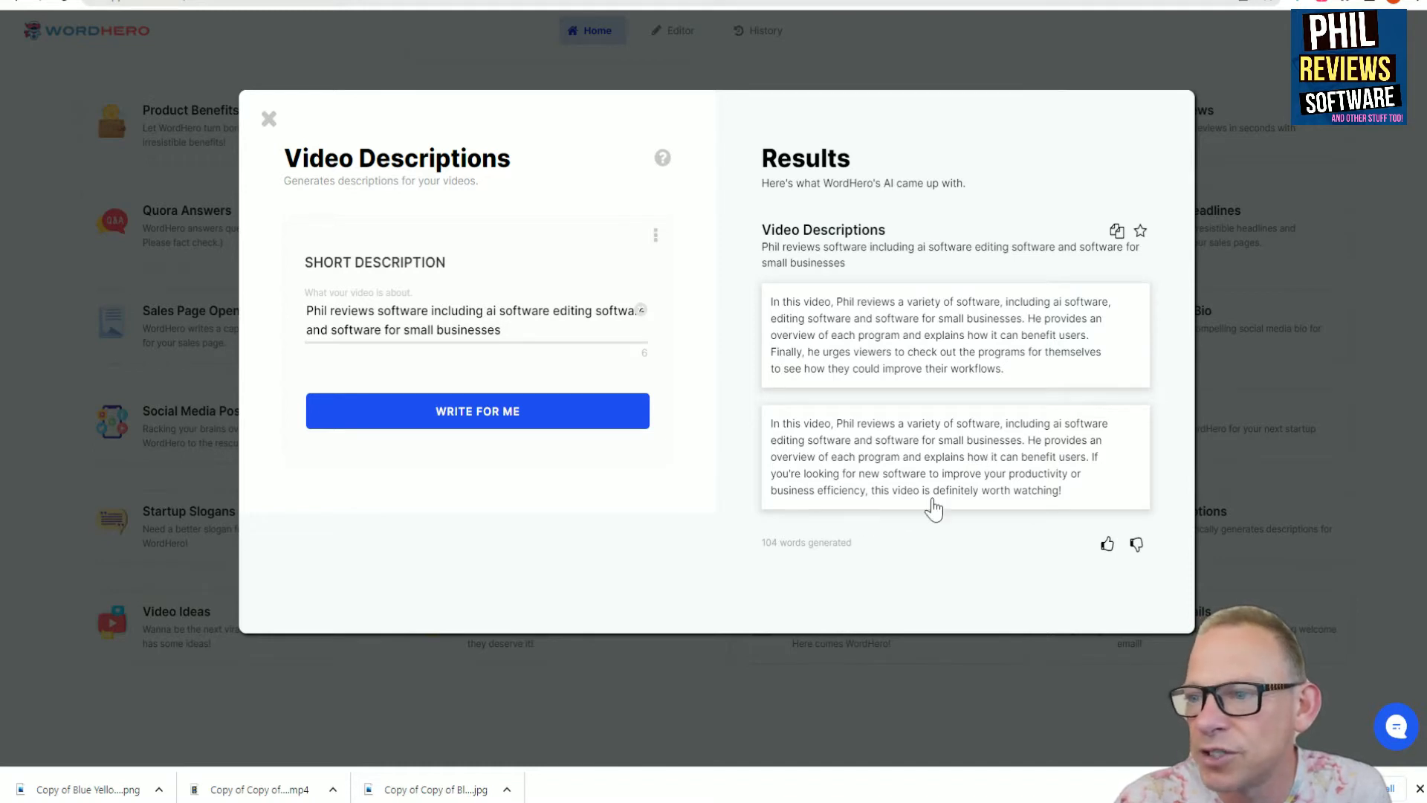
{"action": "mouse_move", "coordinate": [1018, 512]}
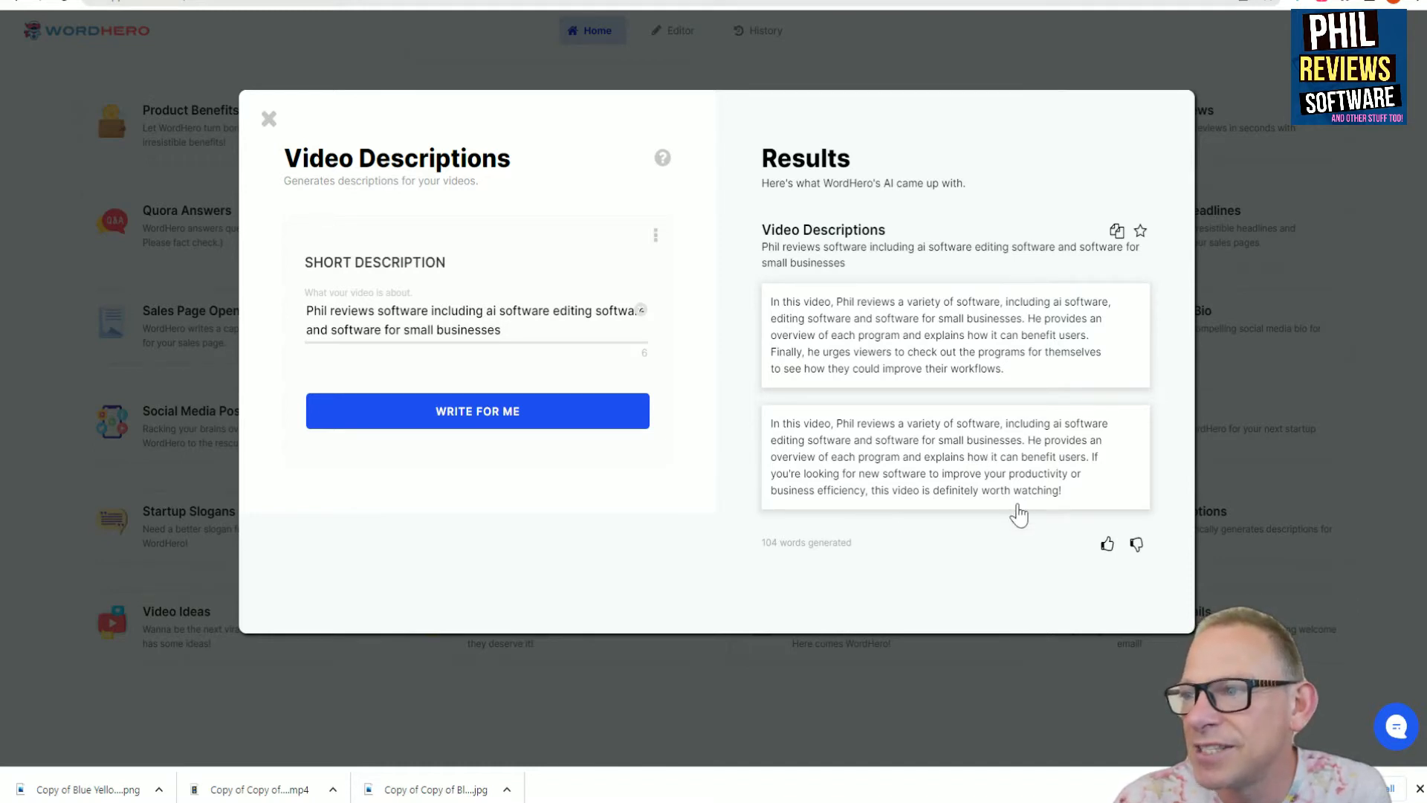
{"action": "mouse_move", "coordinate": [960, 236]}
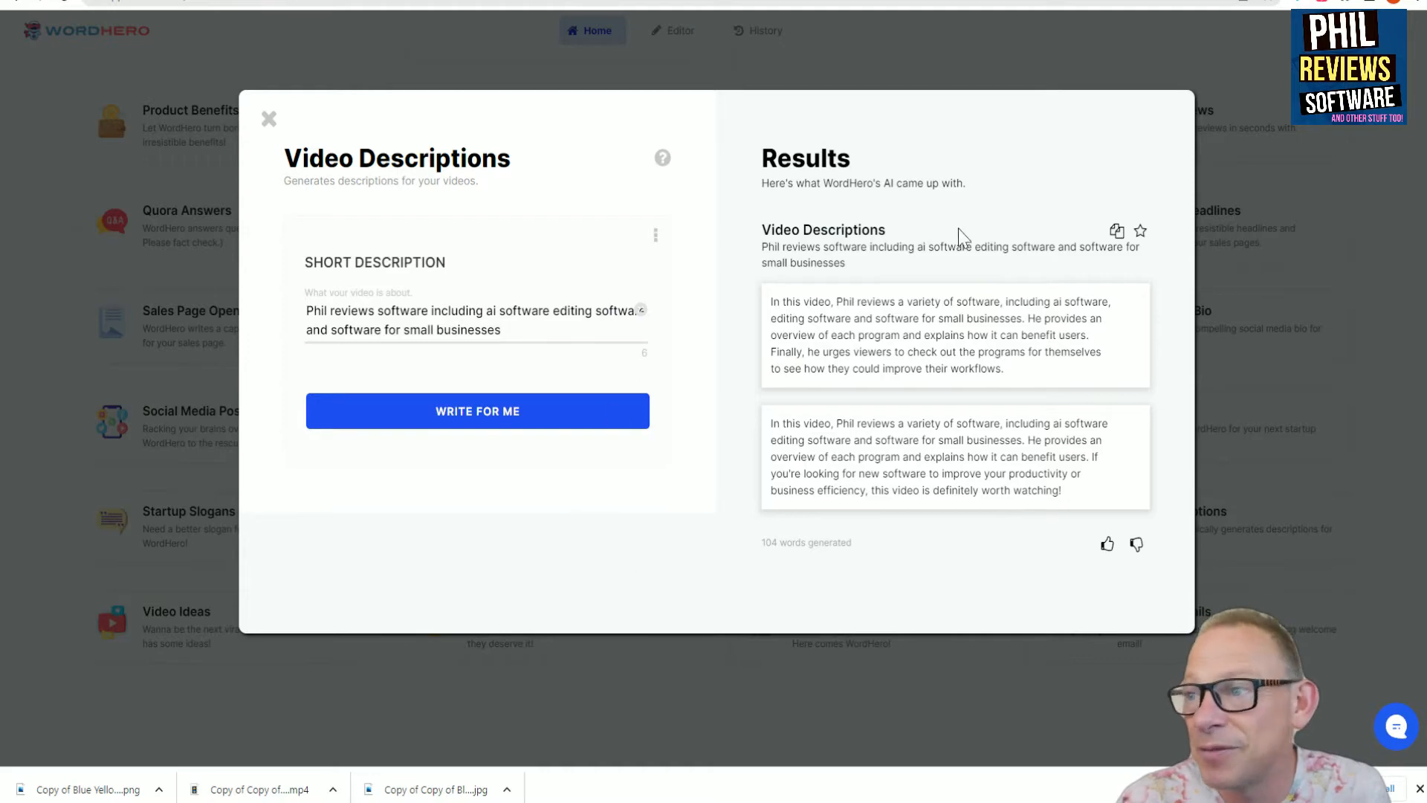
Close the Video Descriptions results and open the Press Release template.
{"action": "left_click", "coordinate": [268, 118]}
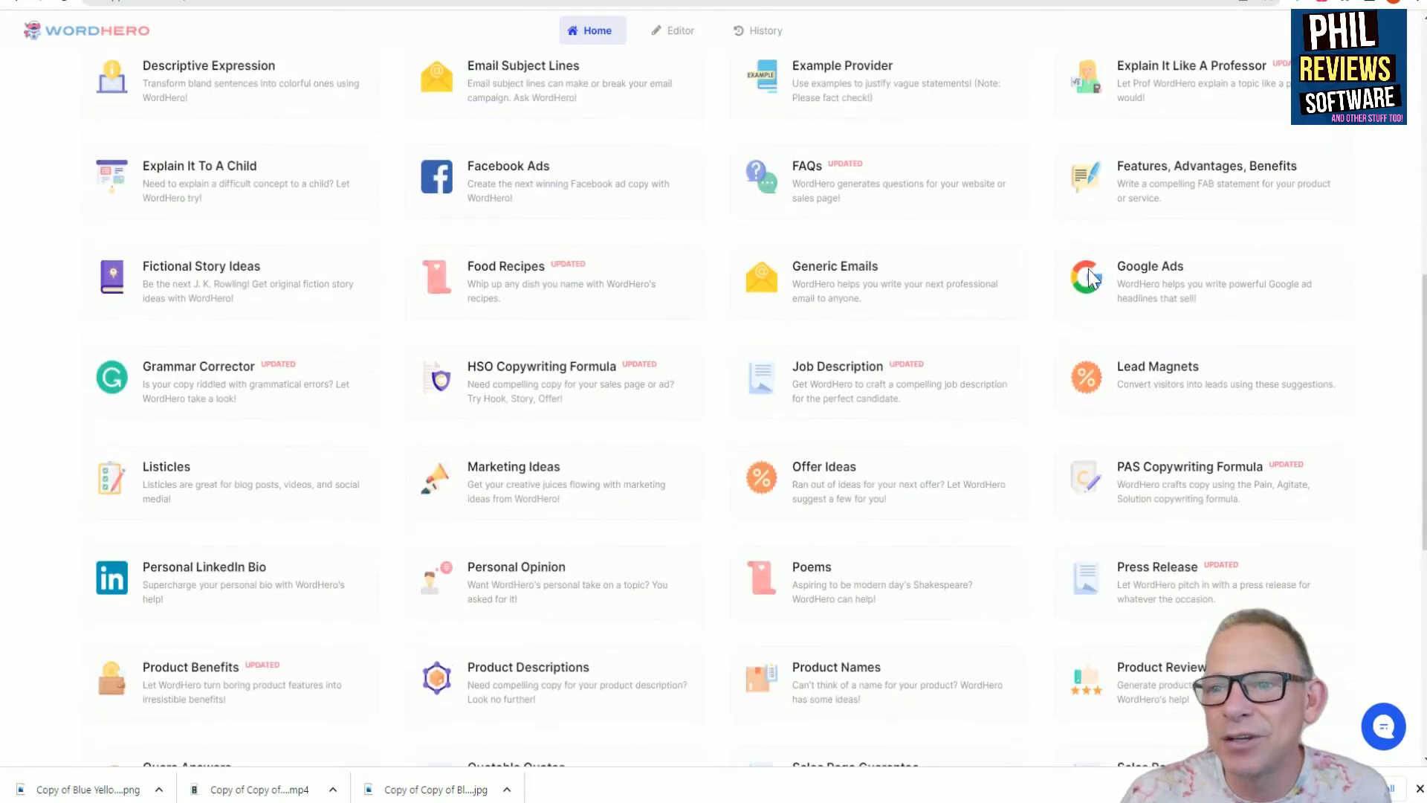
{"action": "scroll", "scroll_direction": "down", "scroll_amount": 3}
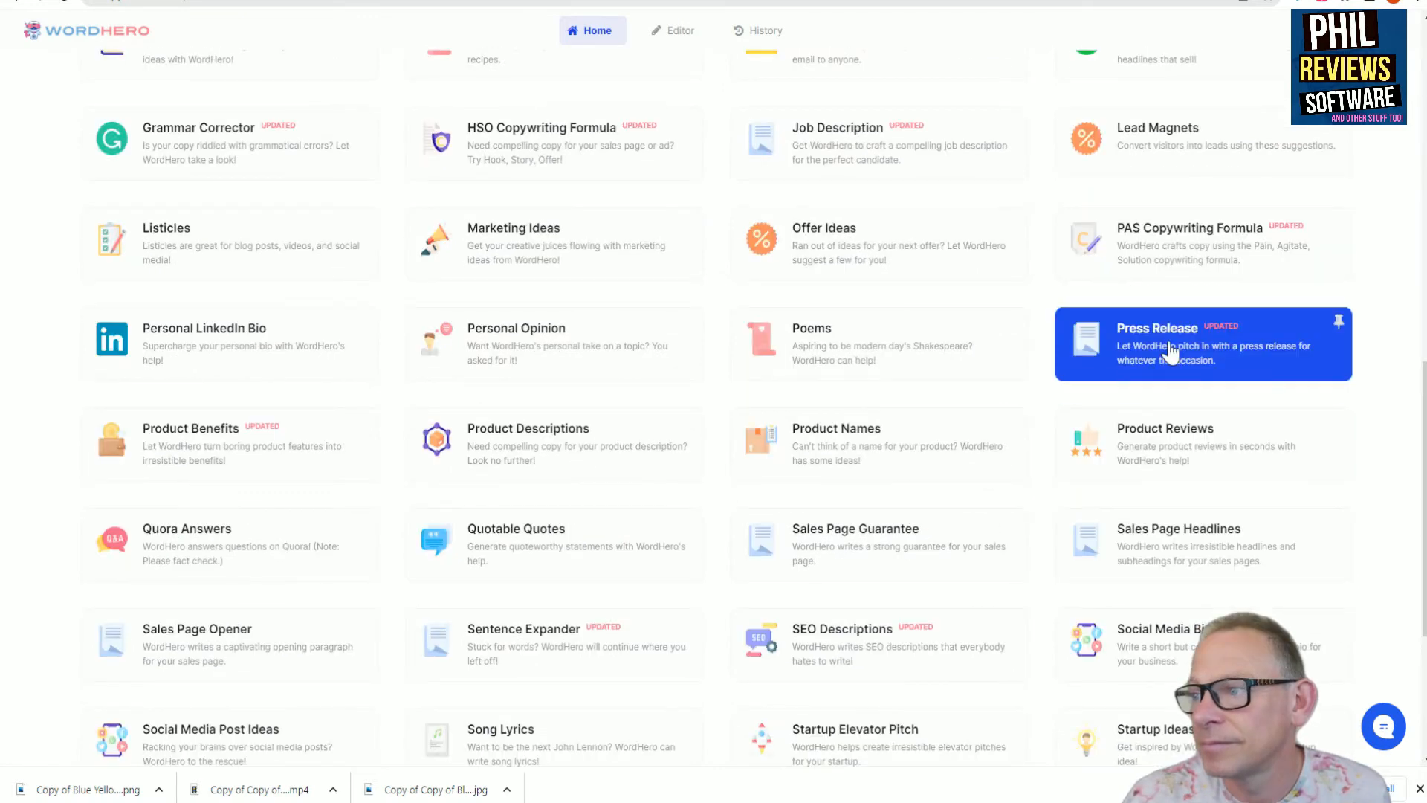
{"action": "left_click", "coordinate": [1202, 343]}
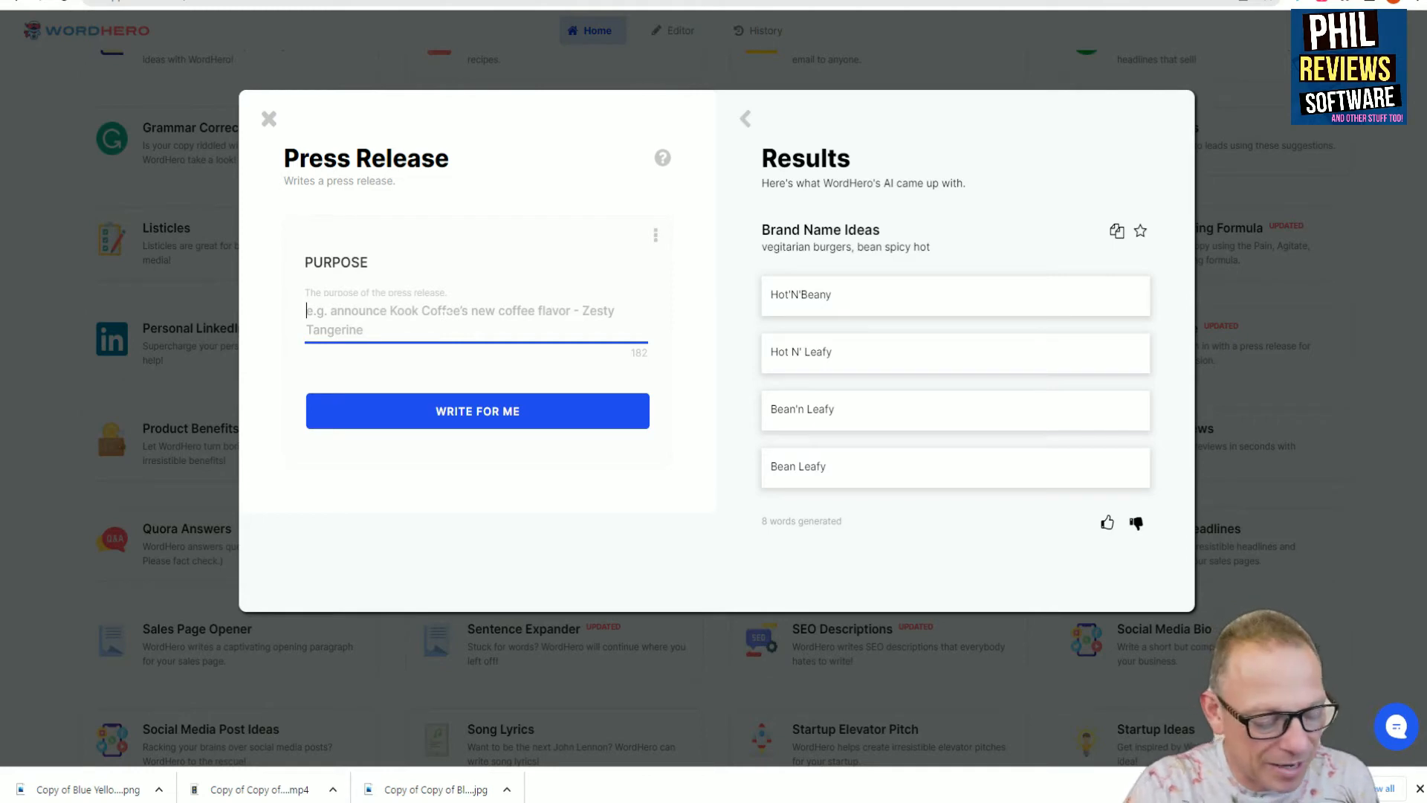
Enter the purpose: announcing Phil's new YouTube channel where he reviews software.
{"action": "type", "text": "announcing"}
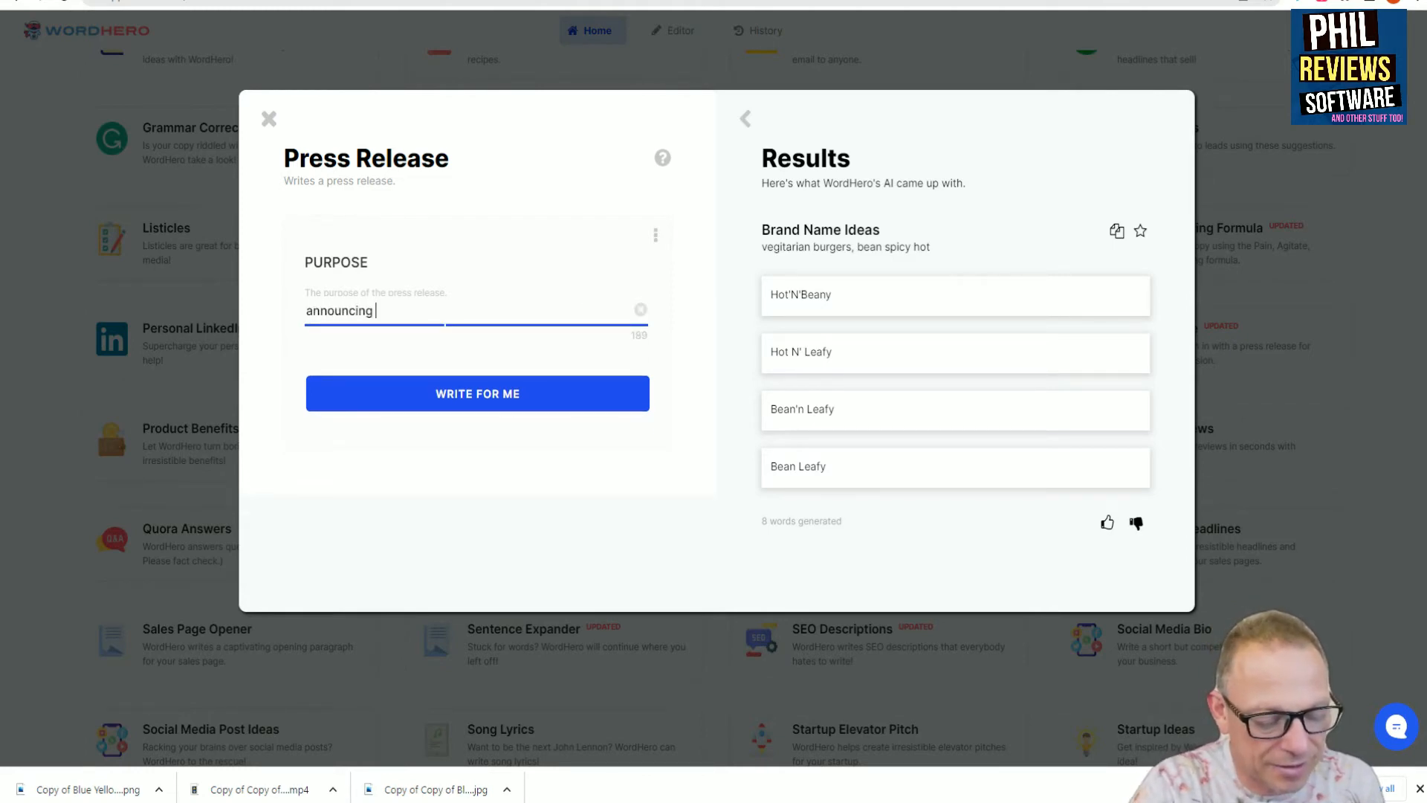
{"action": "type", "text": "Phil's new youtube channel"}
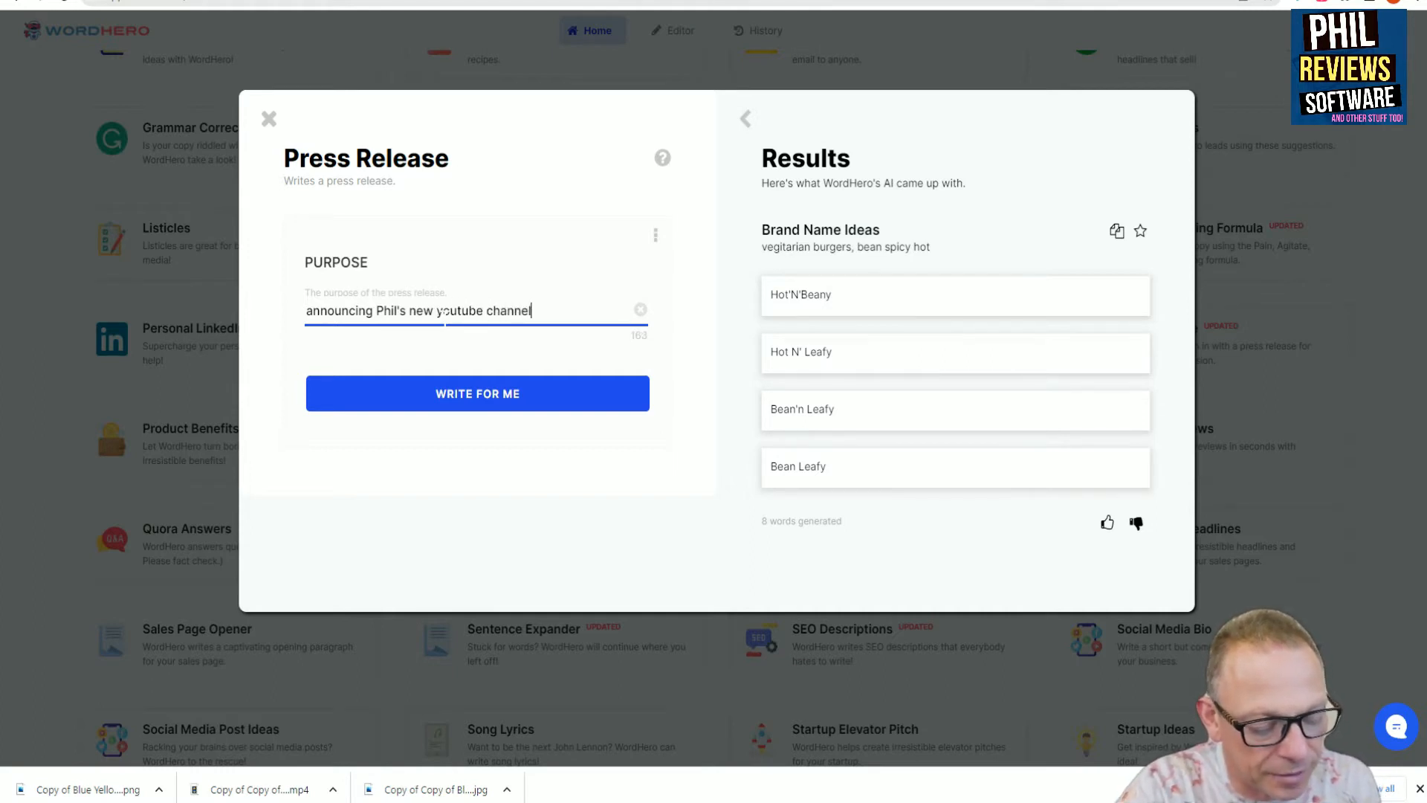
{"action": "type", "text": "where he review"}
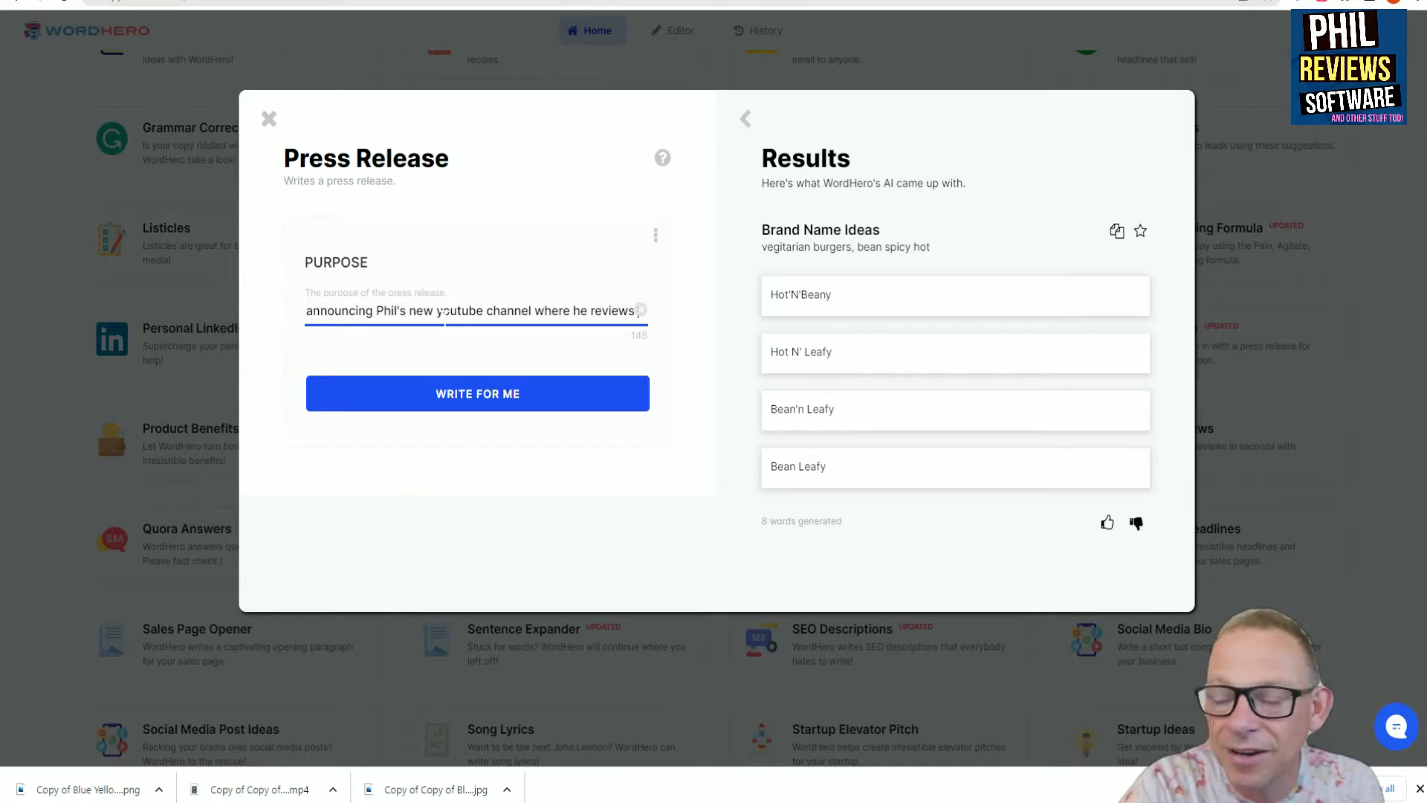
{"action": "type", "text": "softwa"}
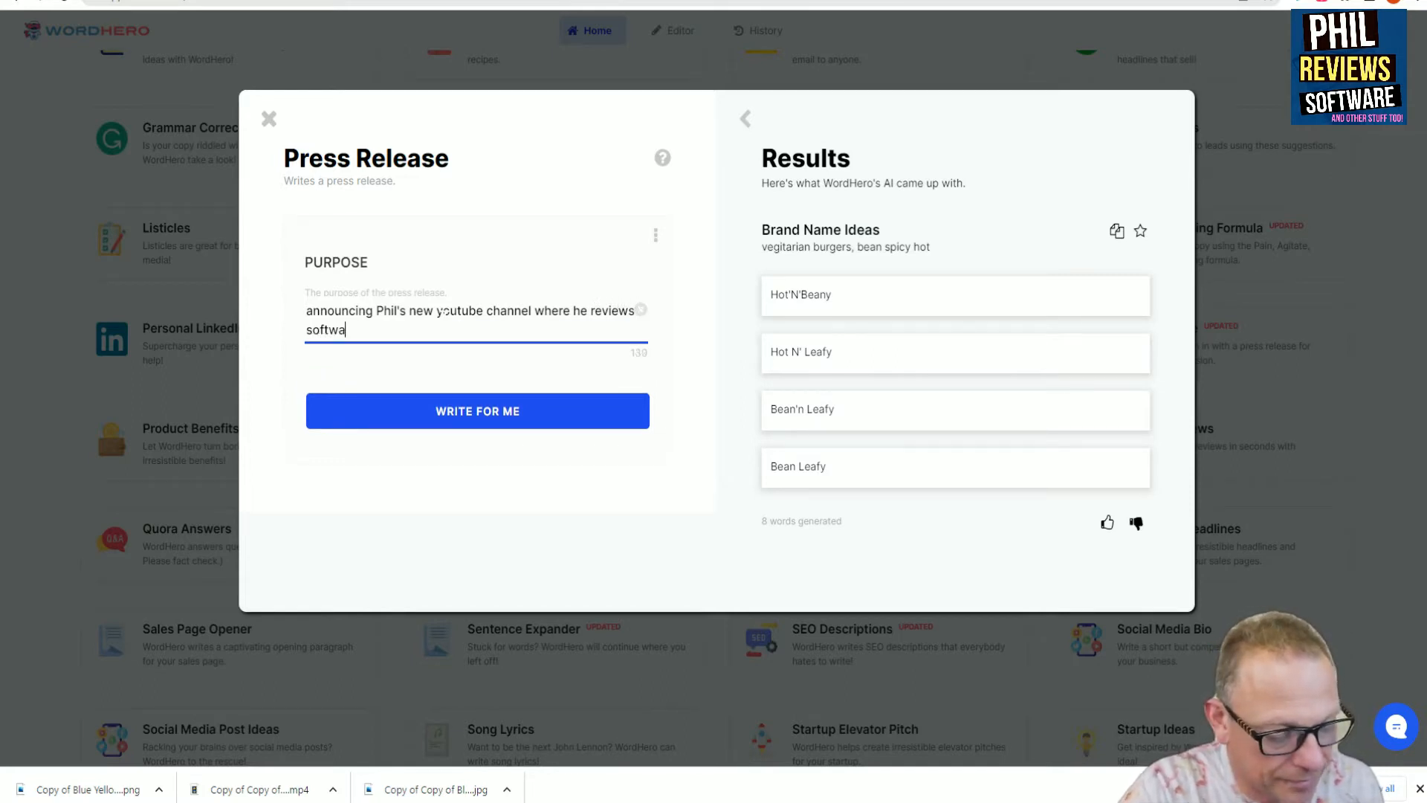
{"action": "type", "text": "re"}
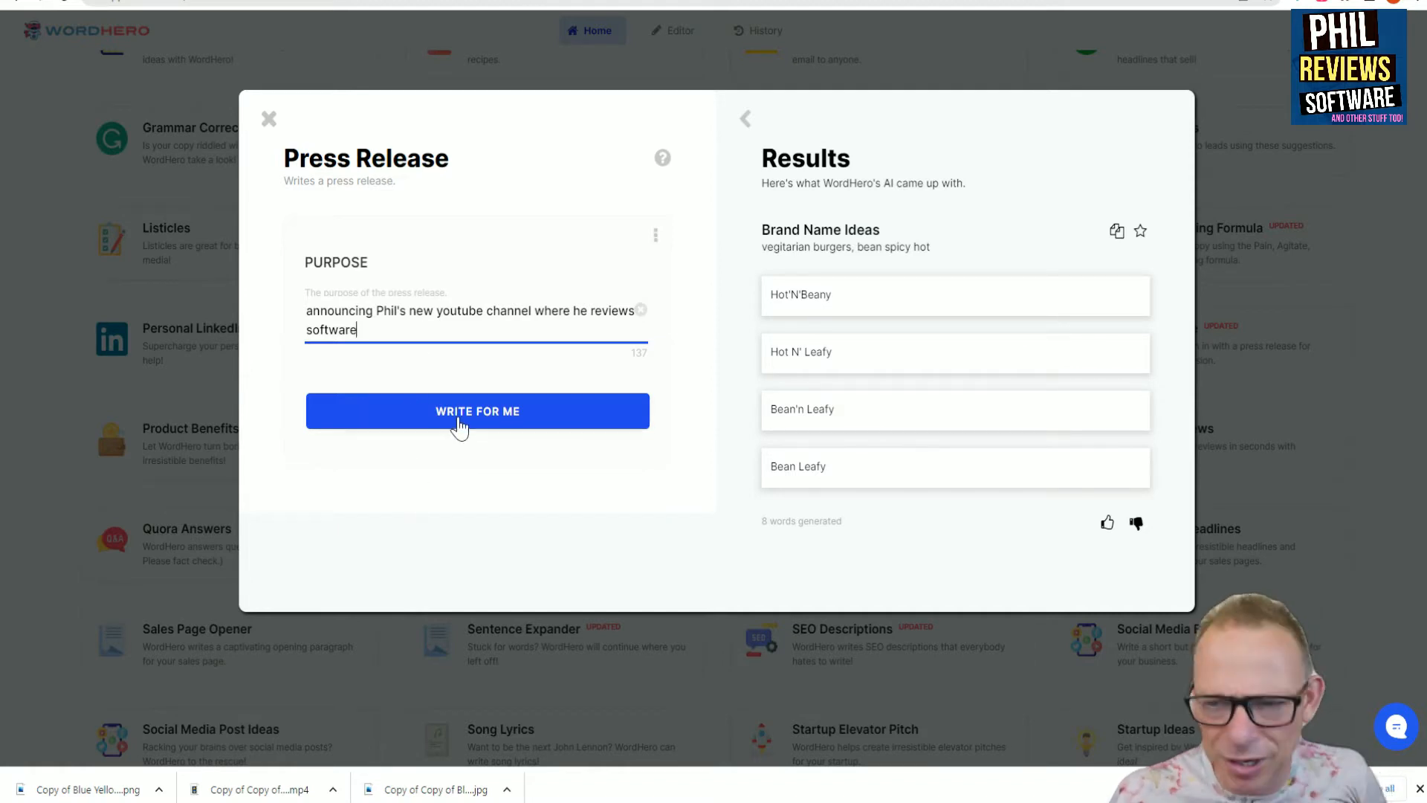
{"action": "mouse_move", "coordinate": [469, 445]}
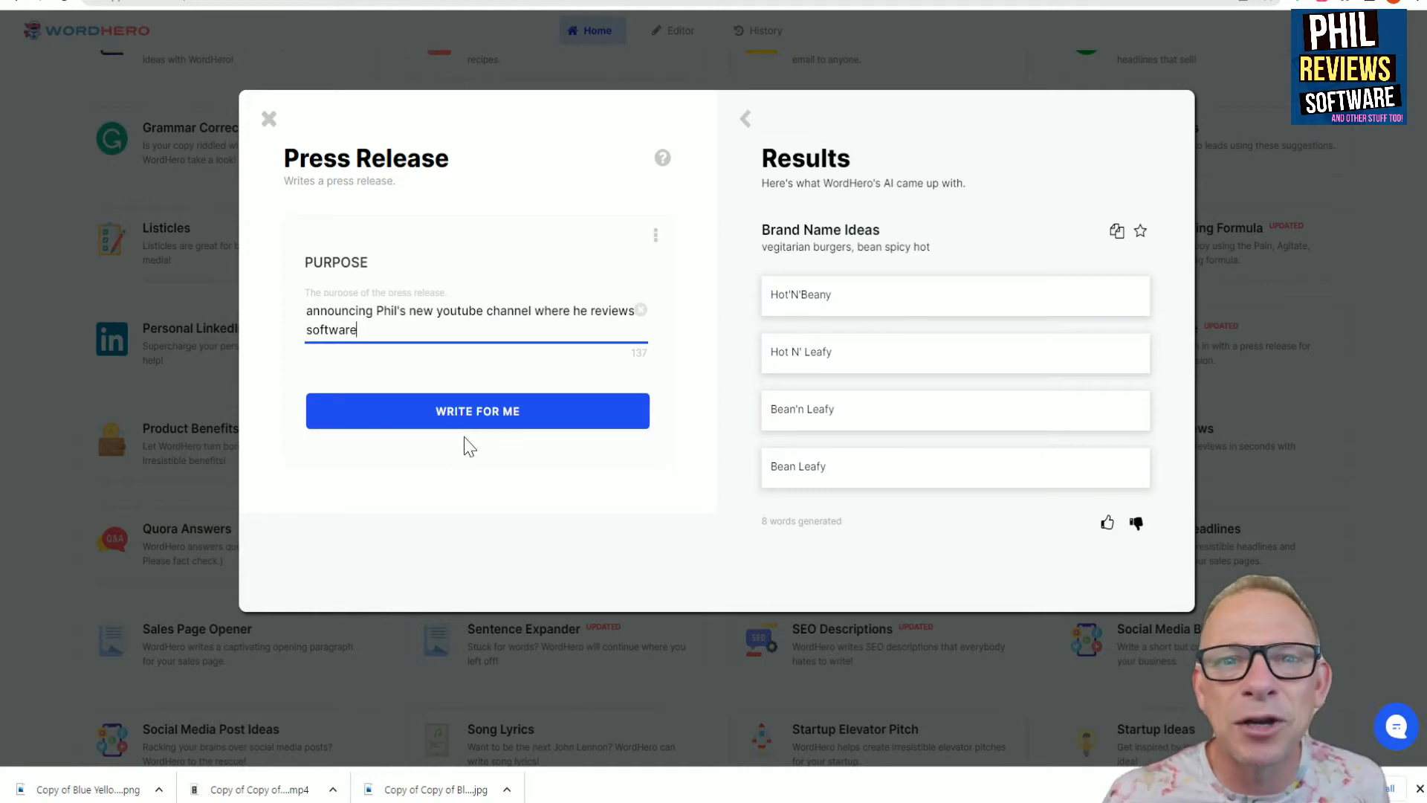
{"action": "mouse_move", "coordinate": [481, 434]}
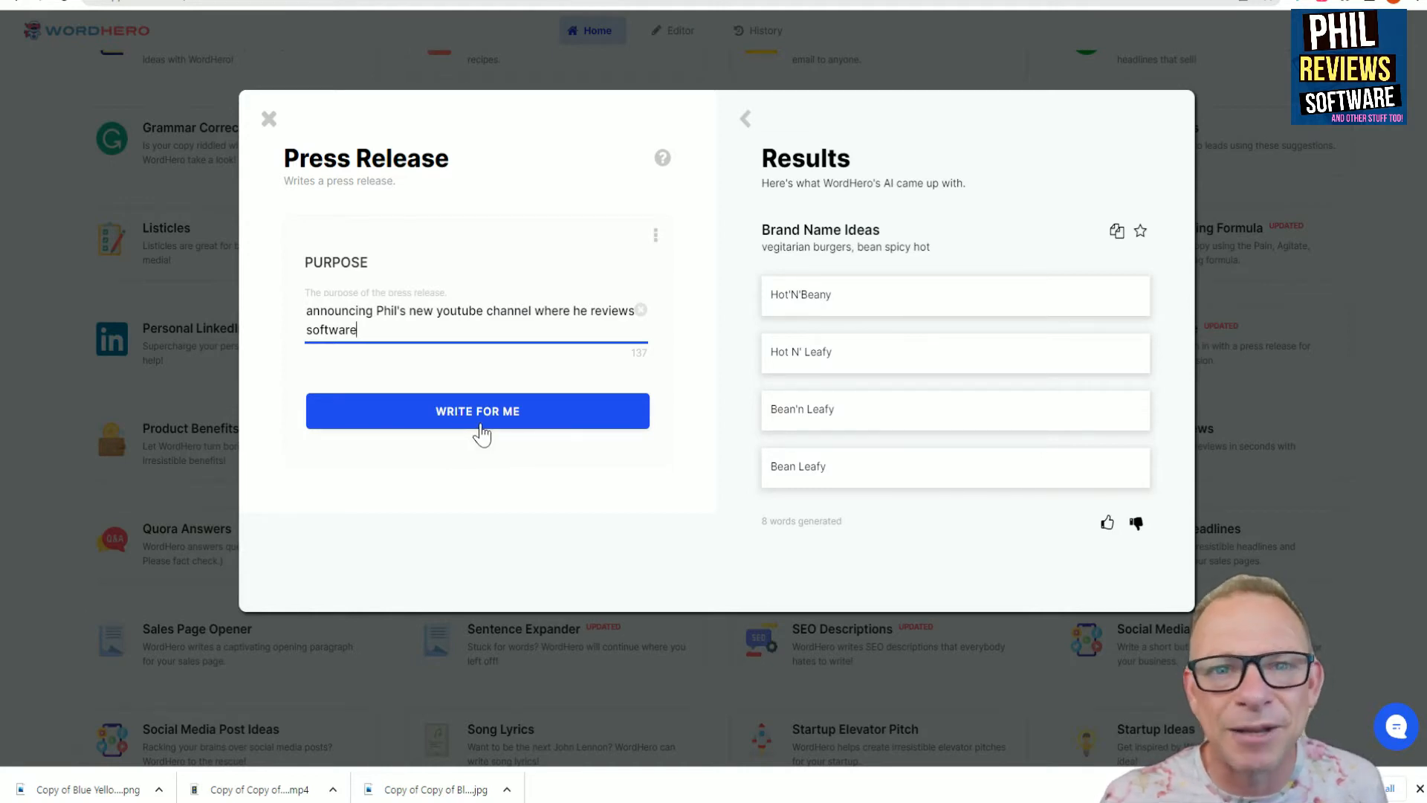
Generate the press release about Phil's software-review channel with WRITE FOR ME.
{"action": "left_click", "coordinate": [477, 411]}
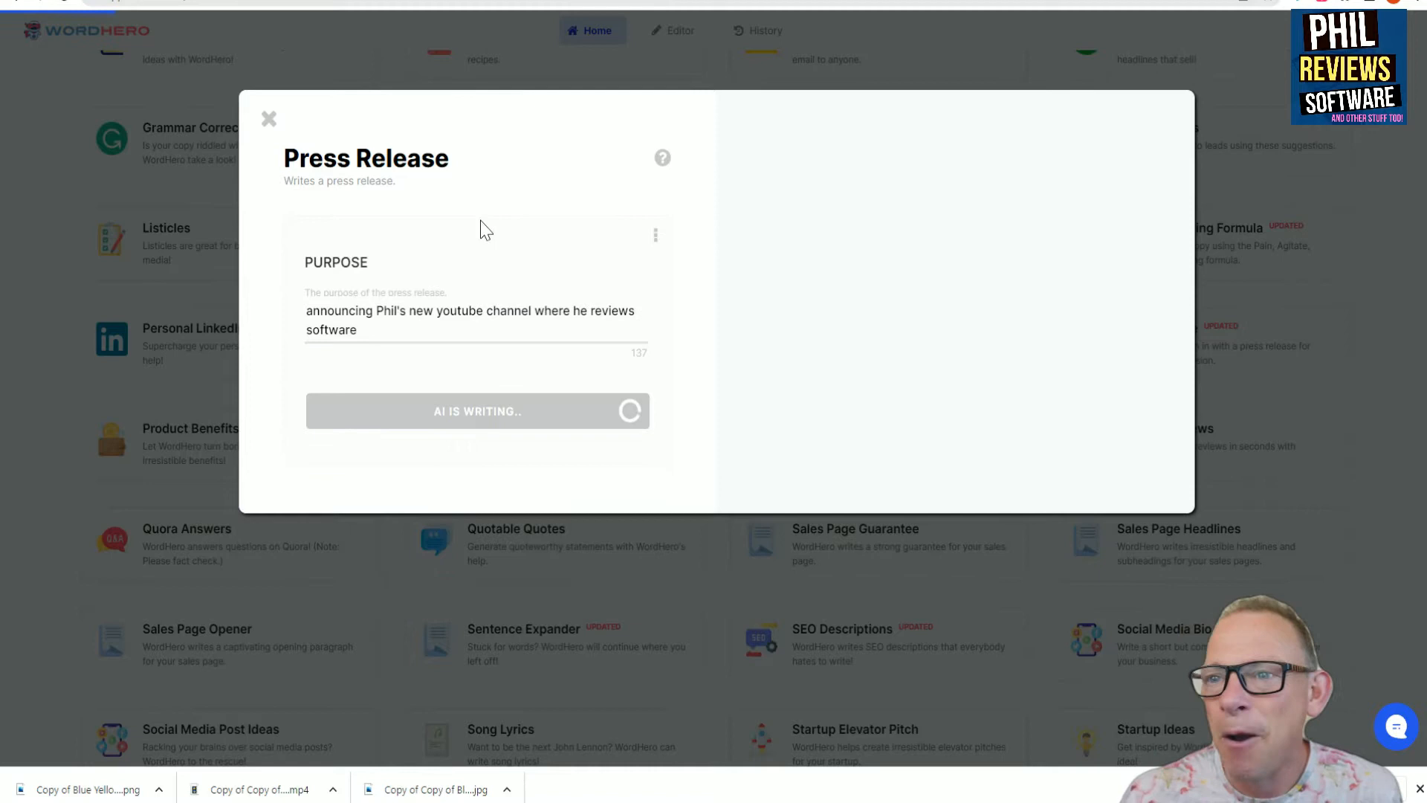
{"action": "mouse_move", "coordinate": [471, 198]}
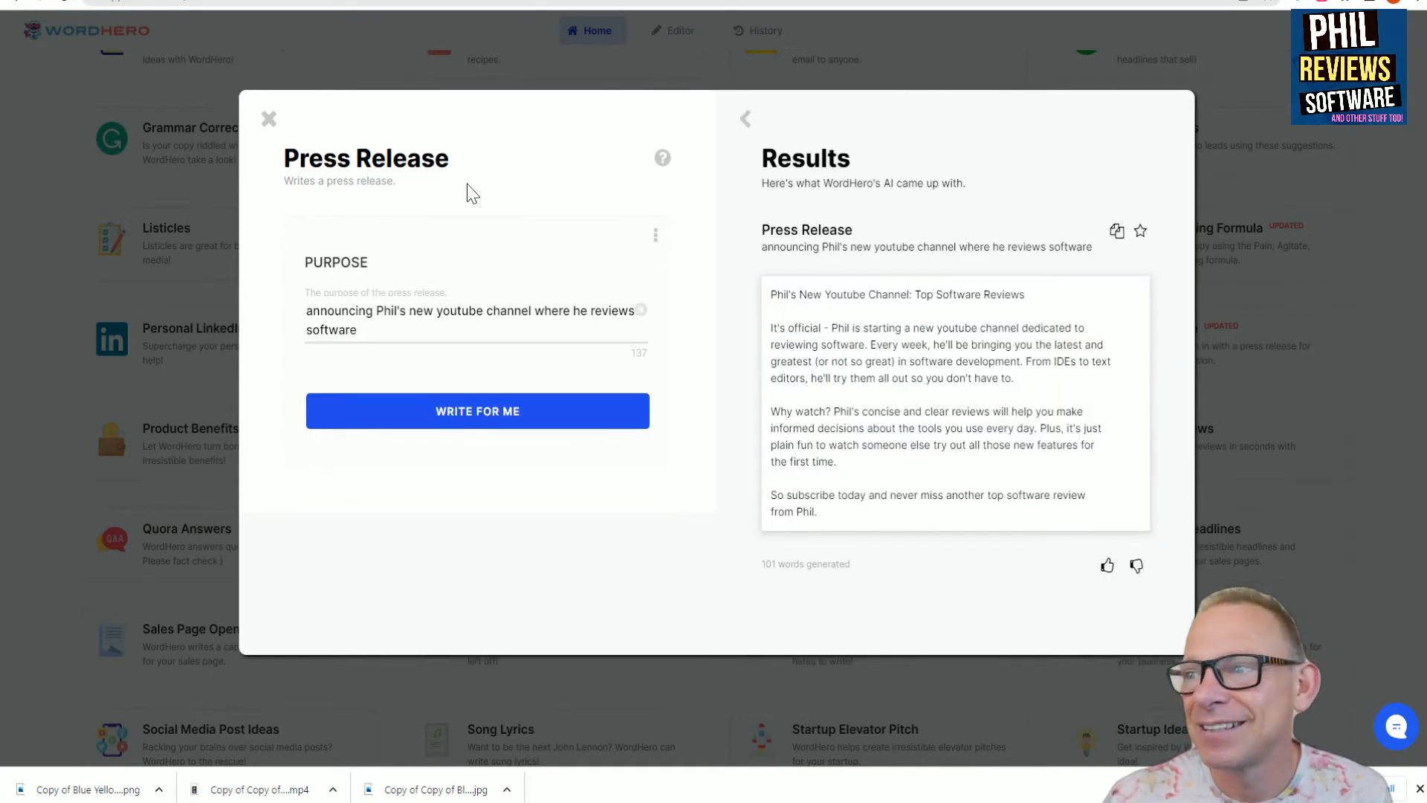
{"action": "mouse_move", "coordinate": [515, 275]}
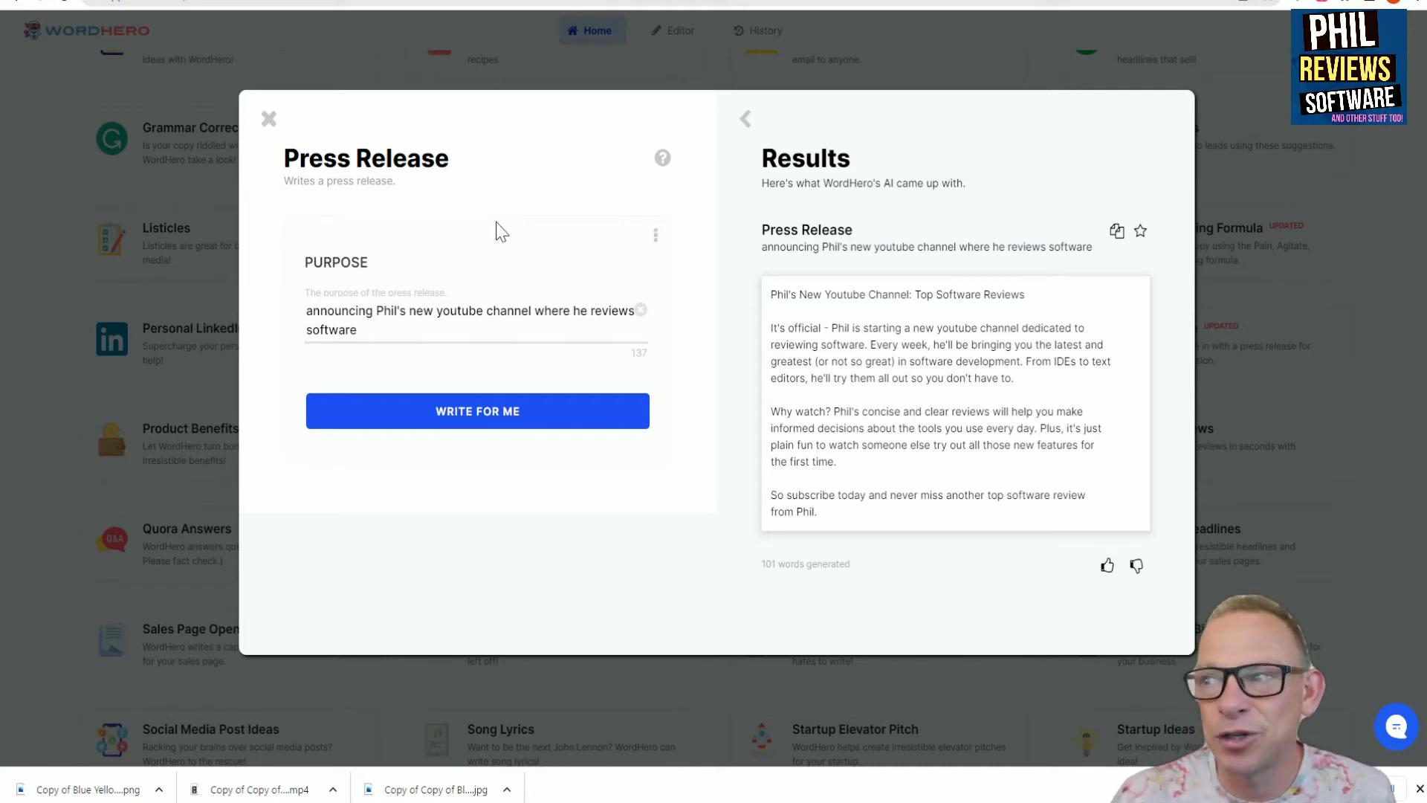
{"action": "mouse_move", "coordinate": [1150, 402]}
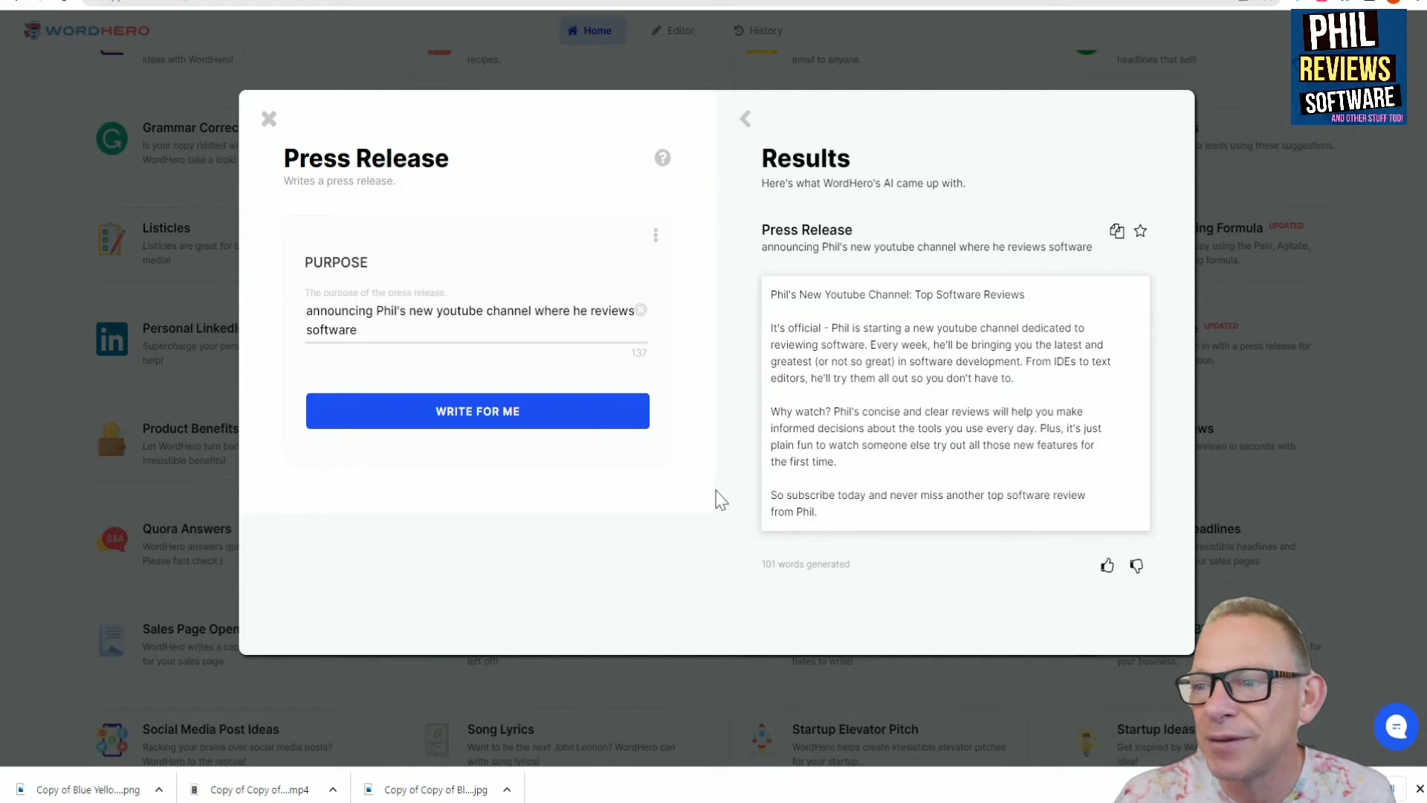
{"action": "mouse_move", "coordinate": [779, 316]}
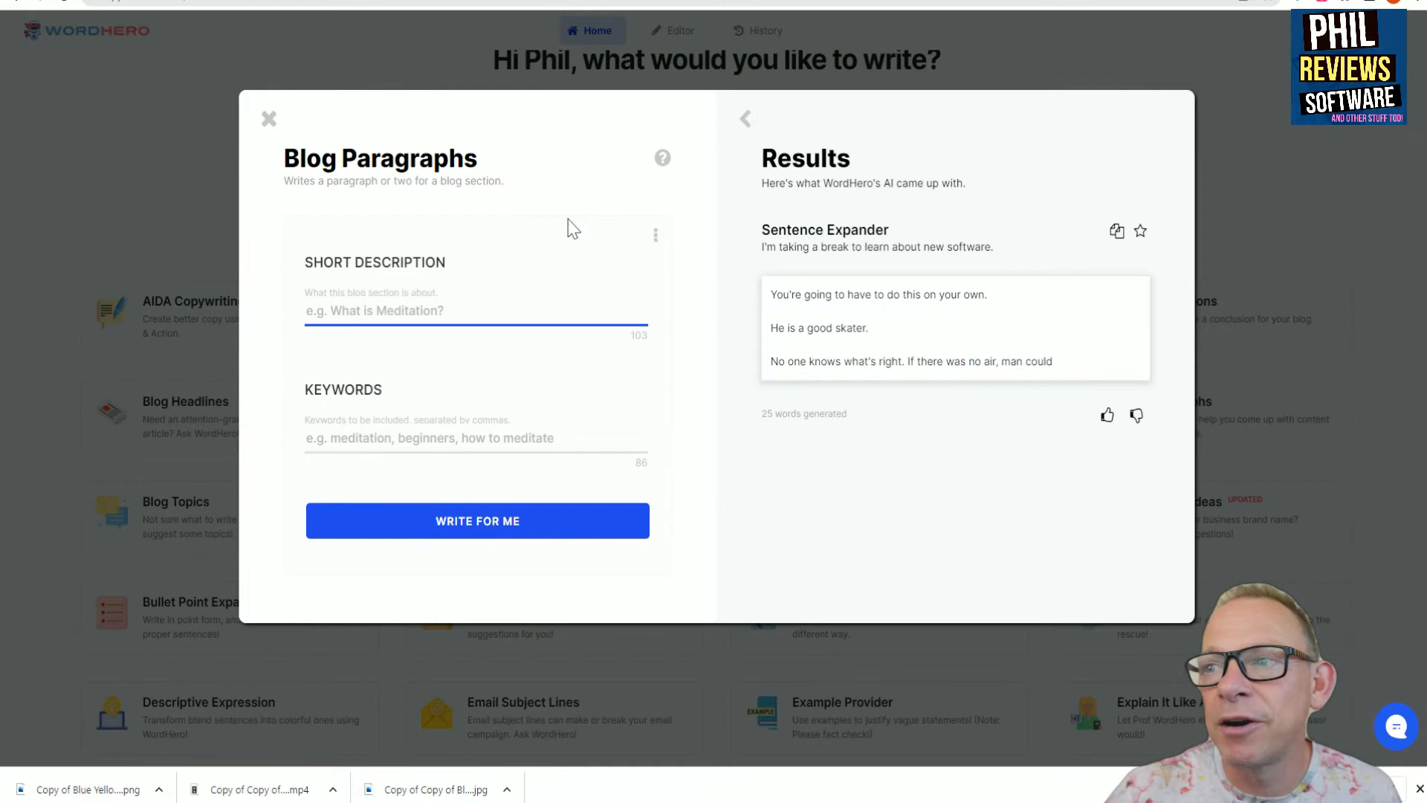
Describe the blog section as 'Saving Energy at Home'.
{"action": "left_click", "coordinate": [474, 311]}
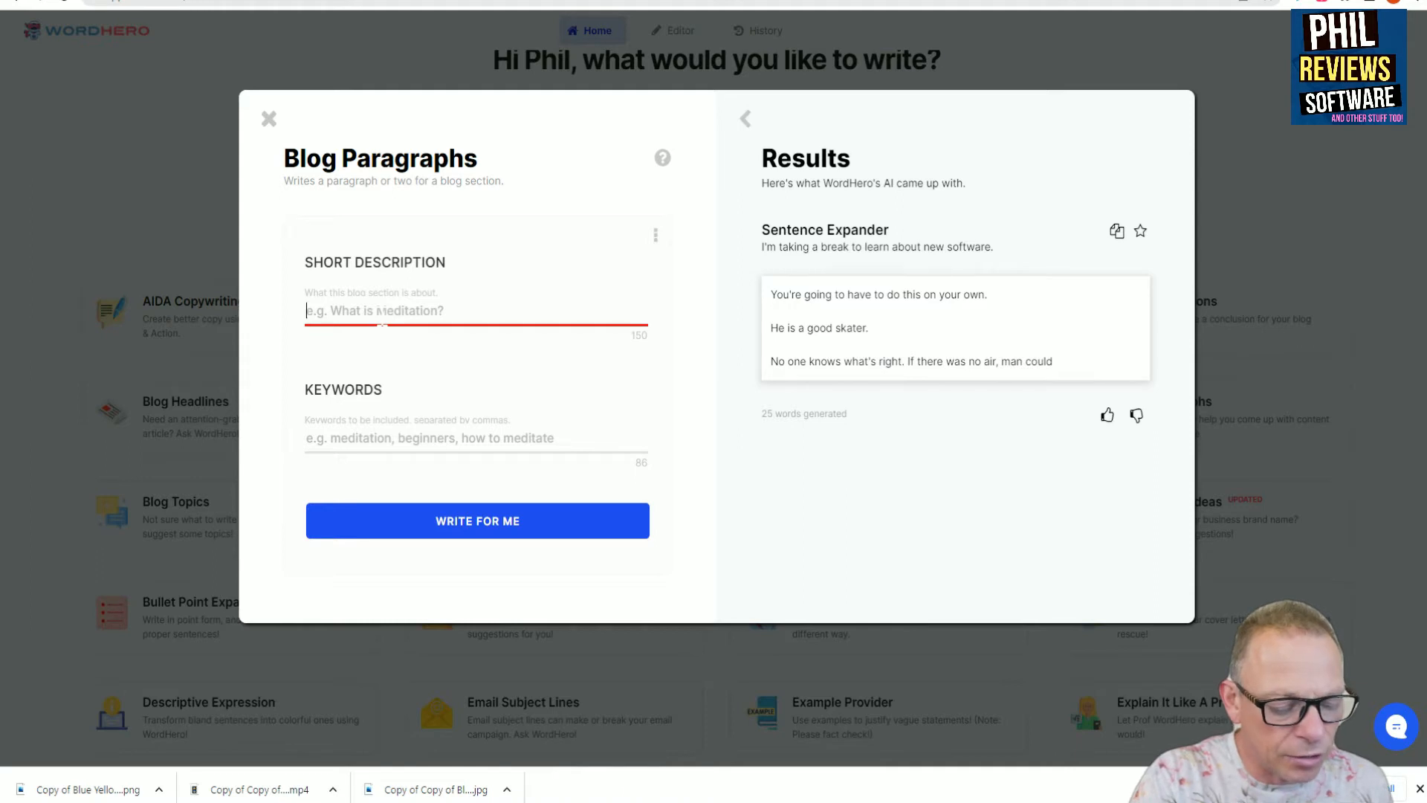
{"action": "type", "text": "Saving"}
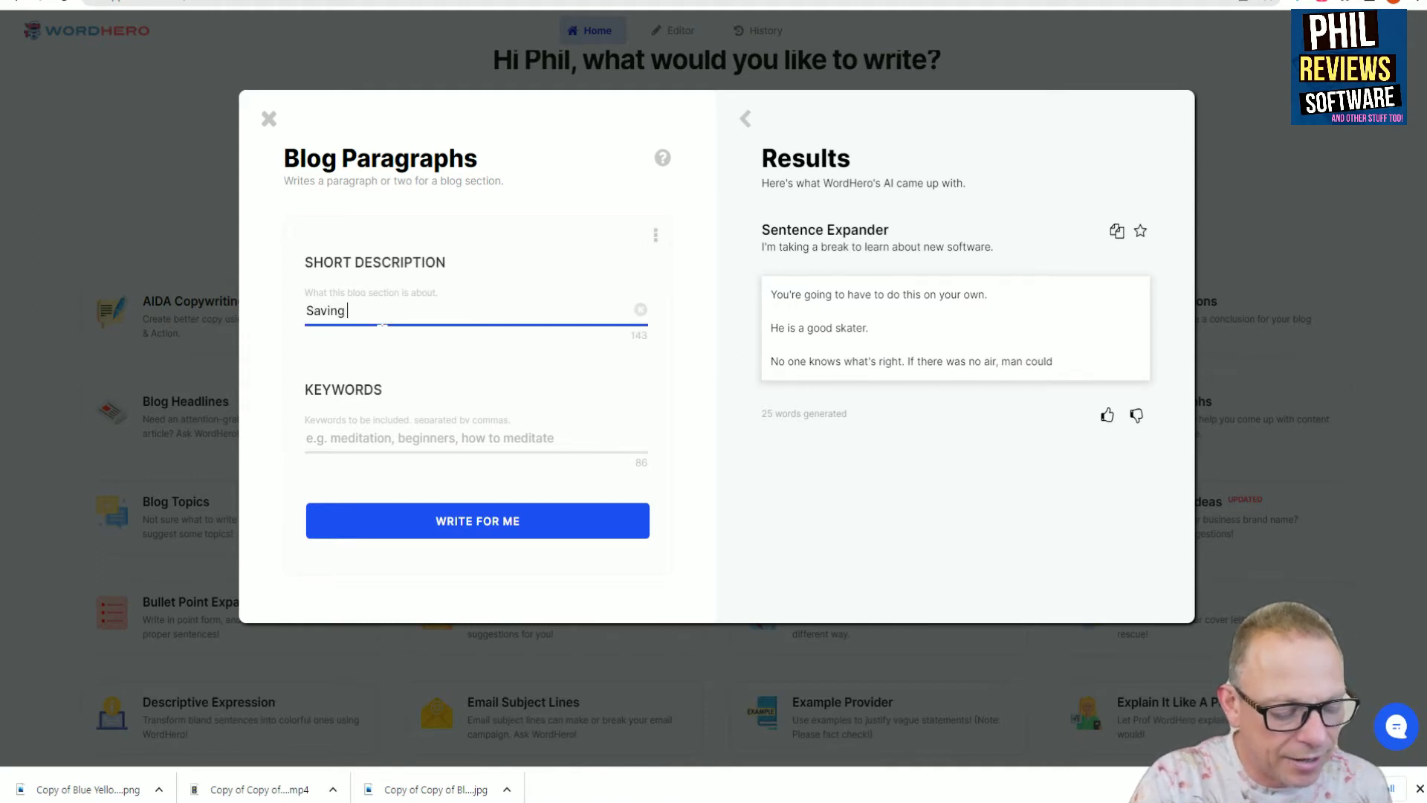
{"action": "type", "text": "Energy at Home"}
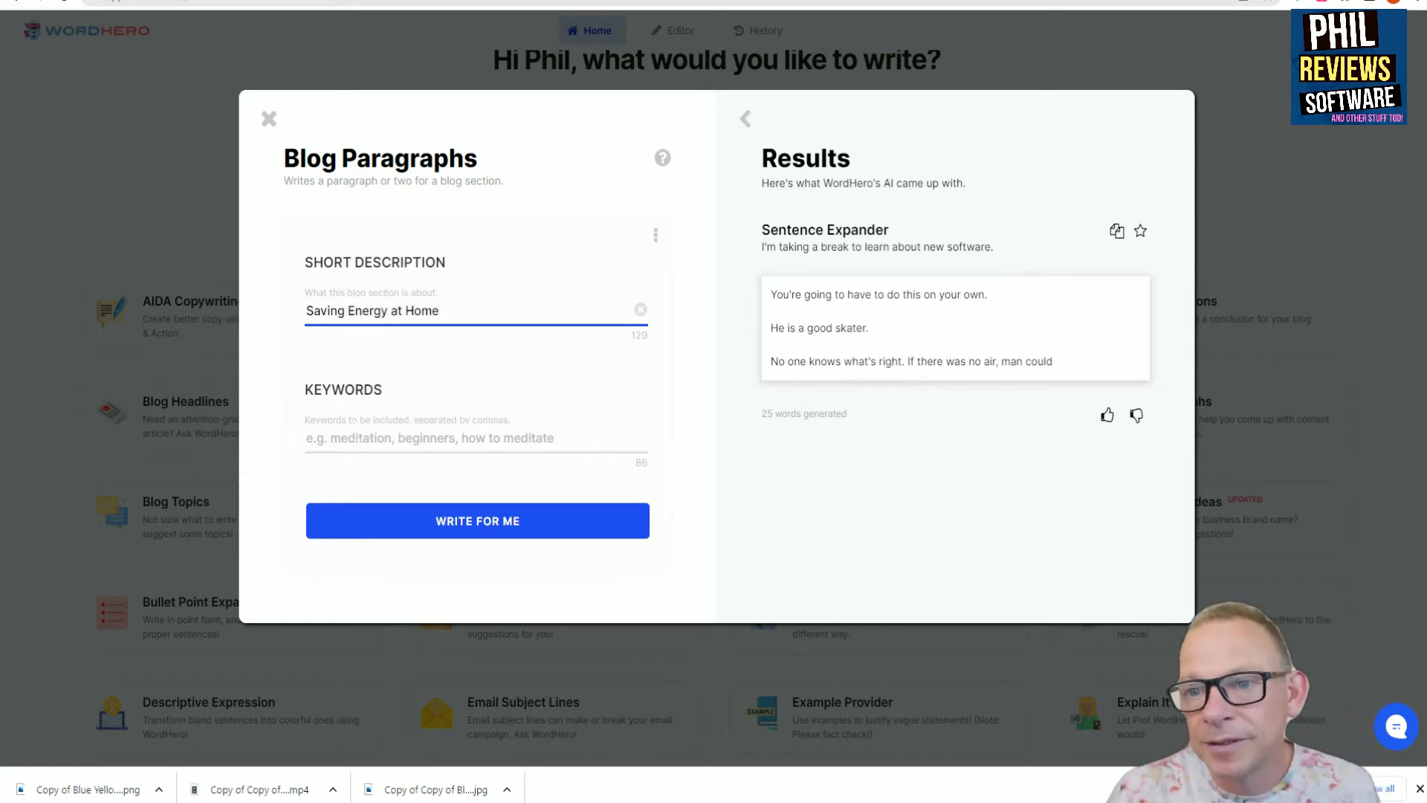
Enter keywords: save electricity, LED, turn off central heating.
{"action": "left_click", "coordinate": [475, 437]}
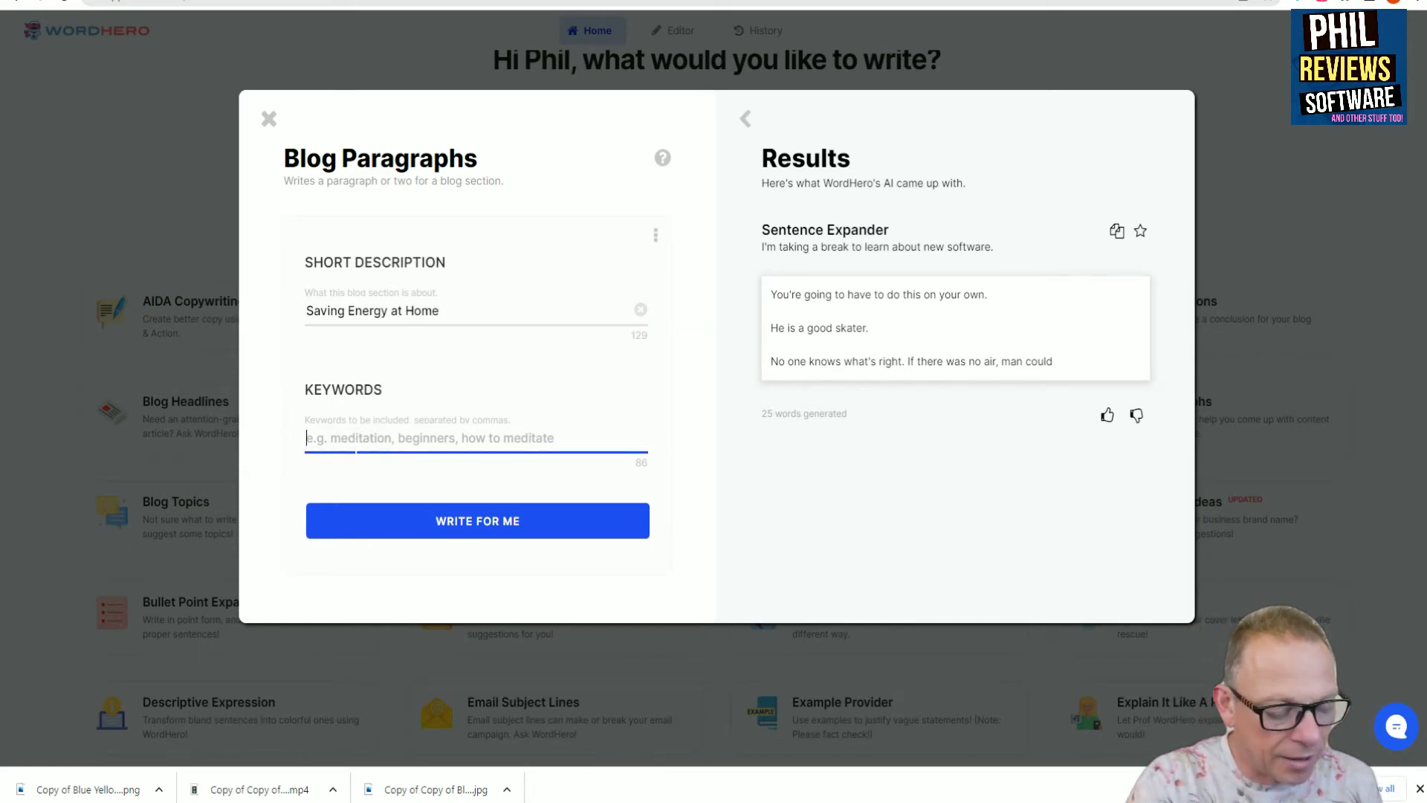
{"action": "type", "text": "Save"}
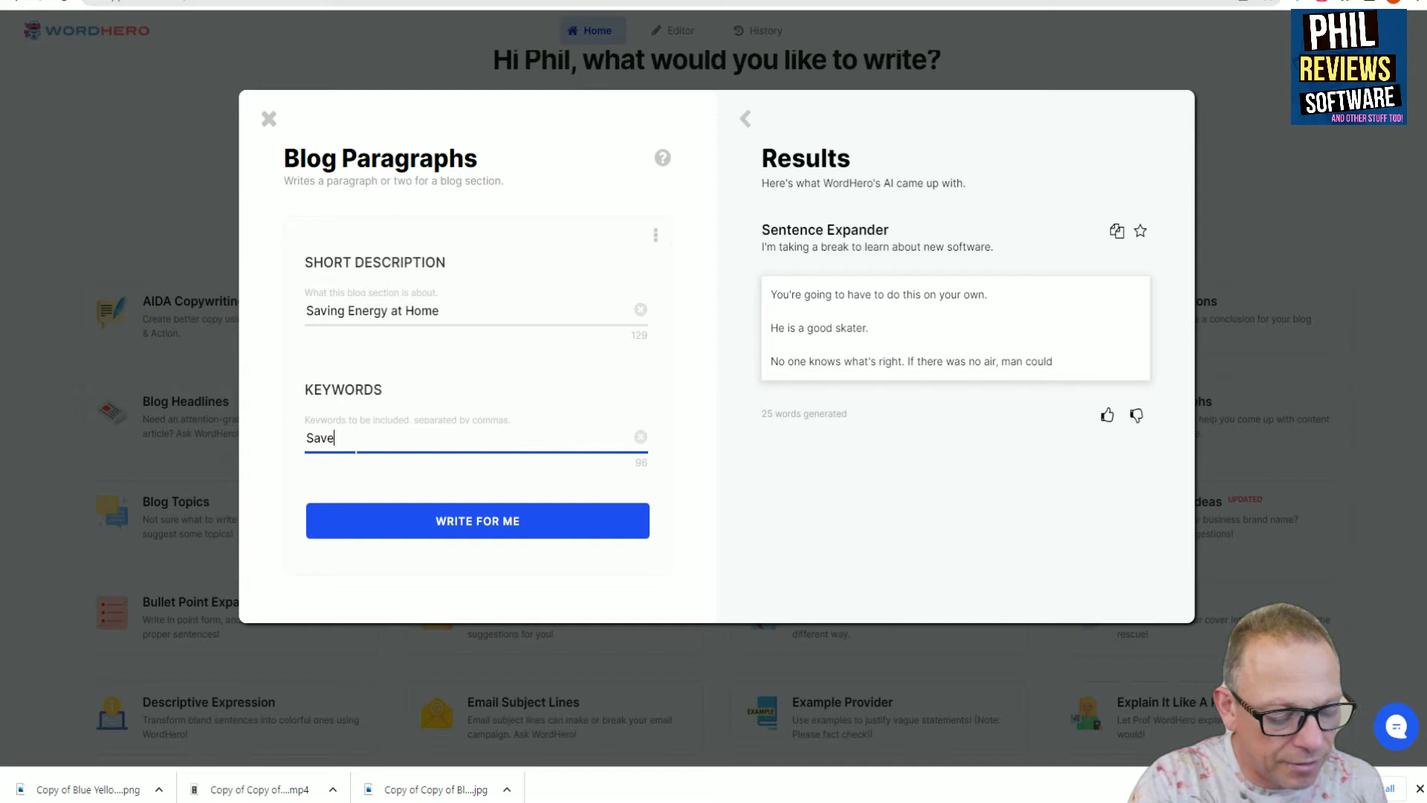
{"action": "type", "text": "electricty"}
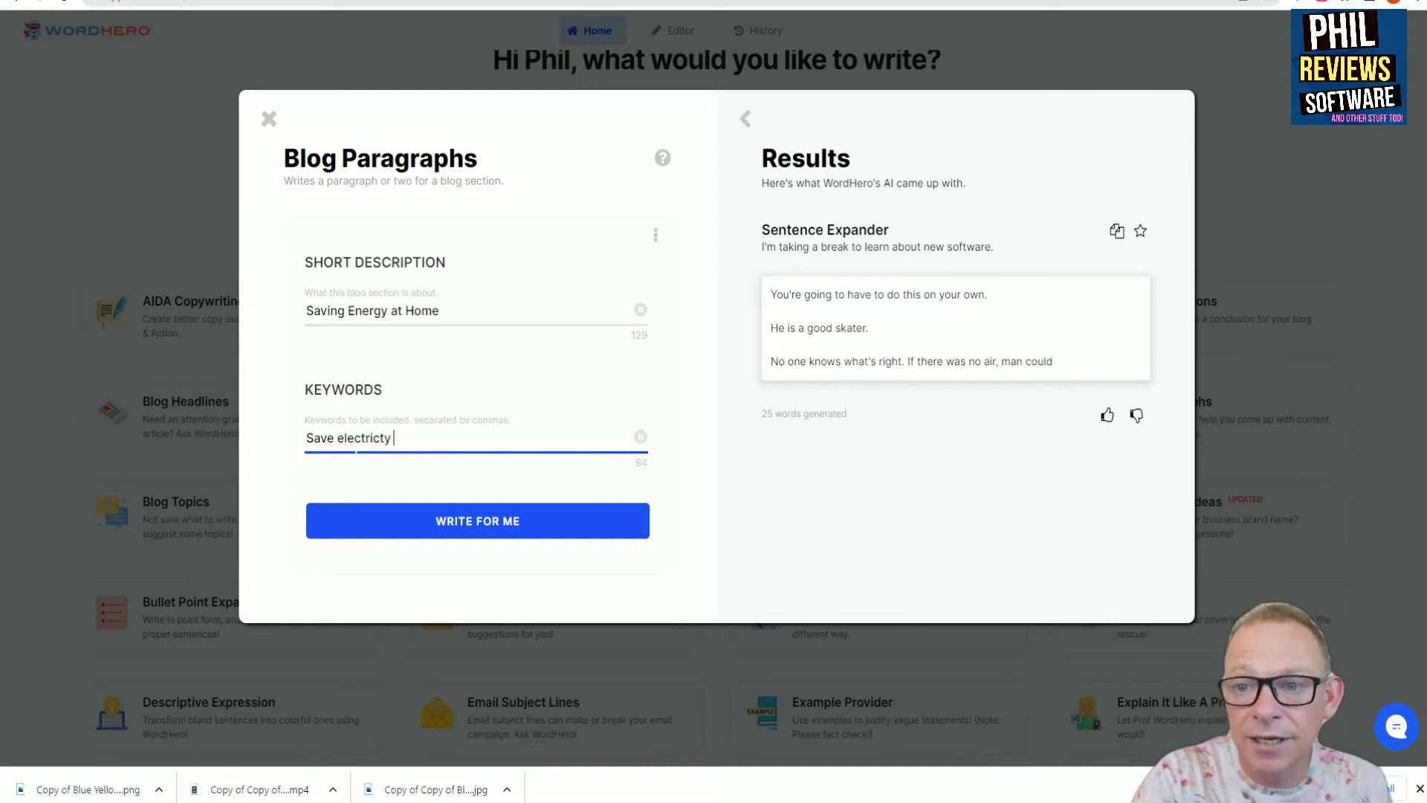
{"action": "type", "text": "led"}
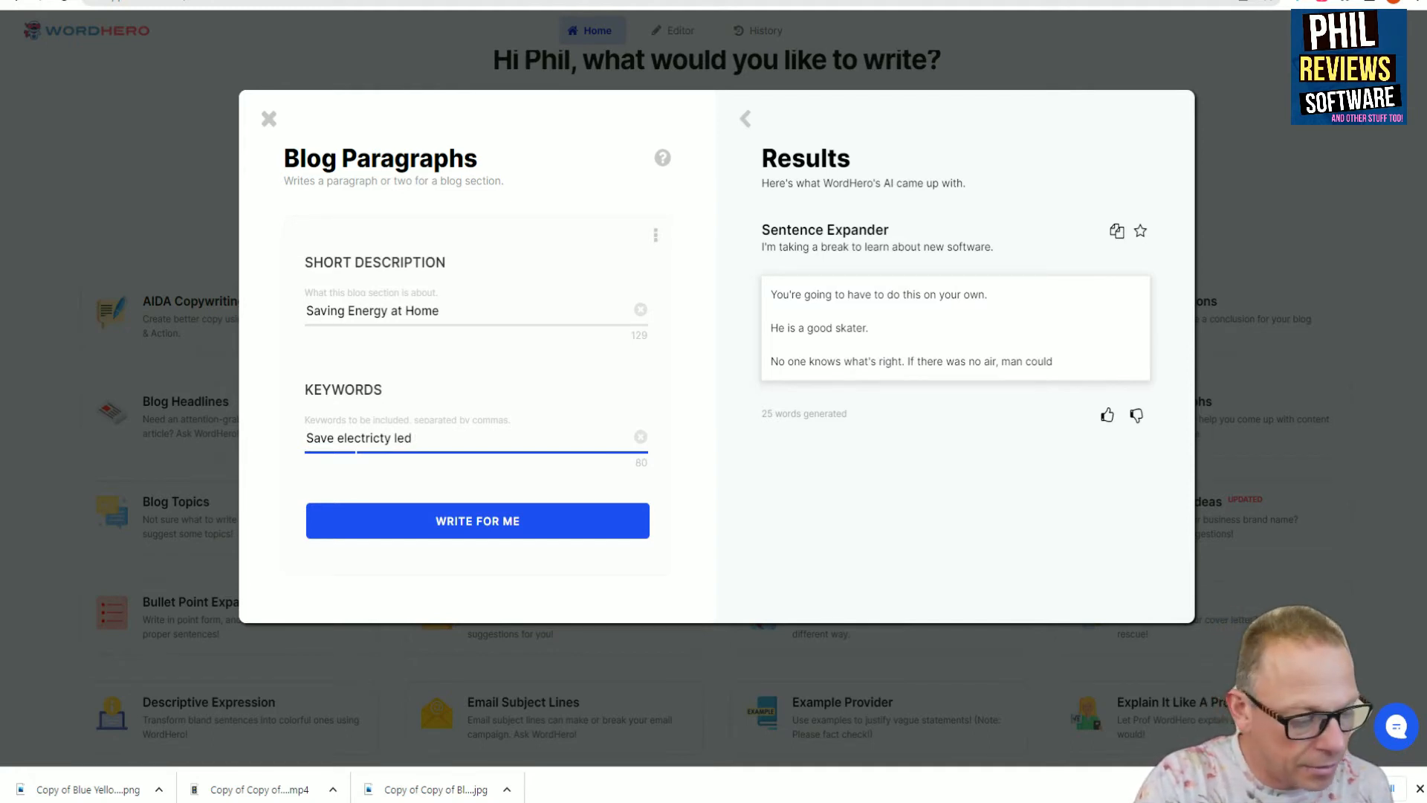
{"action": "type", "text": "turn off c"}
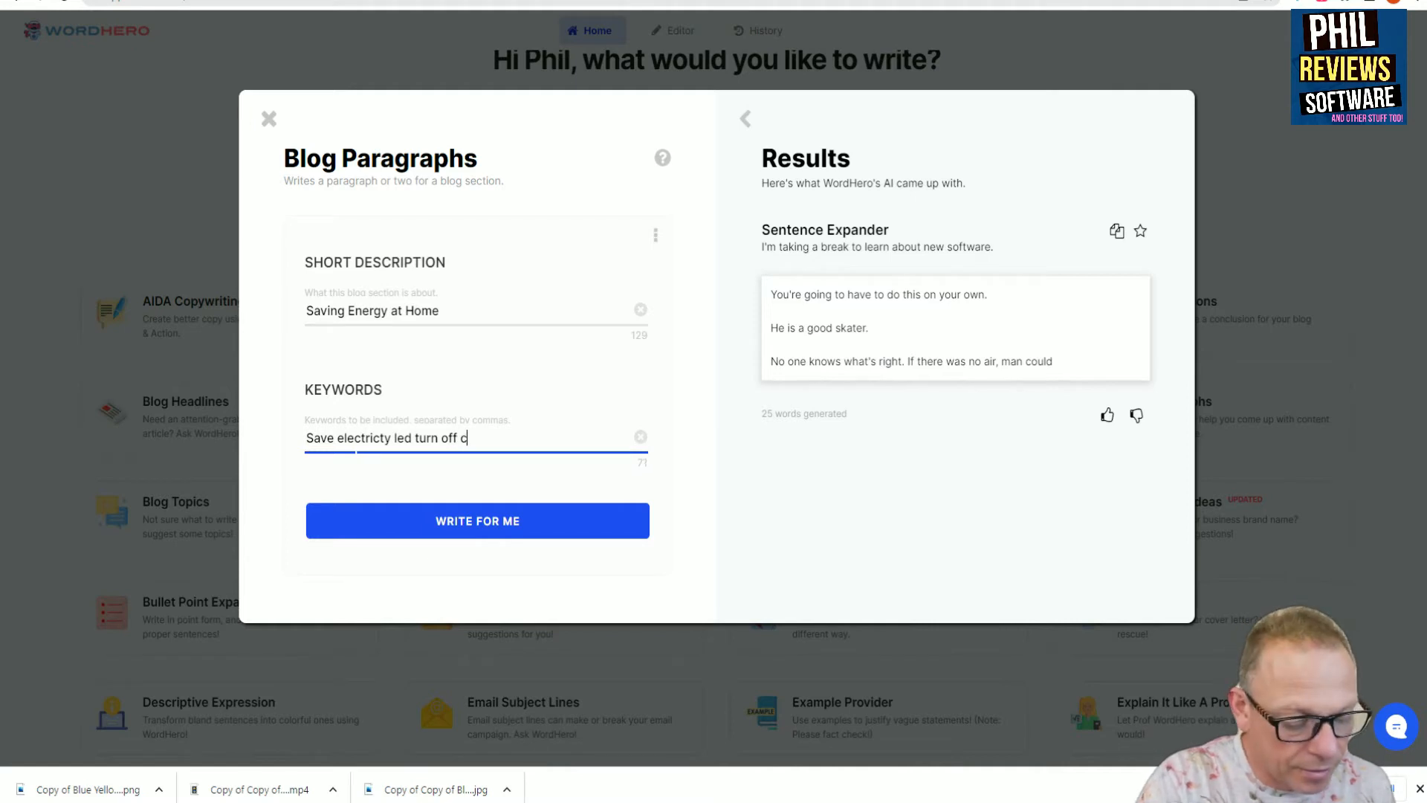
{"action": "type", "text": "entral heating"}
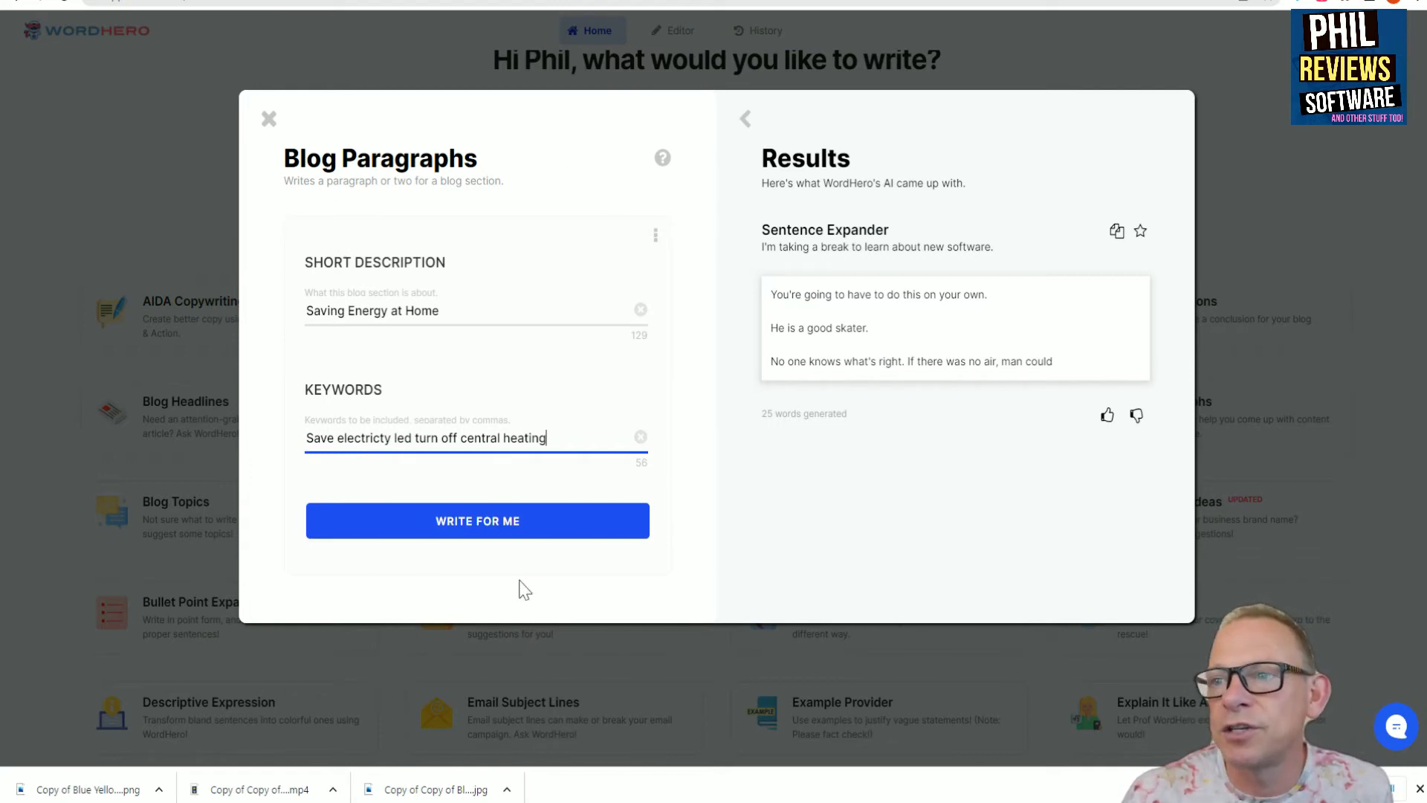
Generate the Saving Energy at Home blog paragraph with WRITE FOR ME.
{"action": "left_click", "coordinate": [477, 521]}
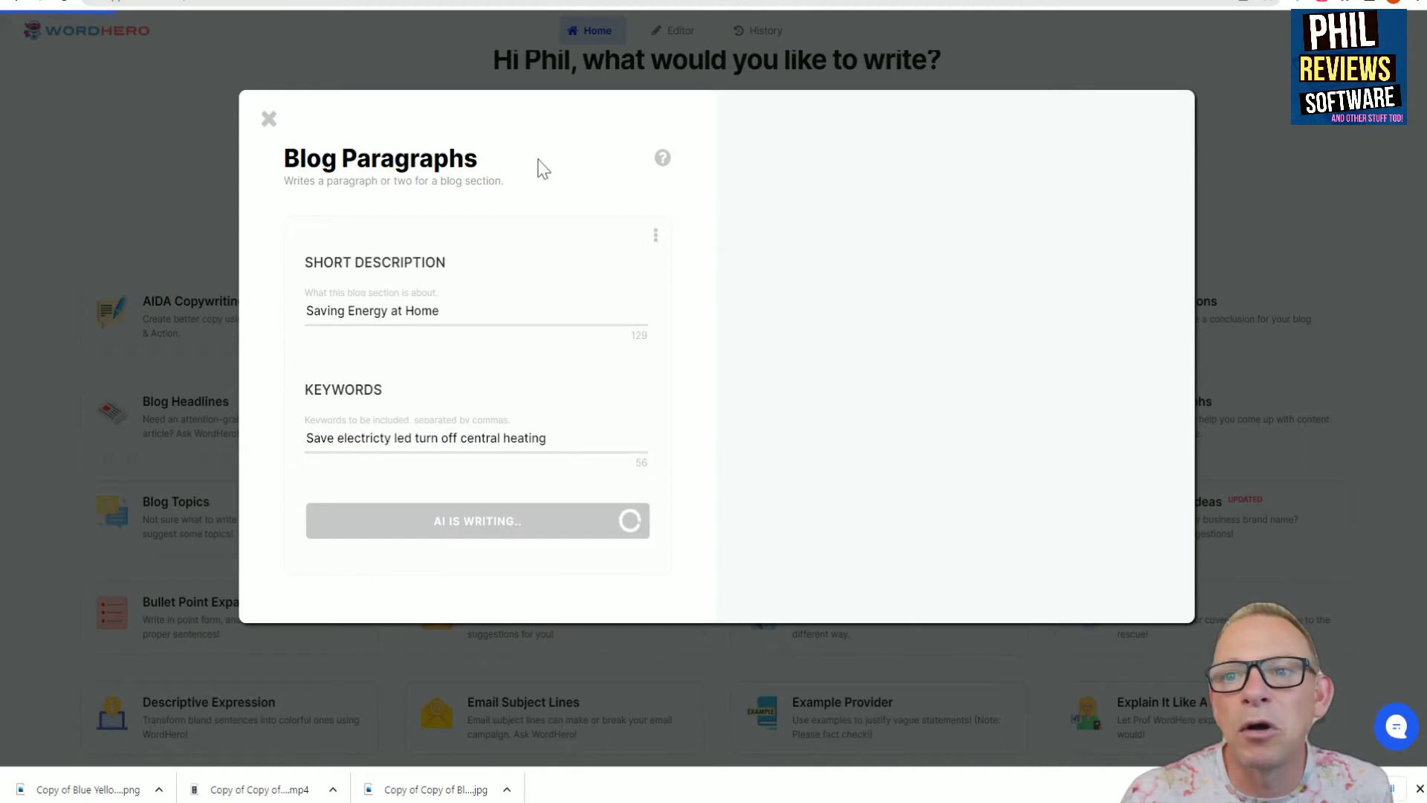
{"action": "mouse_move", "coordinate": [547, 154]}
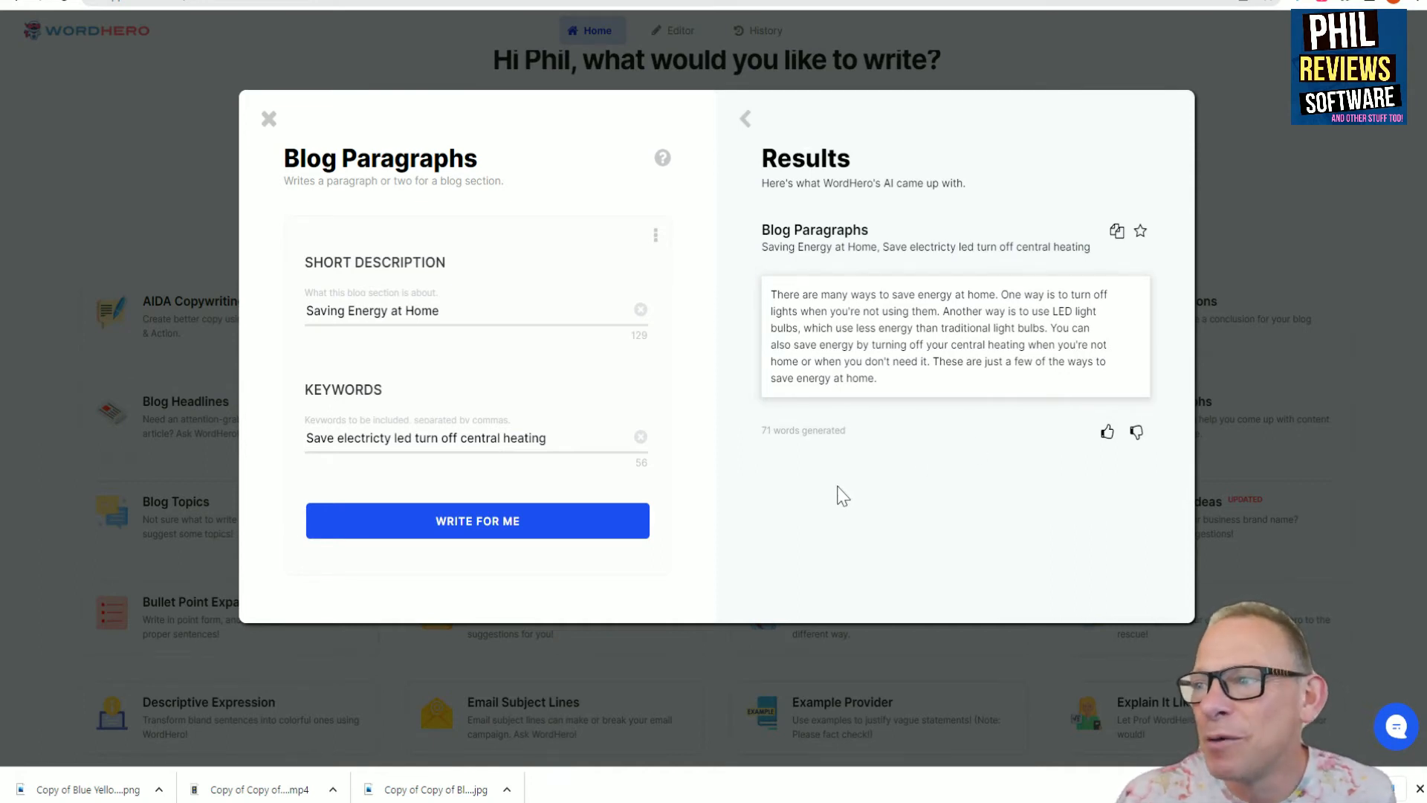
{"action": "mouse_move", "coordinate": [835, 495]}
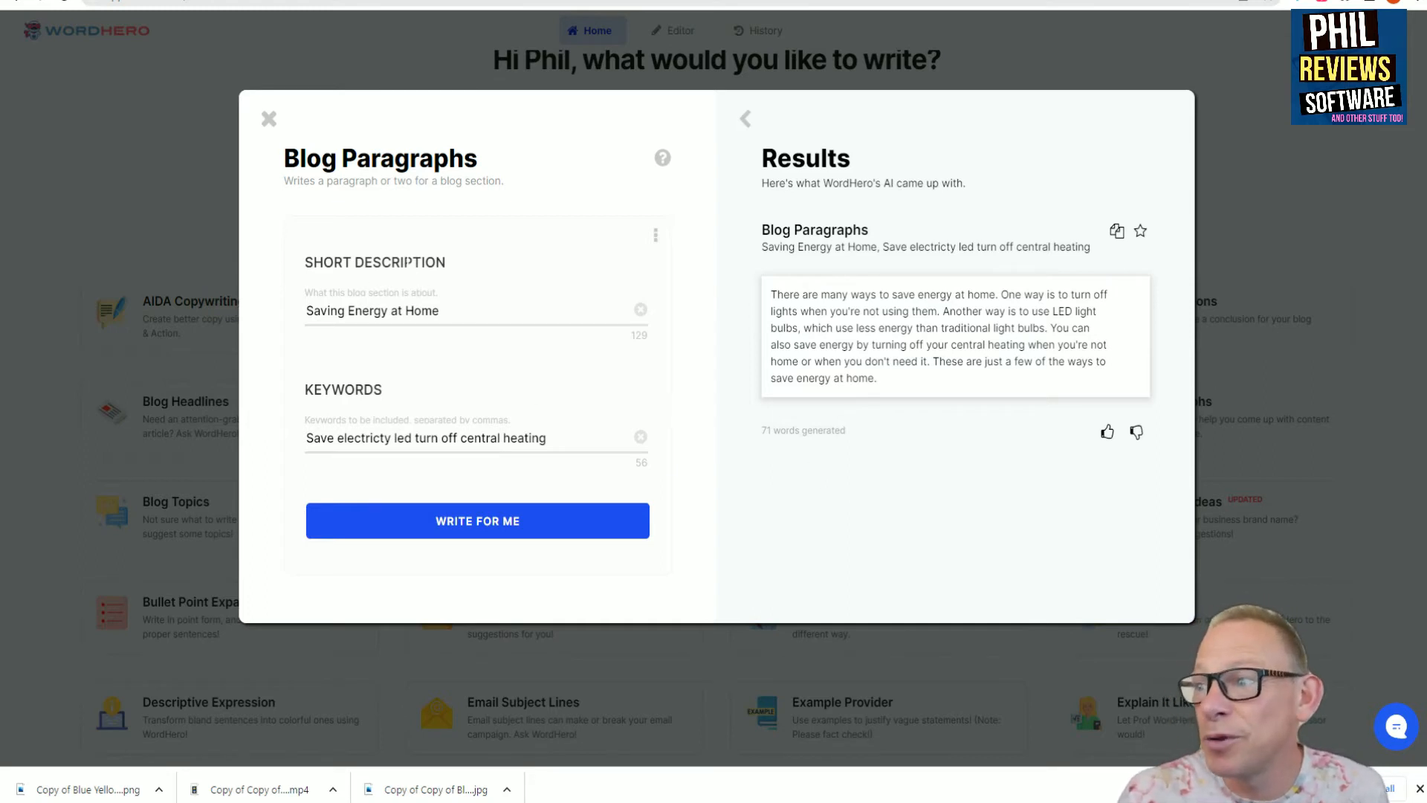
{"action": "mouse_move", "coordinate": [925, 442]}
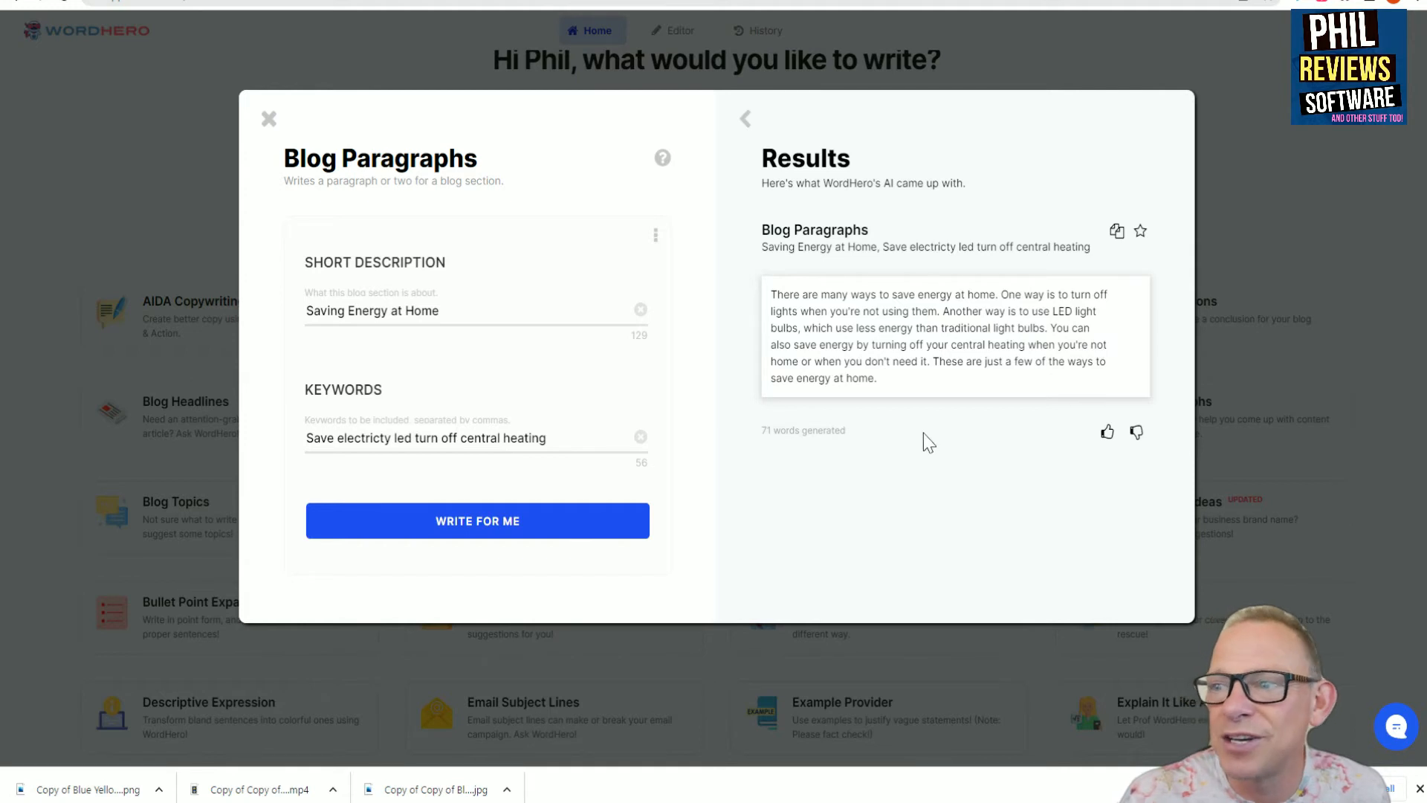
{"action": "mouse_move", "coordinate": [927, 428]}
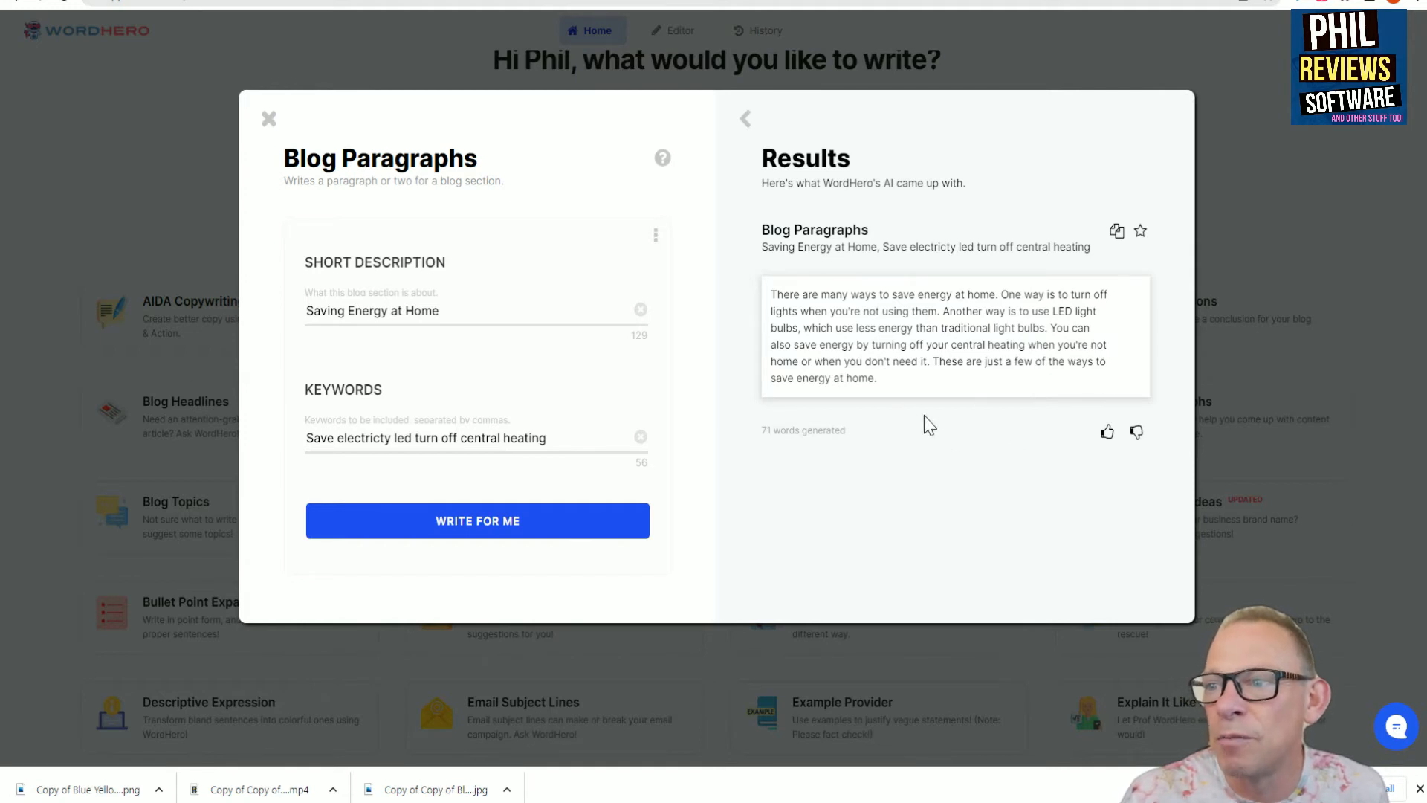
{"action": "mouse_move", "coordinate": [1009, 442]}
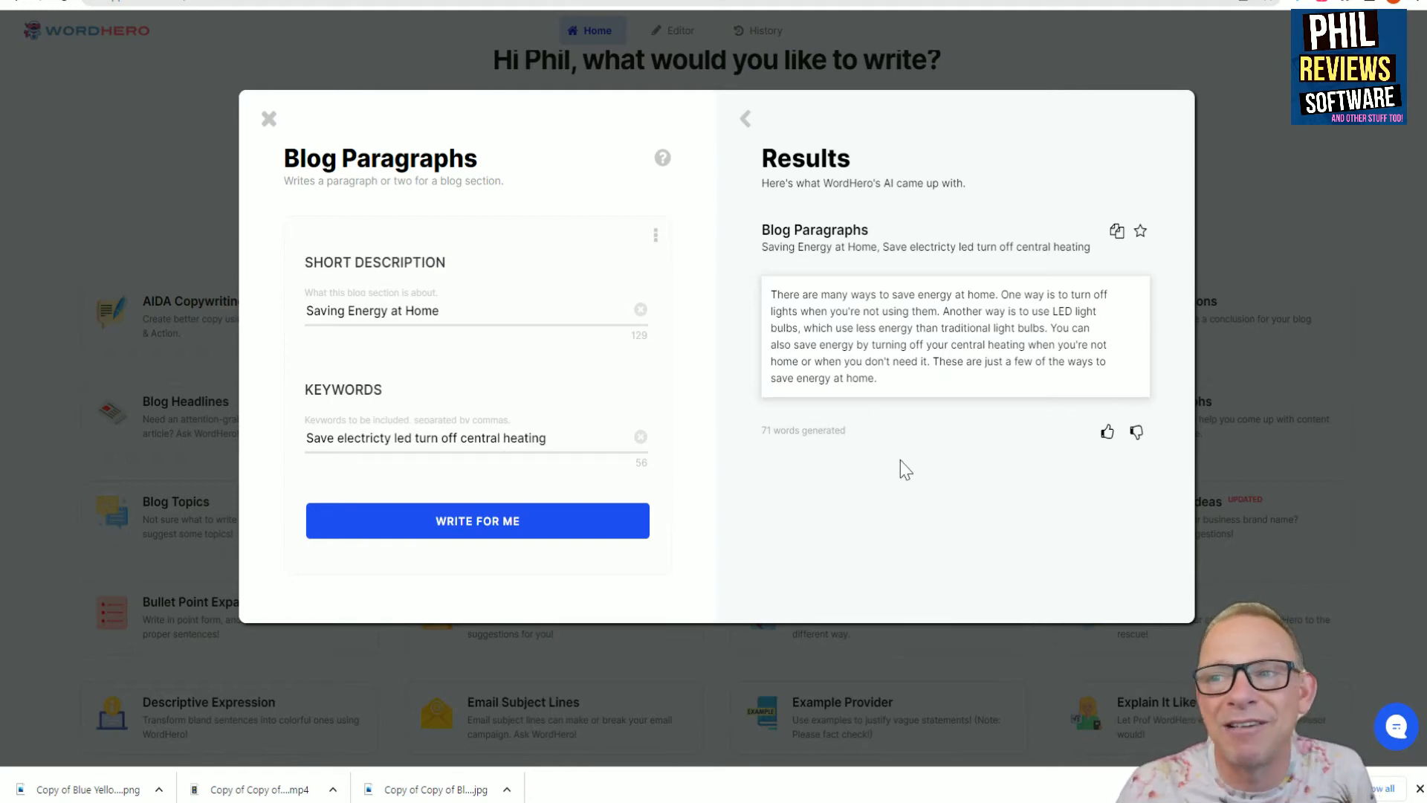
{"action": "mouse_move", "coordinate": [940, 429]}
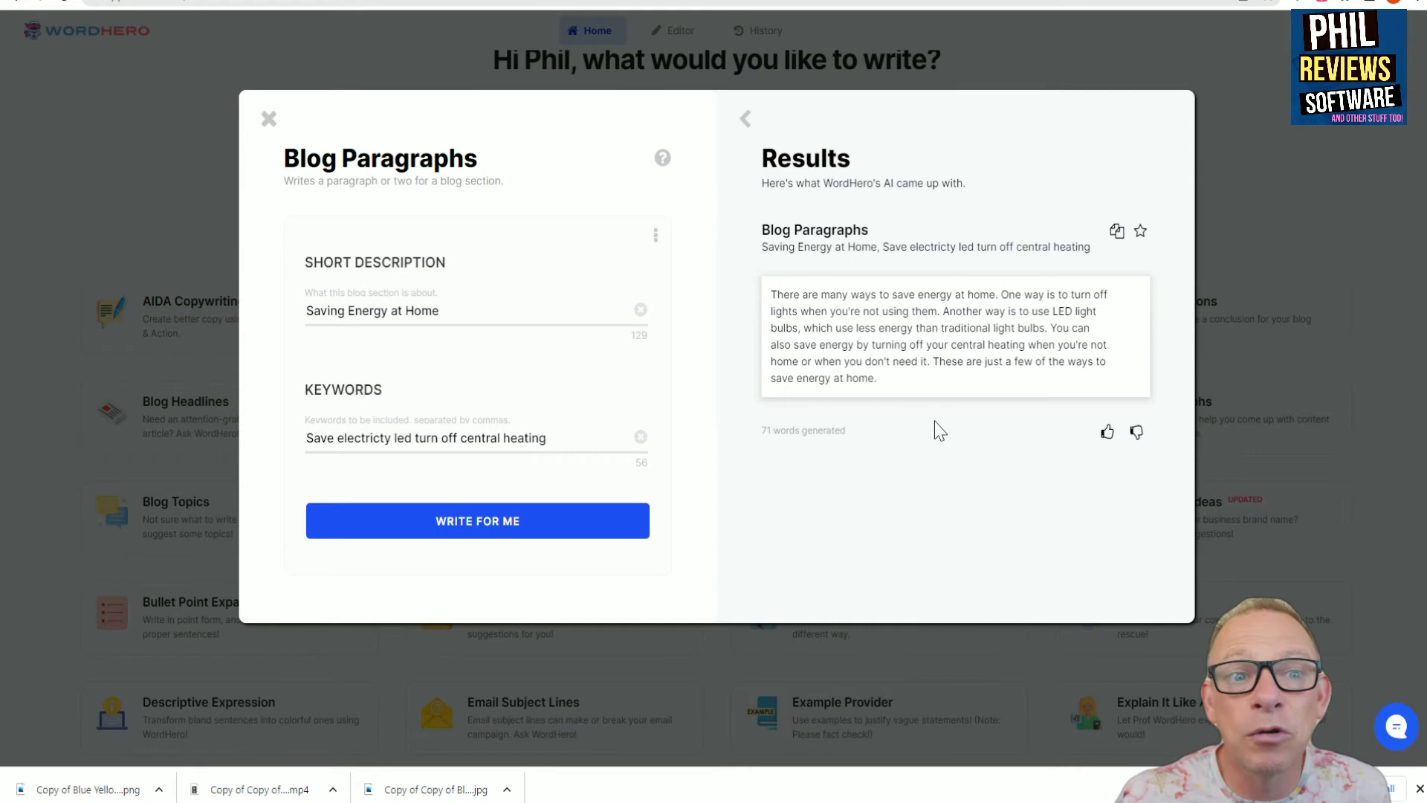
{"action": "mouse_move", "coordinate": [927, 455]}
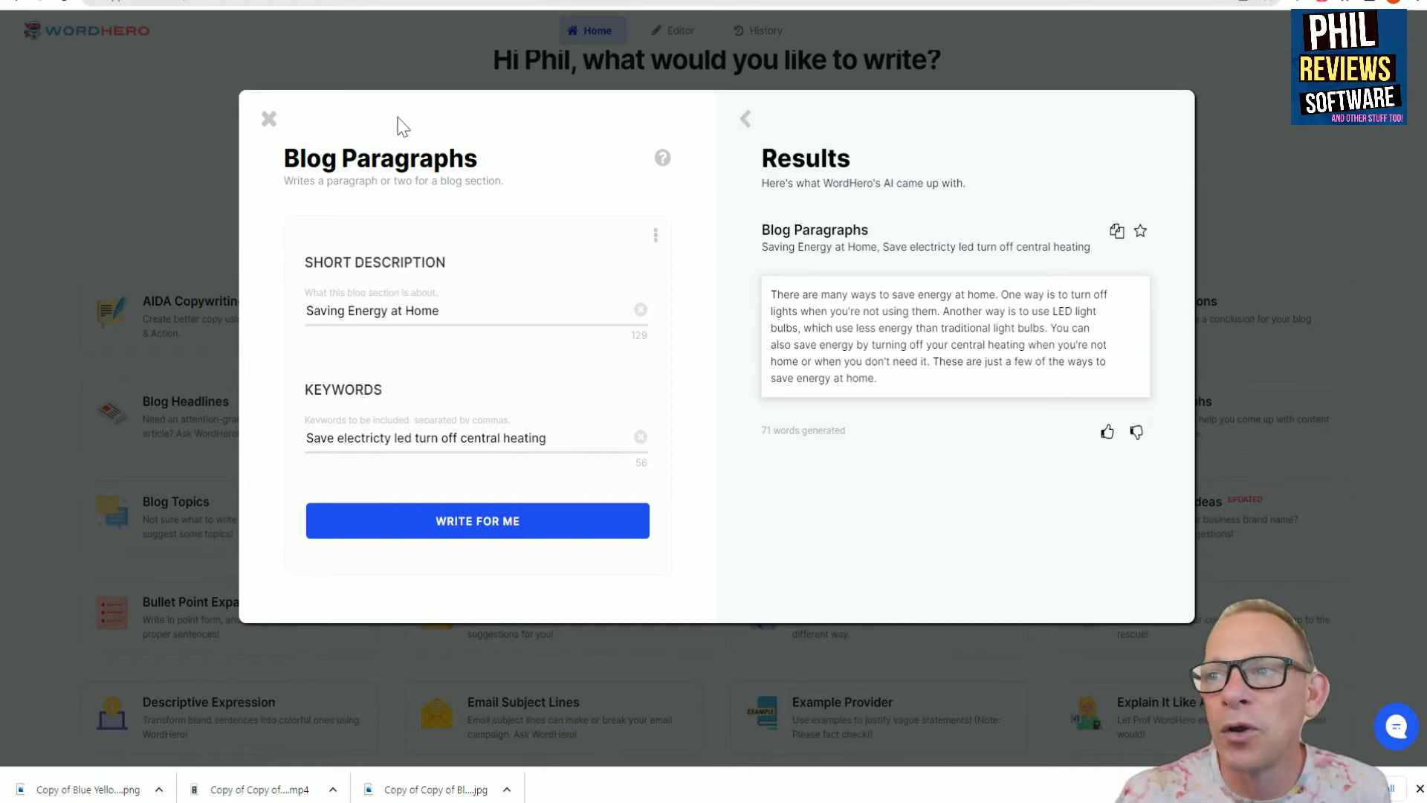
Close the Blog Paragraphs dialog and scroll through the writing tools catalogue.
{"action": "left_click", "coordinate": [267, 119]}
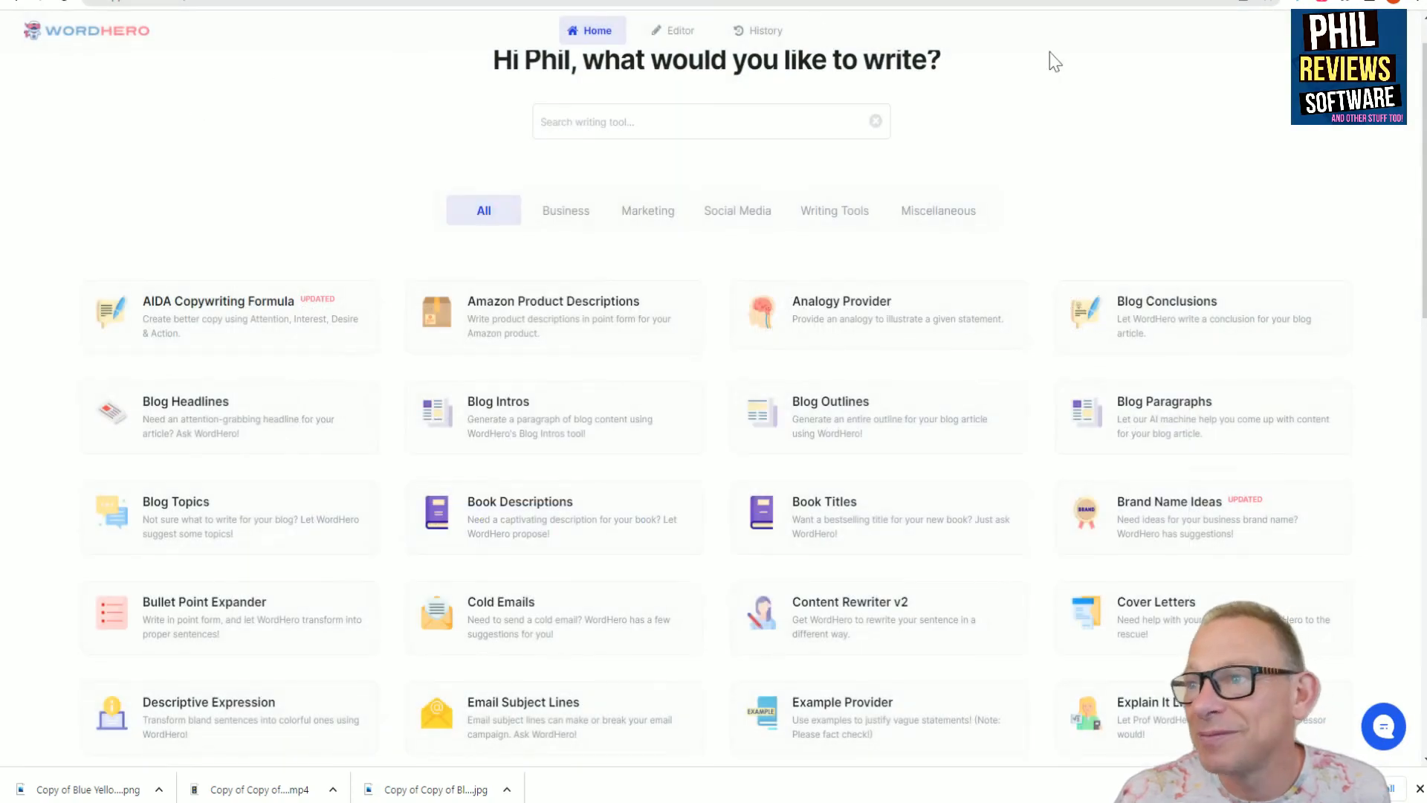
{"action": "scroll", "scroll_direction": "down", "scroll_amount": 3}
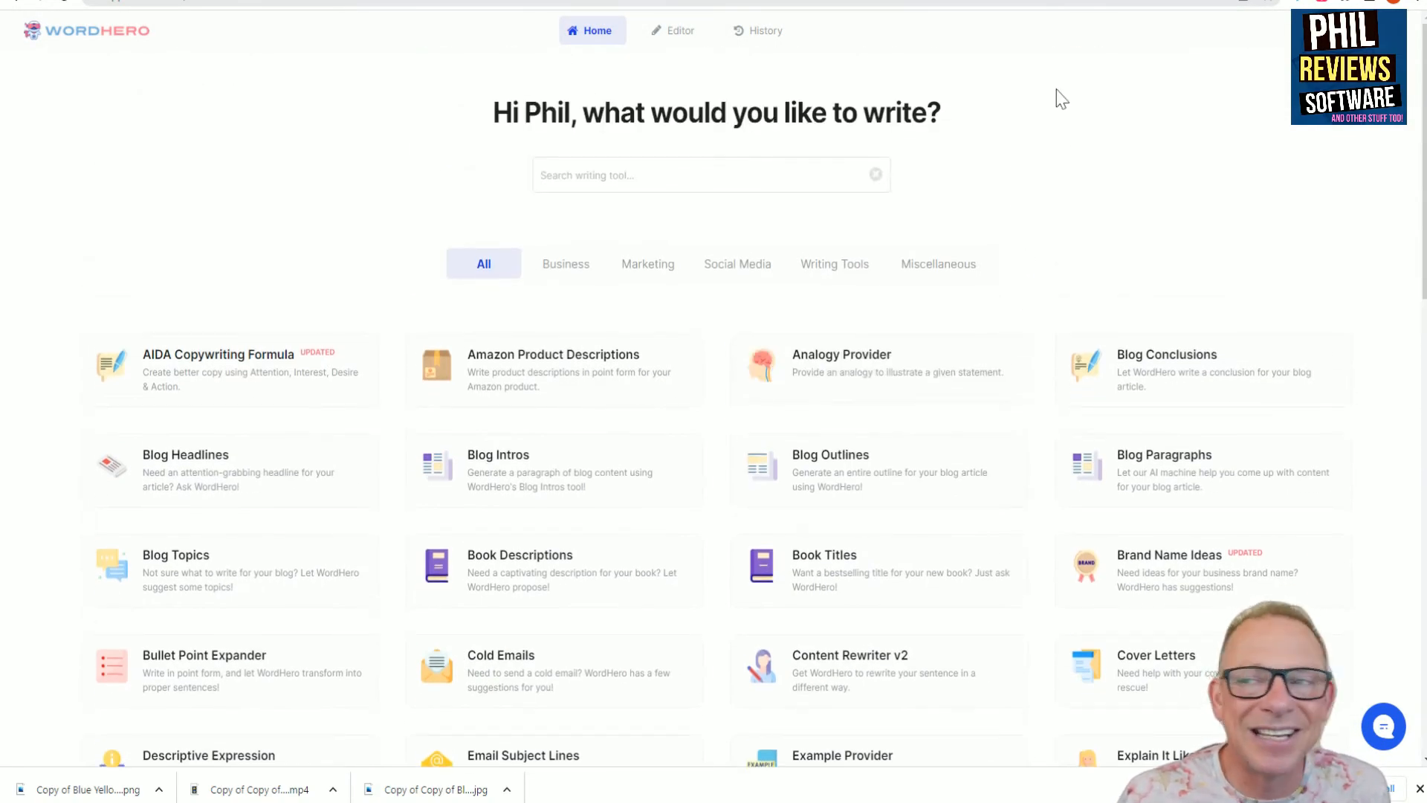
{"action": "mouse_move", "coordinate": [458, 82]}
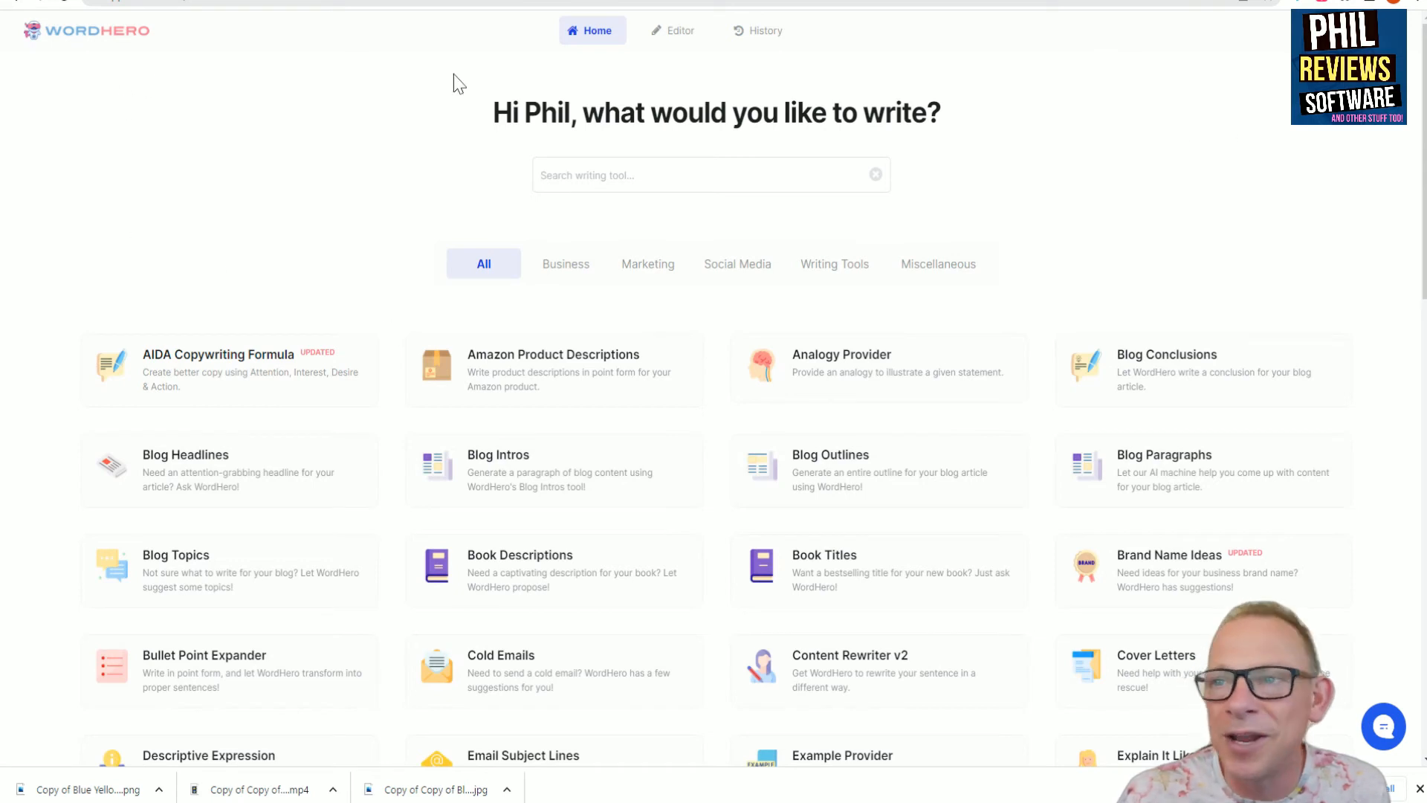
{"action": "mouse_move", "coordinate": [1260, 125]}
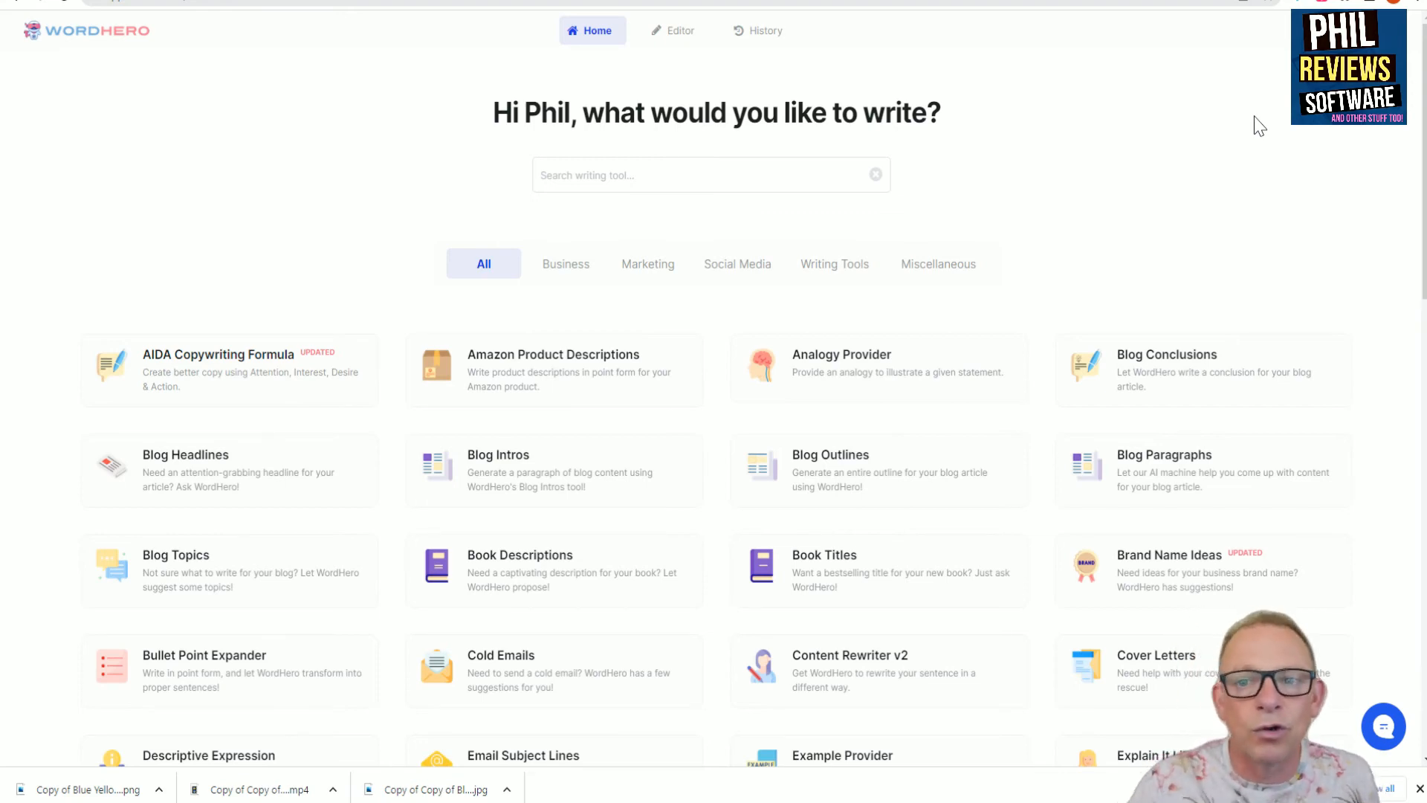
{"action": "scroll", "scroll_direction": "down", "scroll_amount": 3}
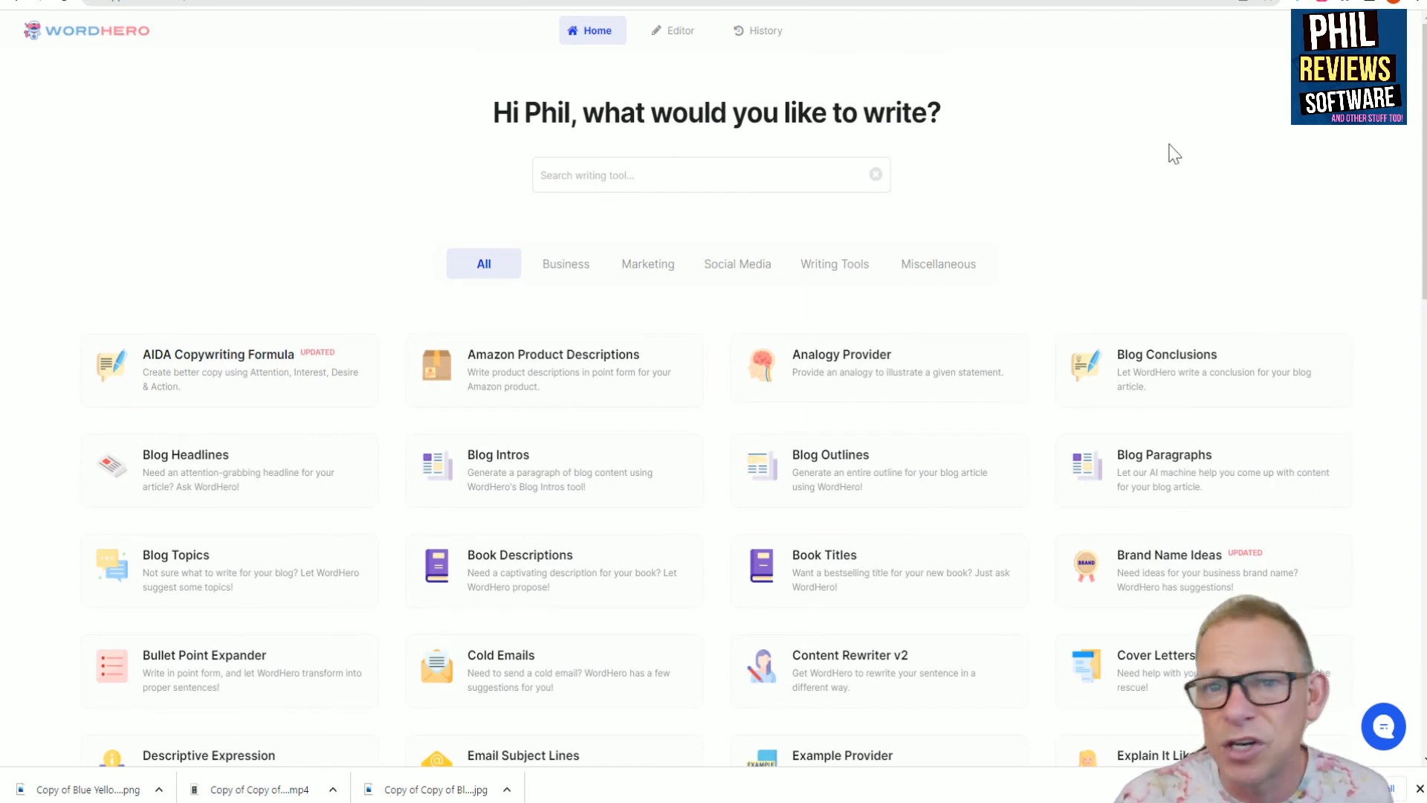
{"action": "mouse_move", "coordinate": [1148, 146]}
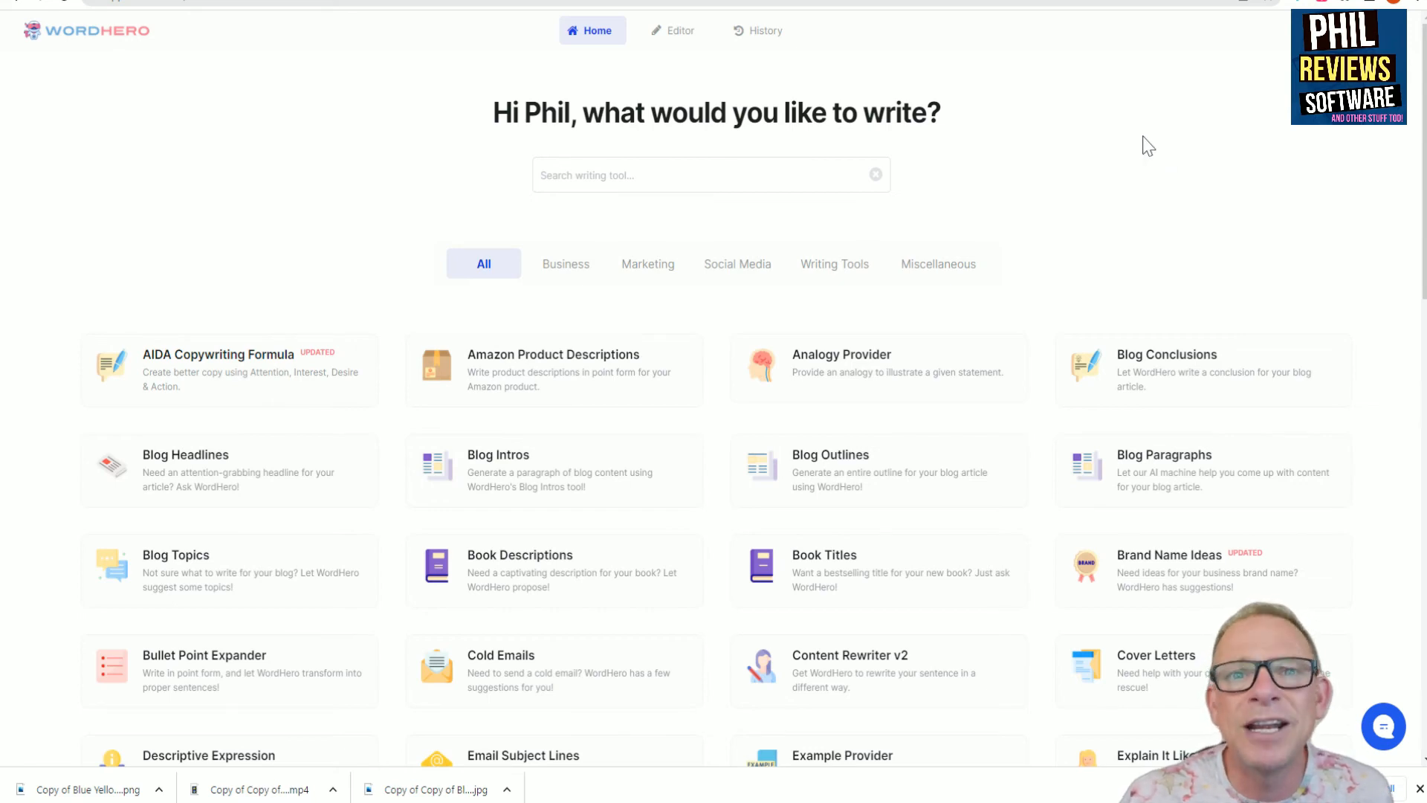
{"action": "mouse_move", "coordinate": [1143, 134]}
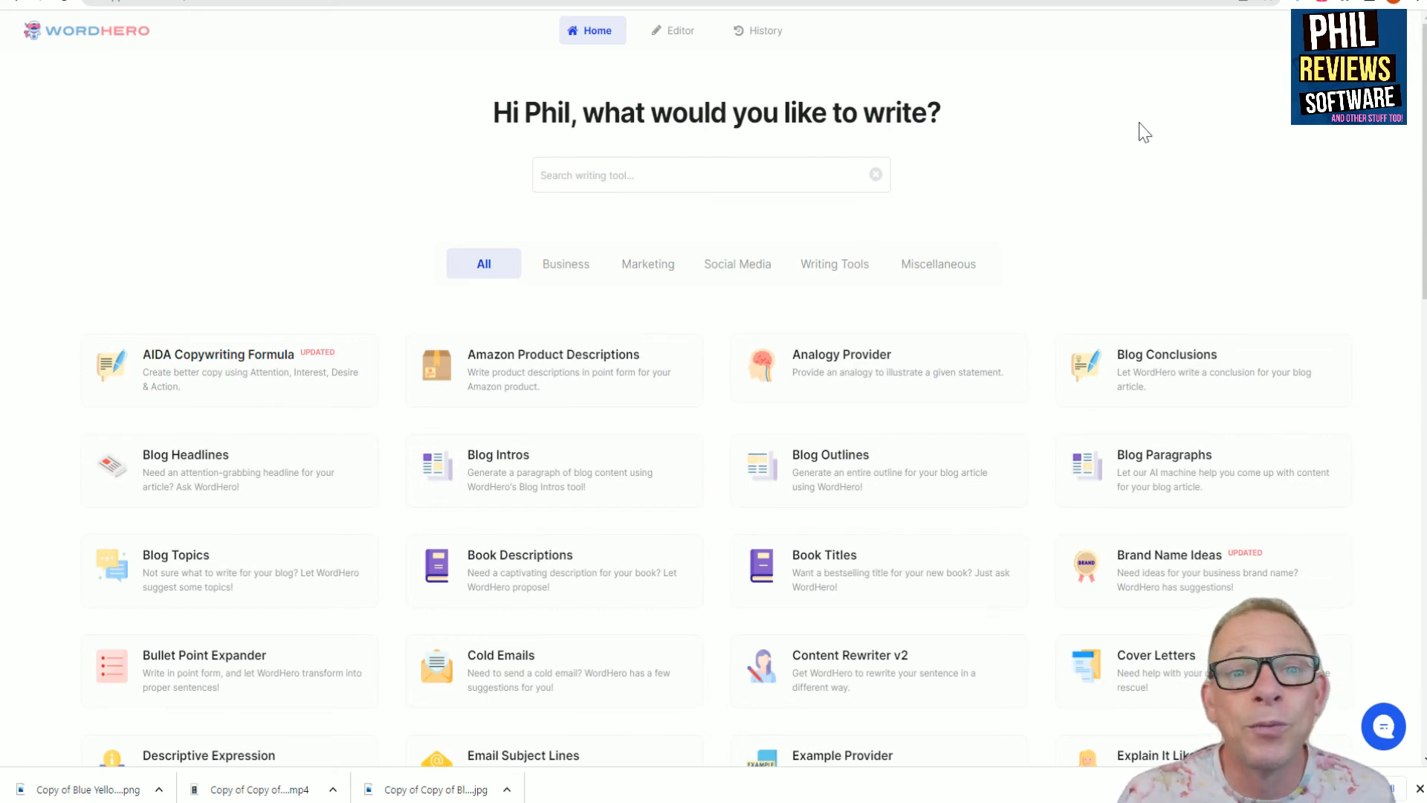
{"action": "scroll", "scroll_direction": "down", "scroll_amount": 3}
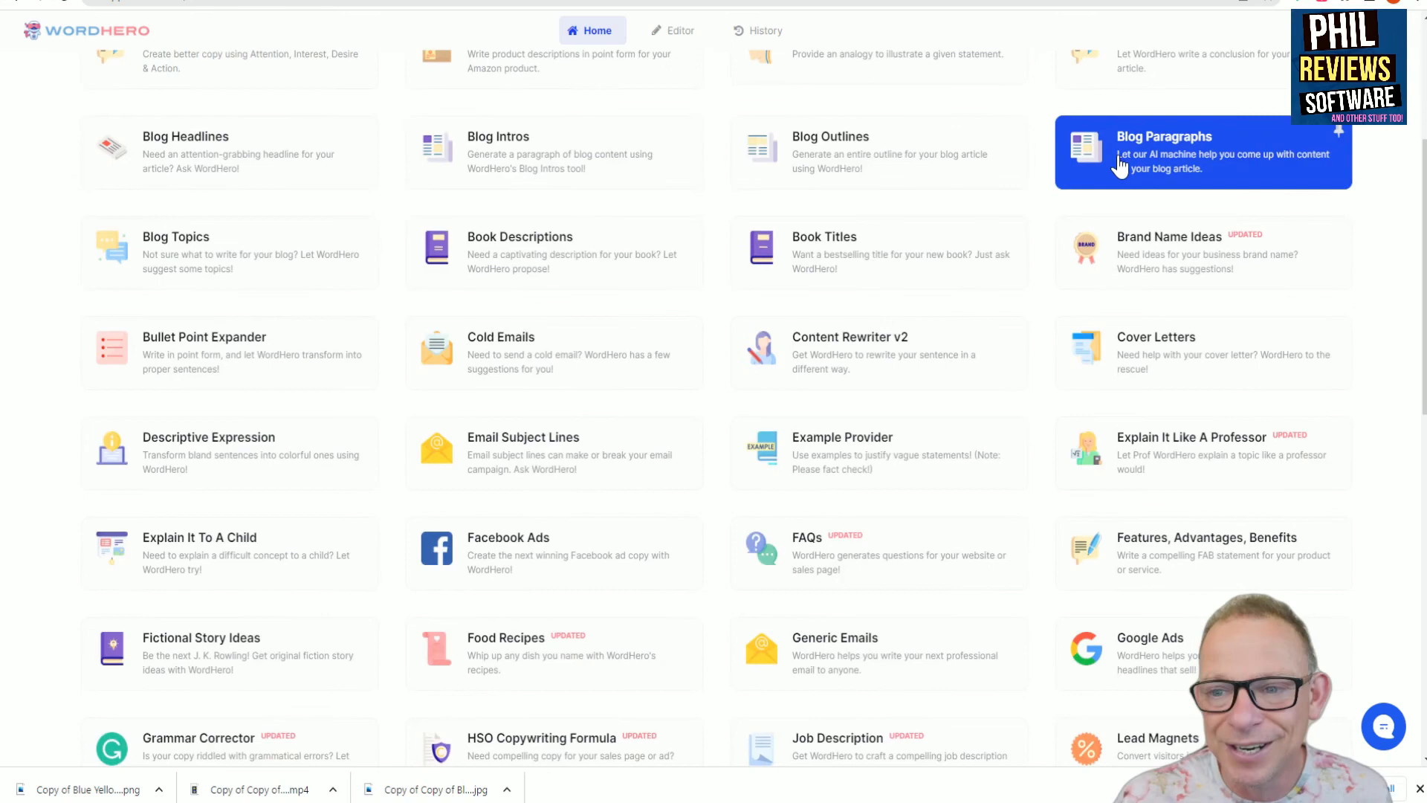
{"action": "scroll", "scroll_direction": "down", "scroll_amount": 3}
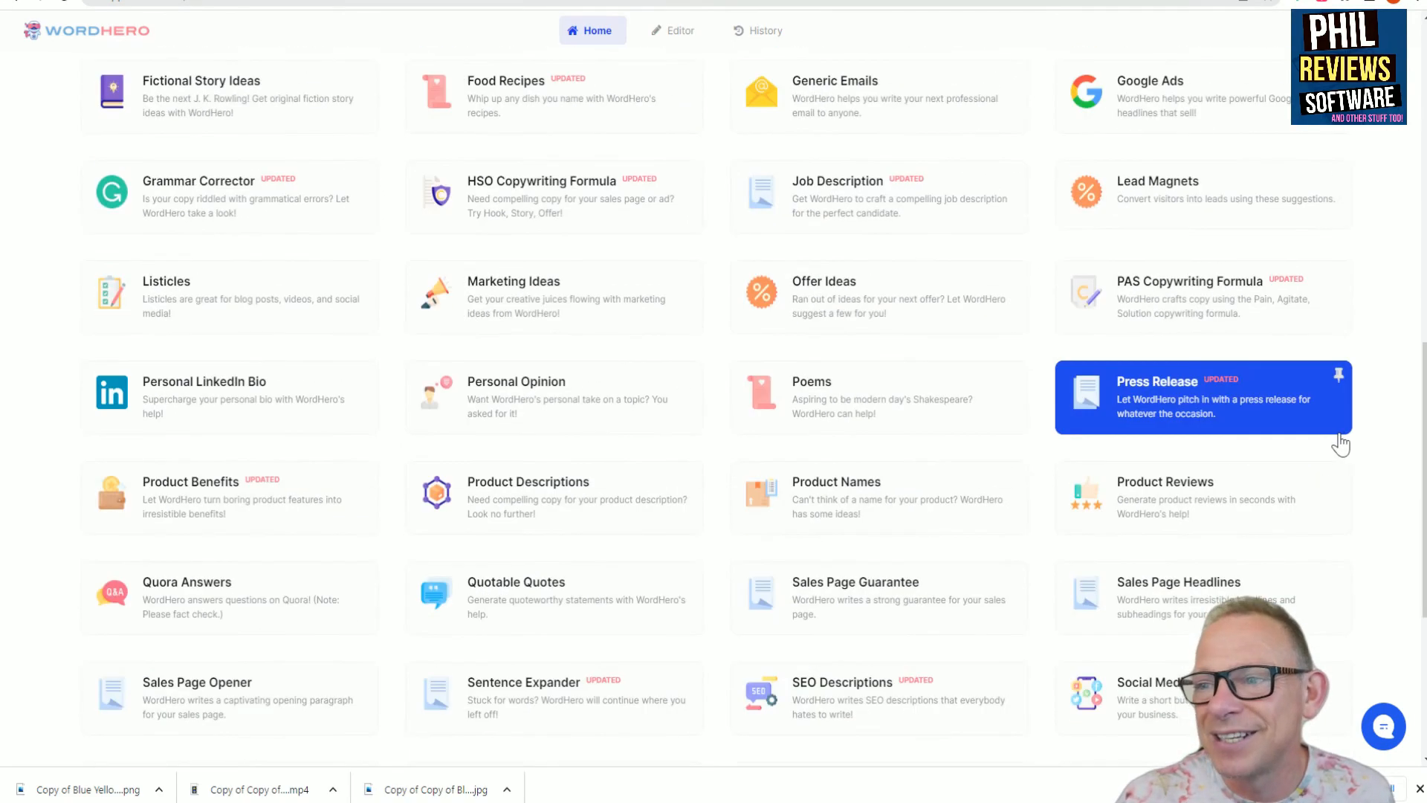
{"action": "scroll", "scroll_direction": "down", "scroll_amount": 3}
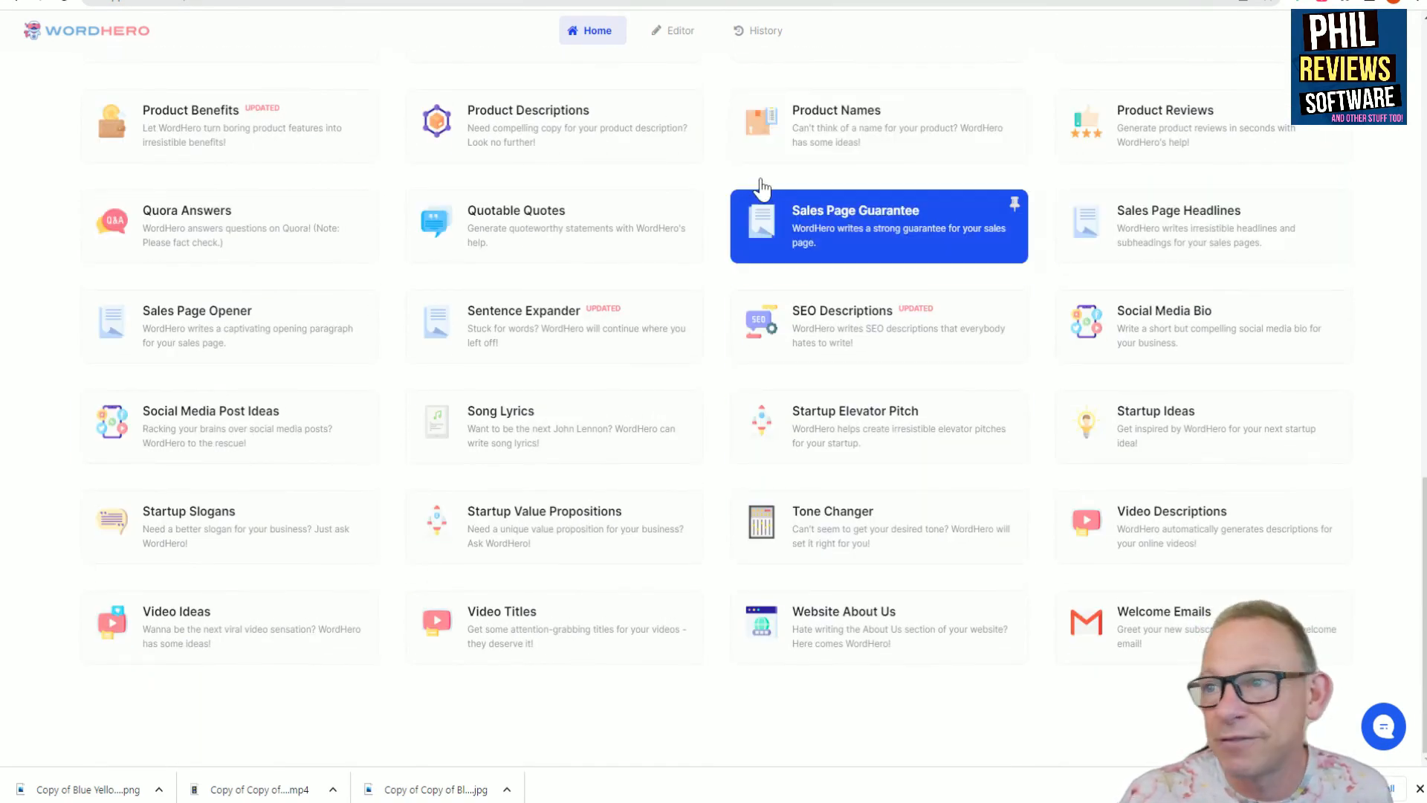
{"action": "scroll", "scroll_direction": "up", "scroll_amount": 3}
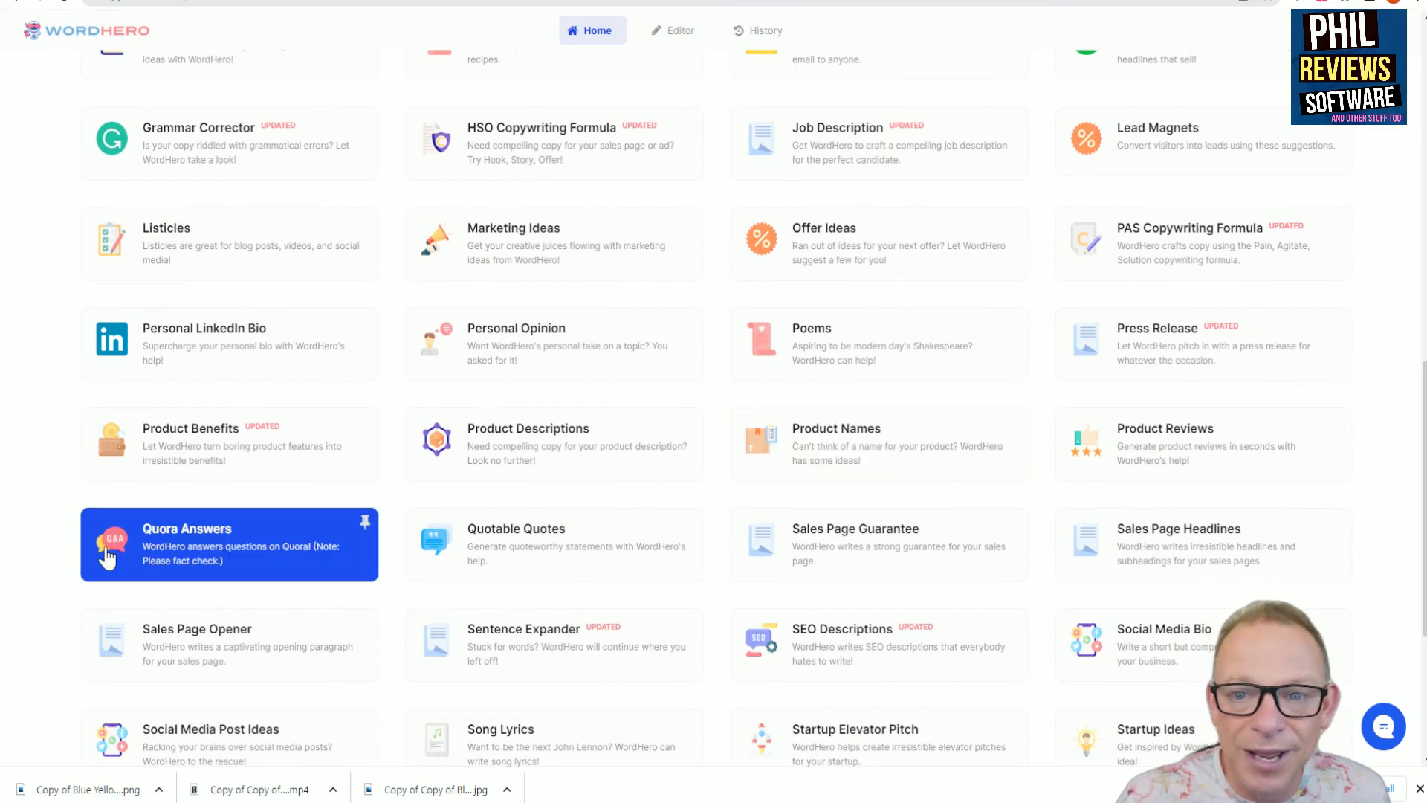
{"action": "scroll", "scroll_direction": "down", "scroll_amount": 3}
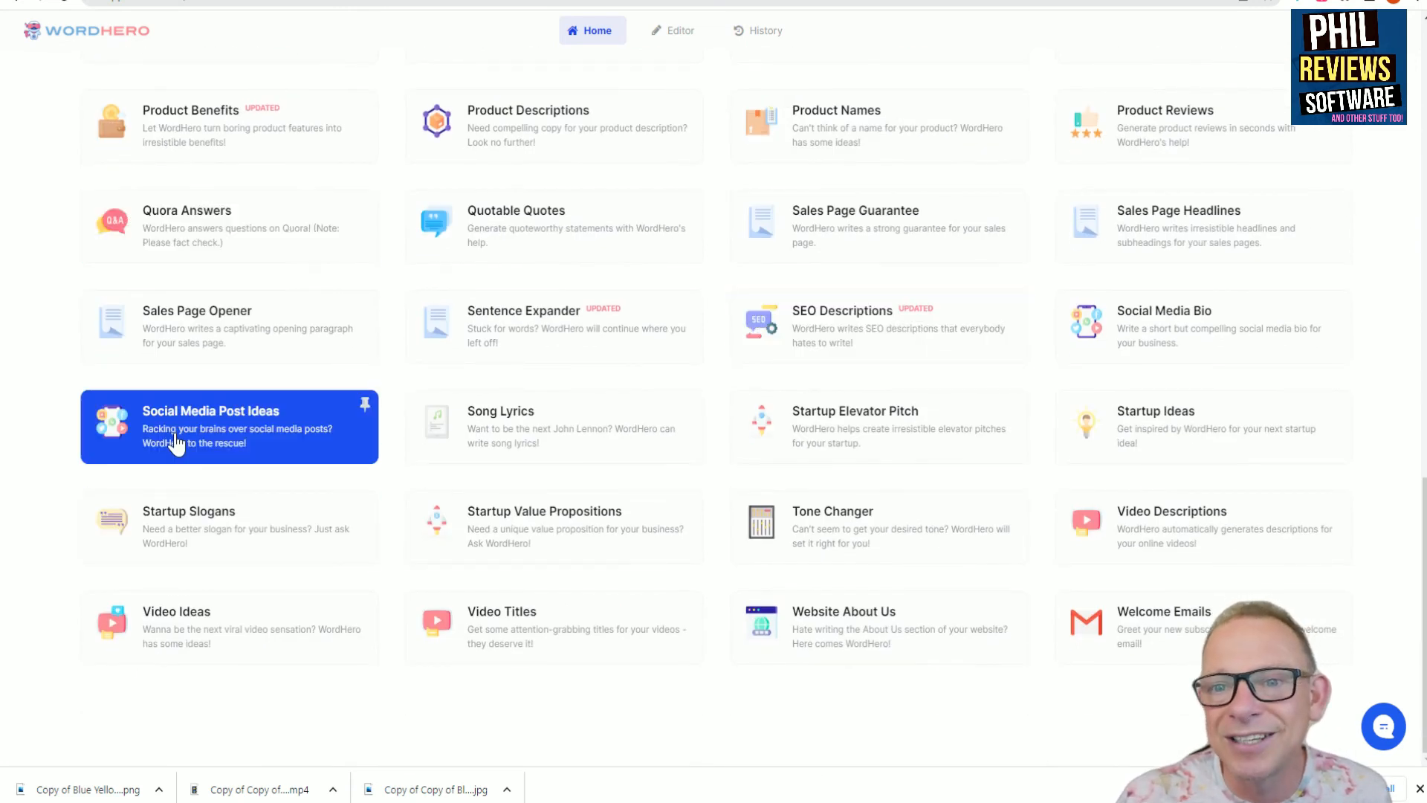
{"action": "mouse_move", "coordinate": [686, 713]}
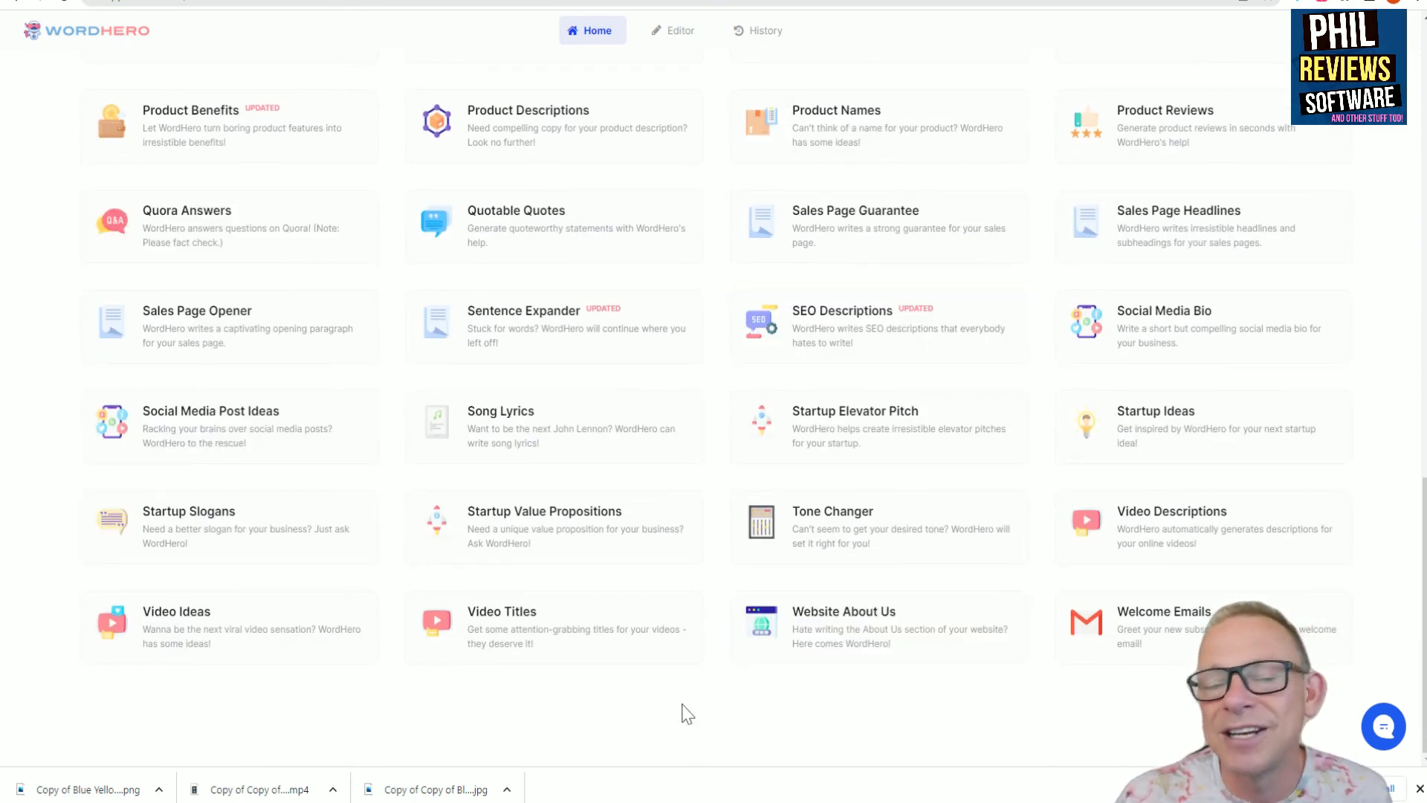
{"action": "mouse_move", "coordinate": [677, 471]}
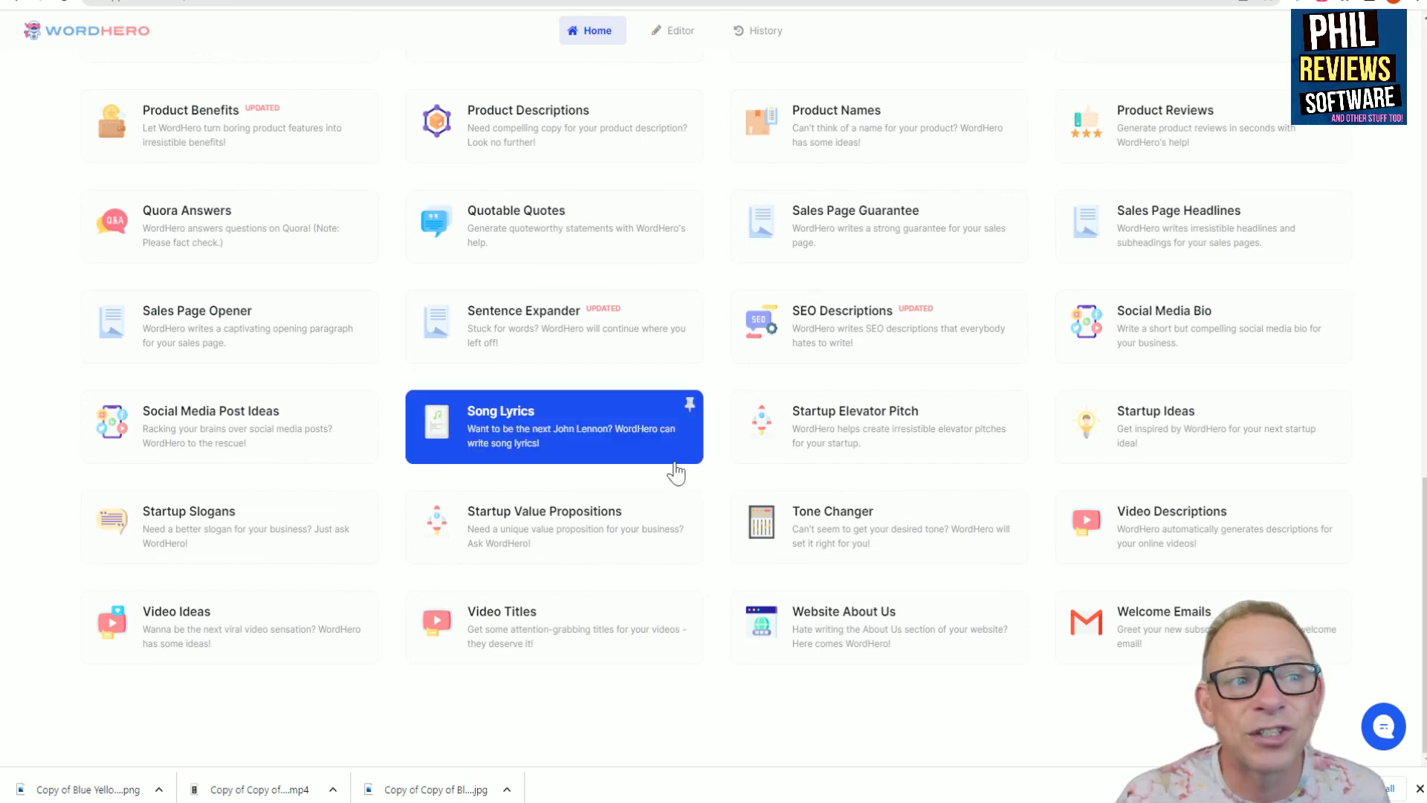